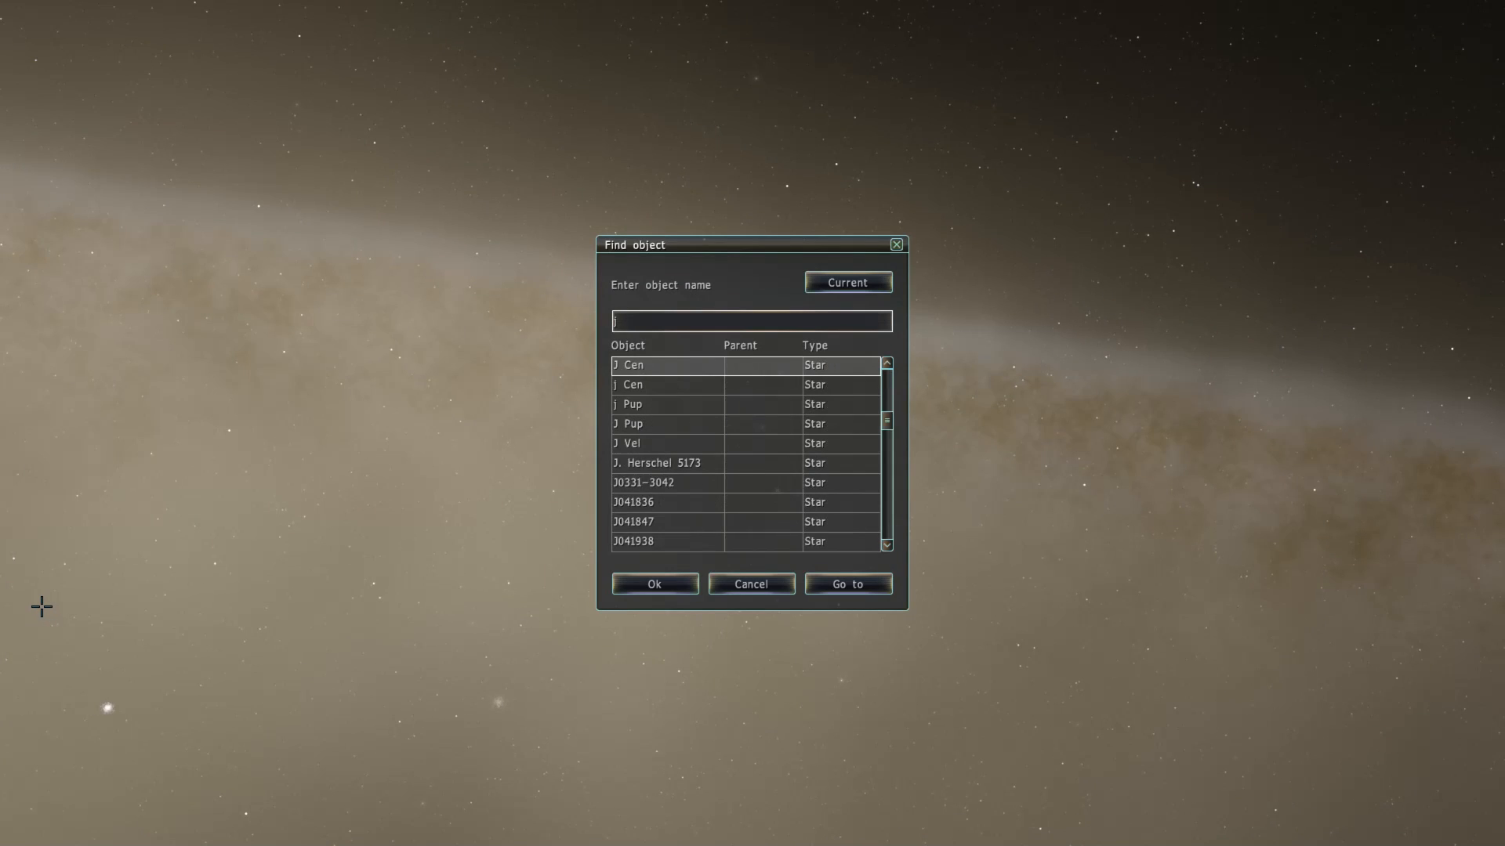
Step: Search for J1407 in SpaceEngine and travel to the star
type("140")
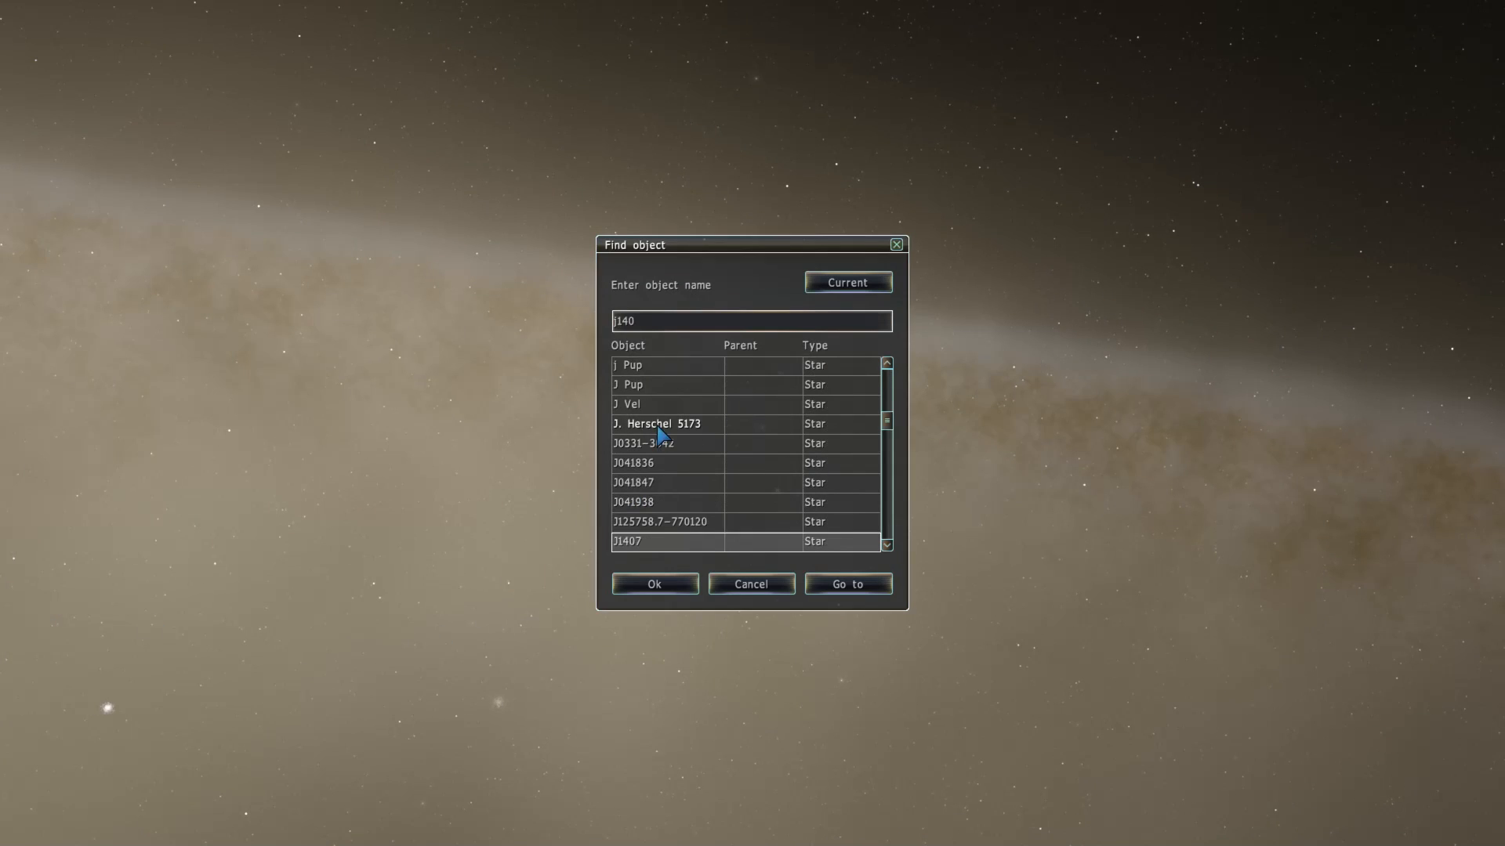
left_click(627, 541)
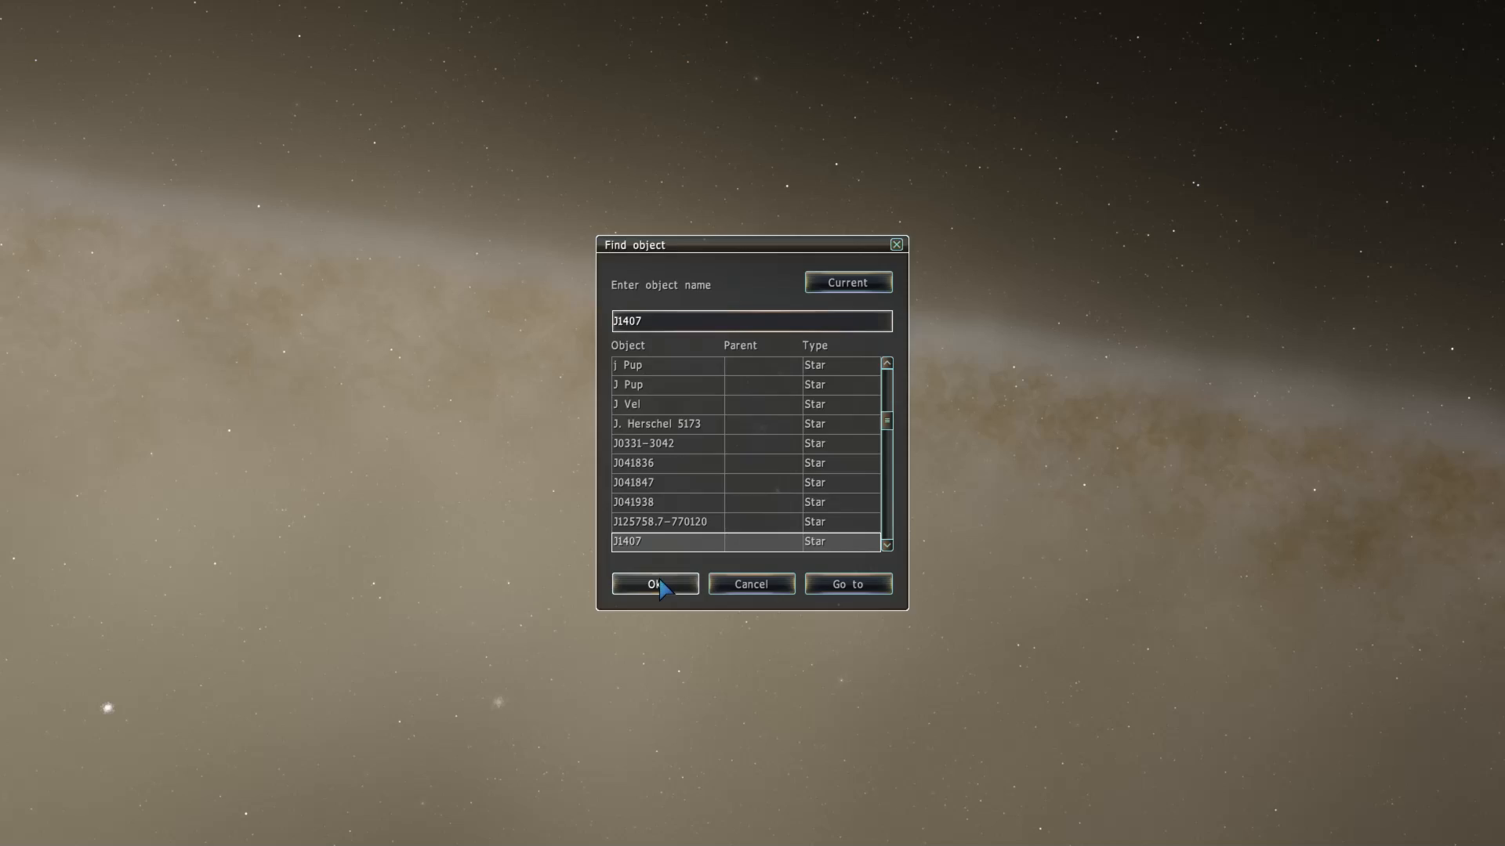
left_click(655, 584)
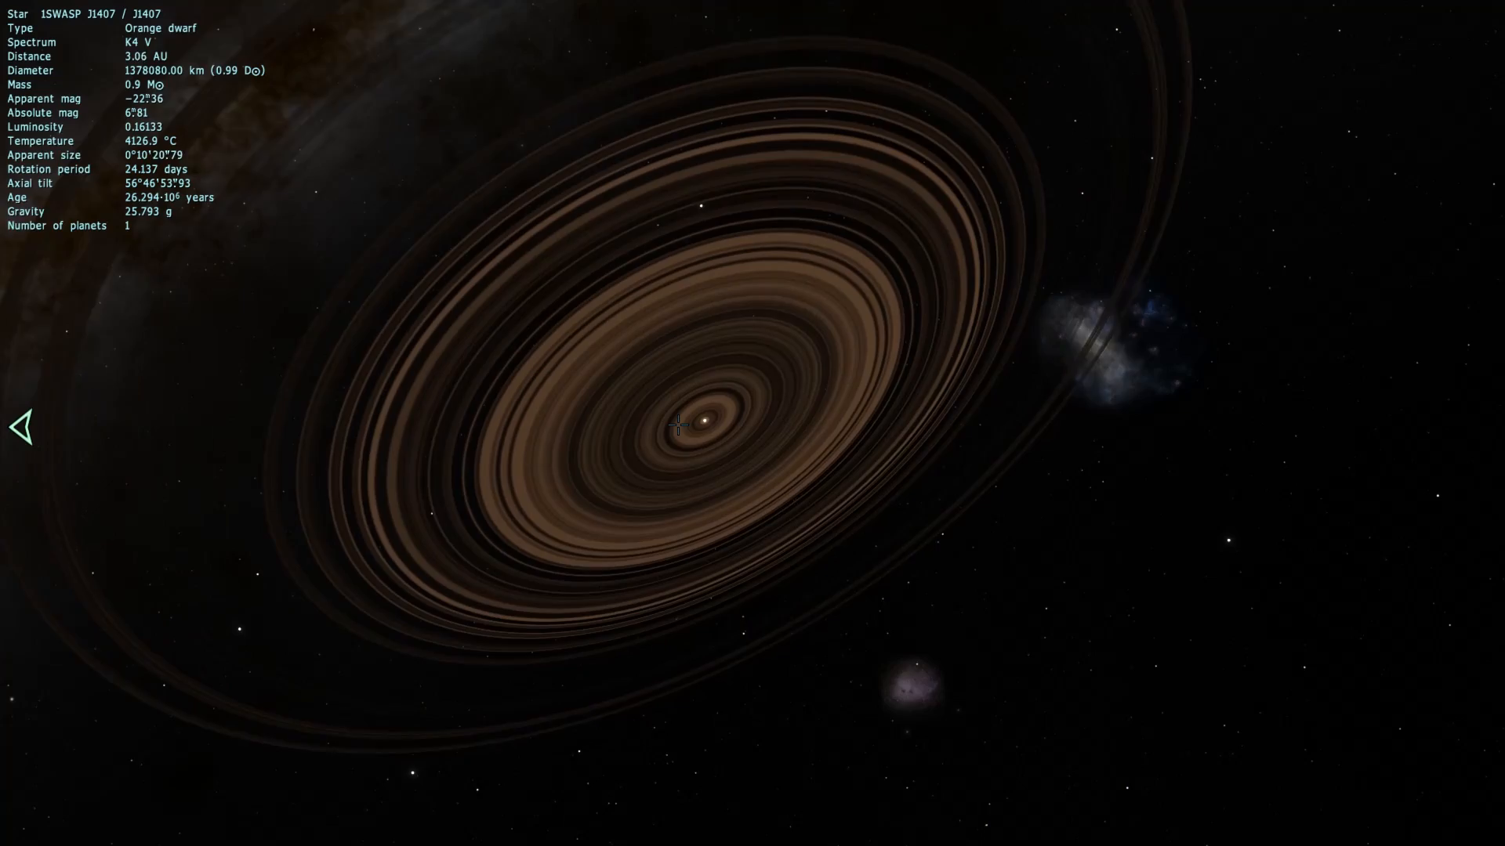
scroll("down", 3)
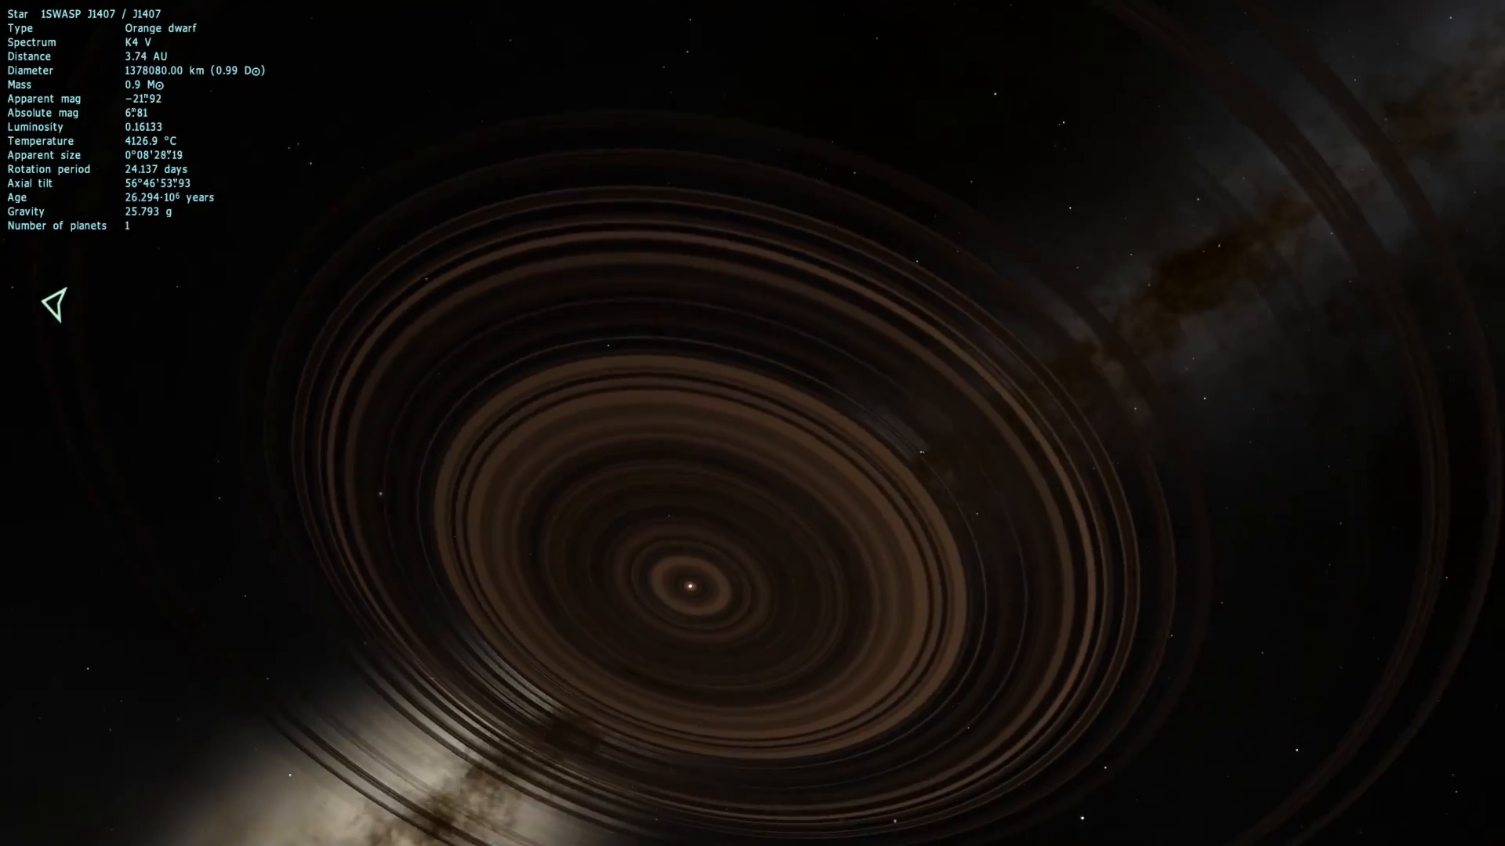
scroll("down", 3)
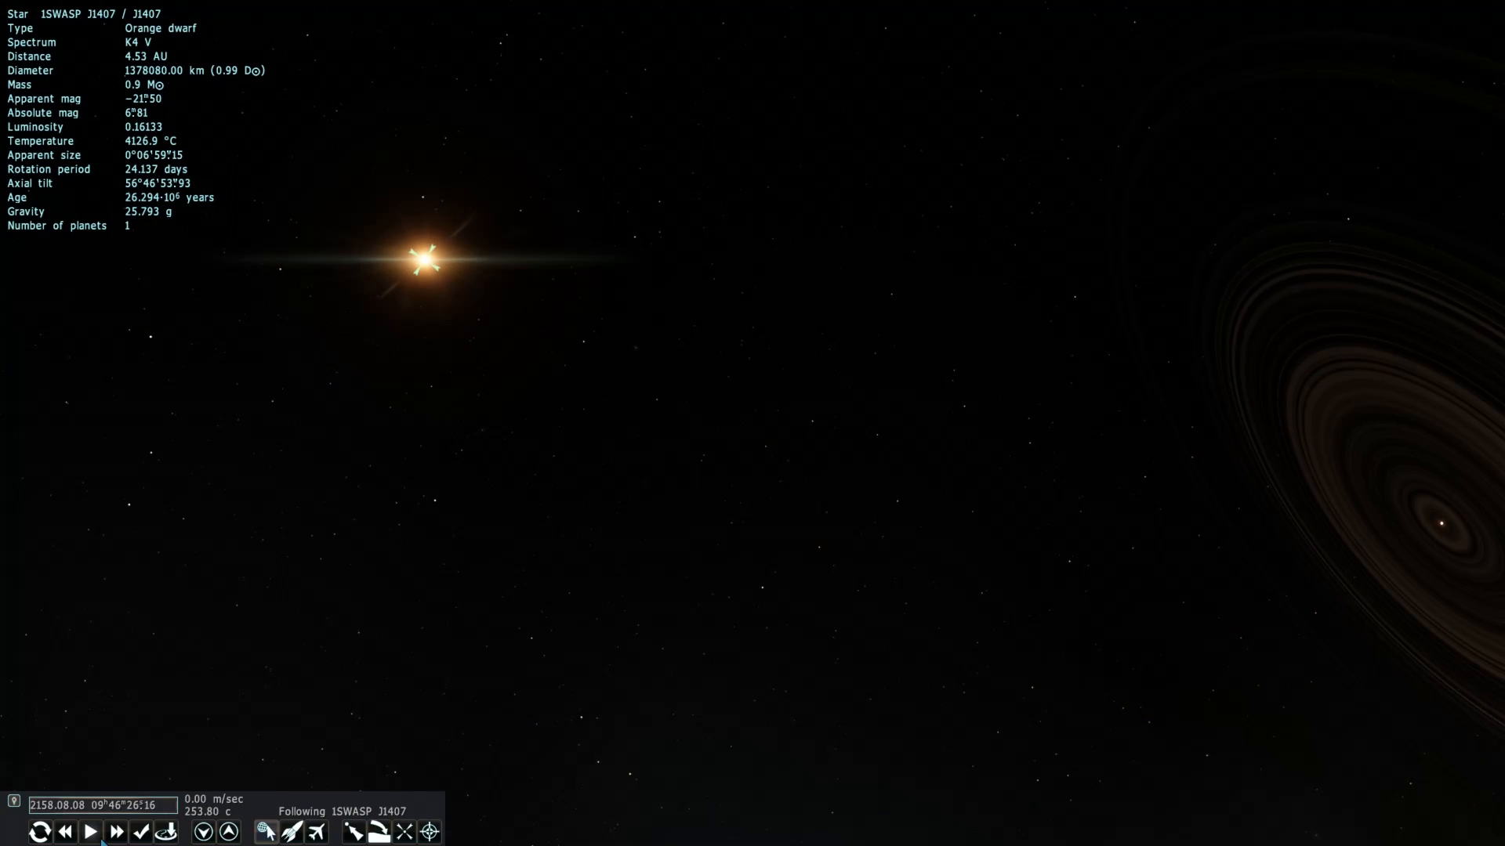
left_click(116, 832)
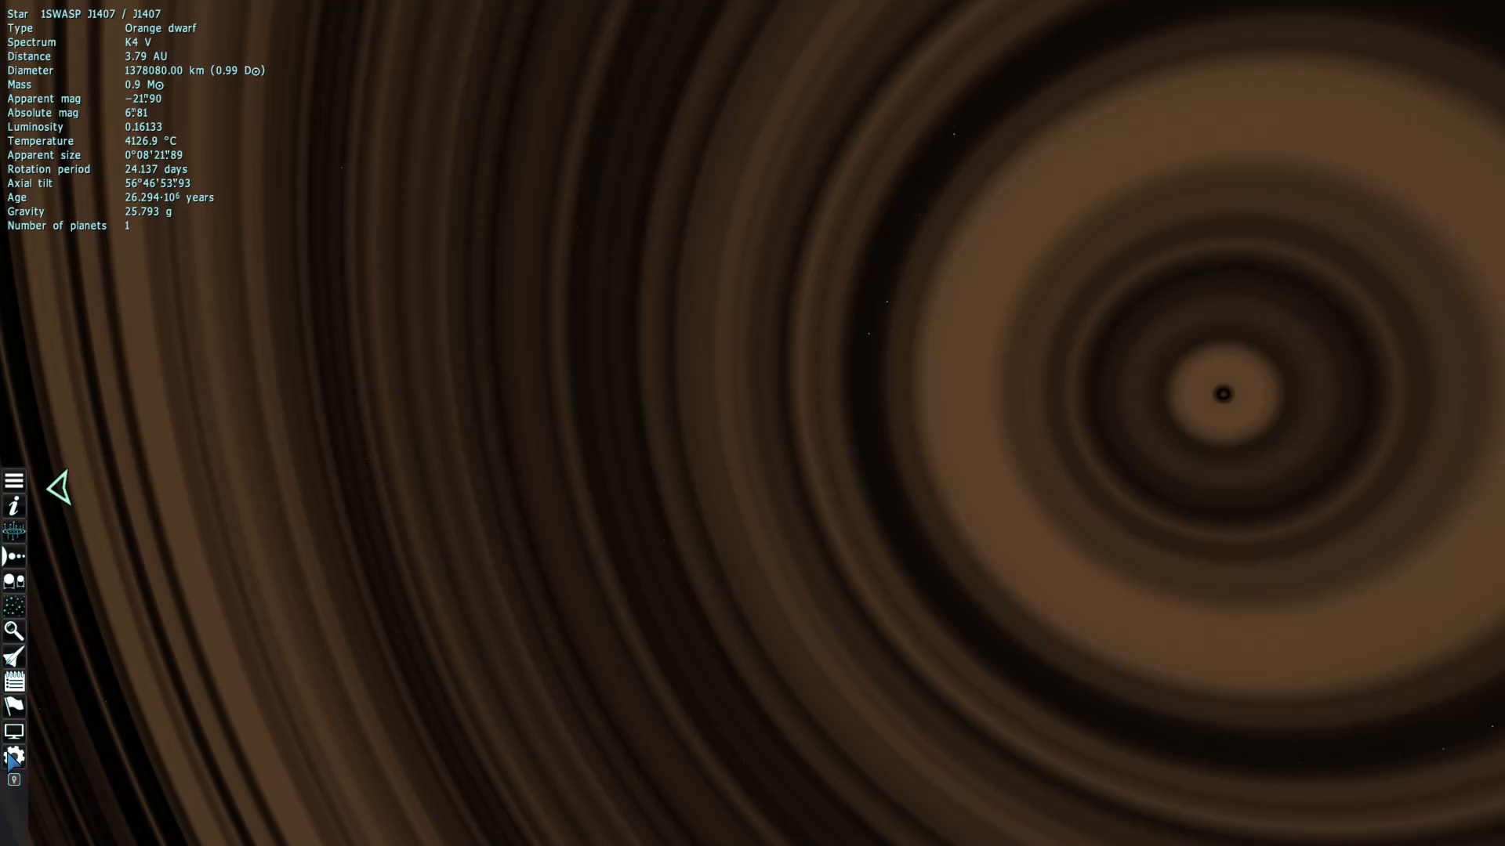
Step: Disable Real planet brightness and zoom toward J1407's now bright tan rings
left_click(14, 756)
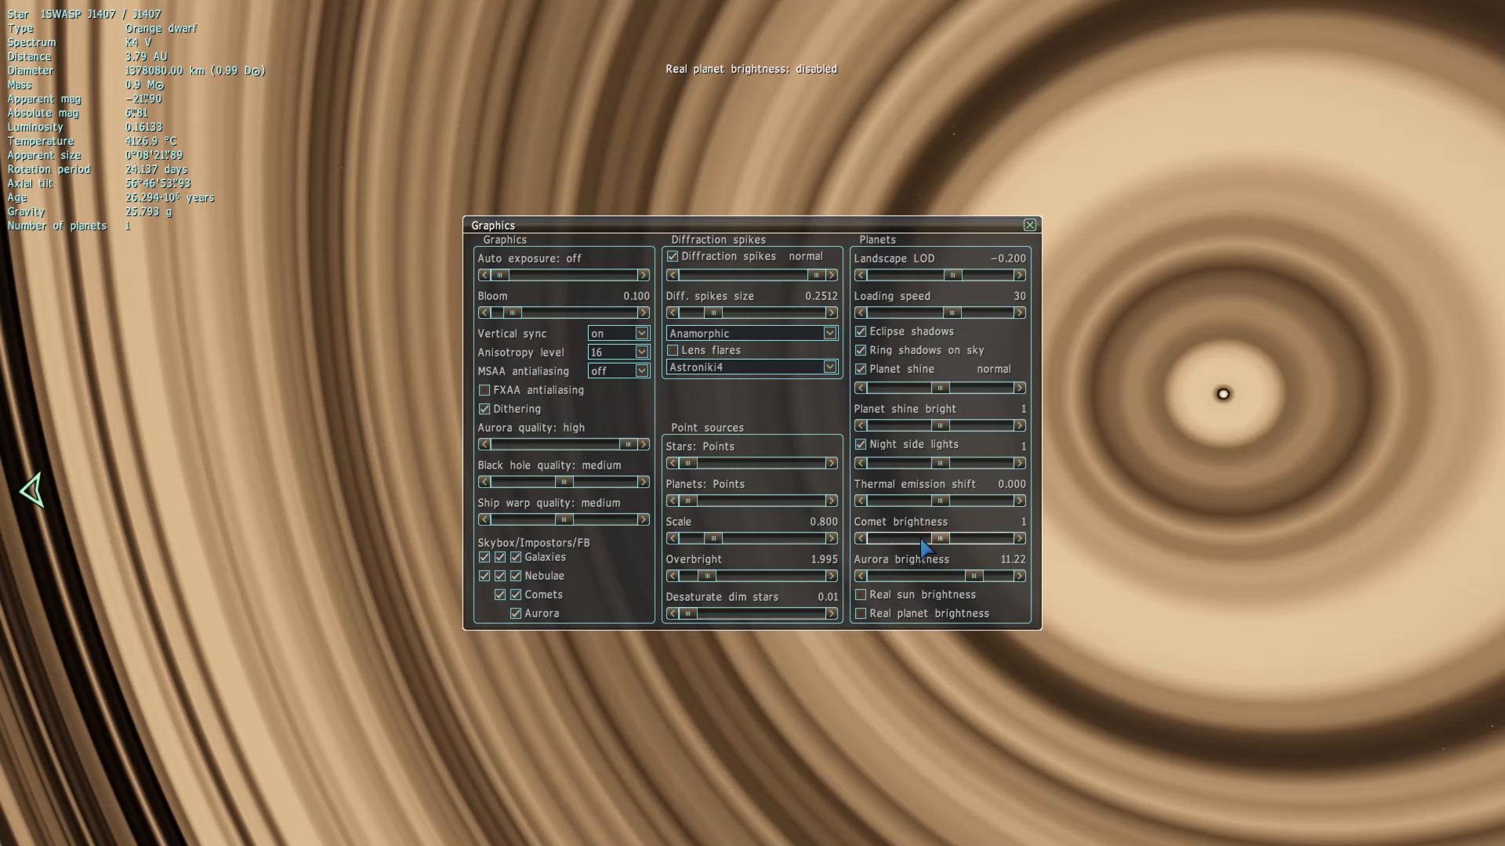
left_click(1029, 225)
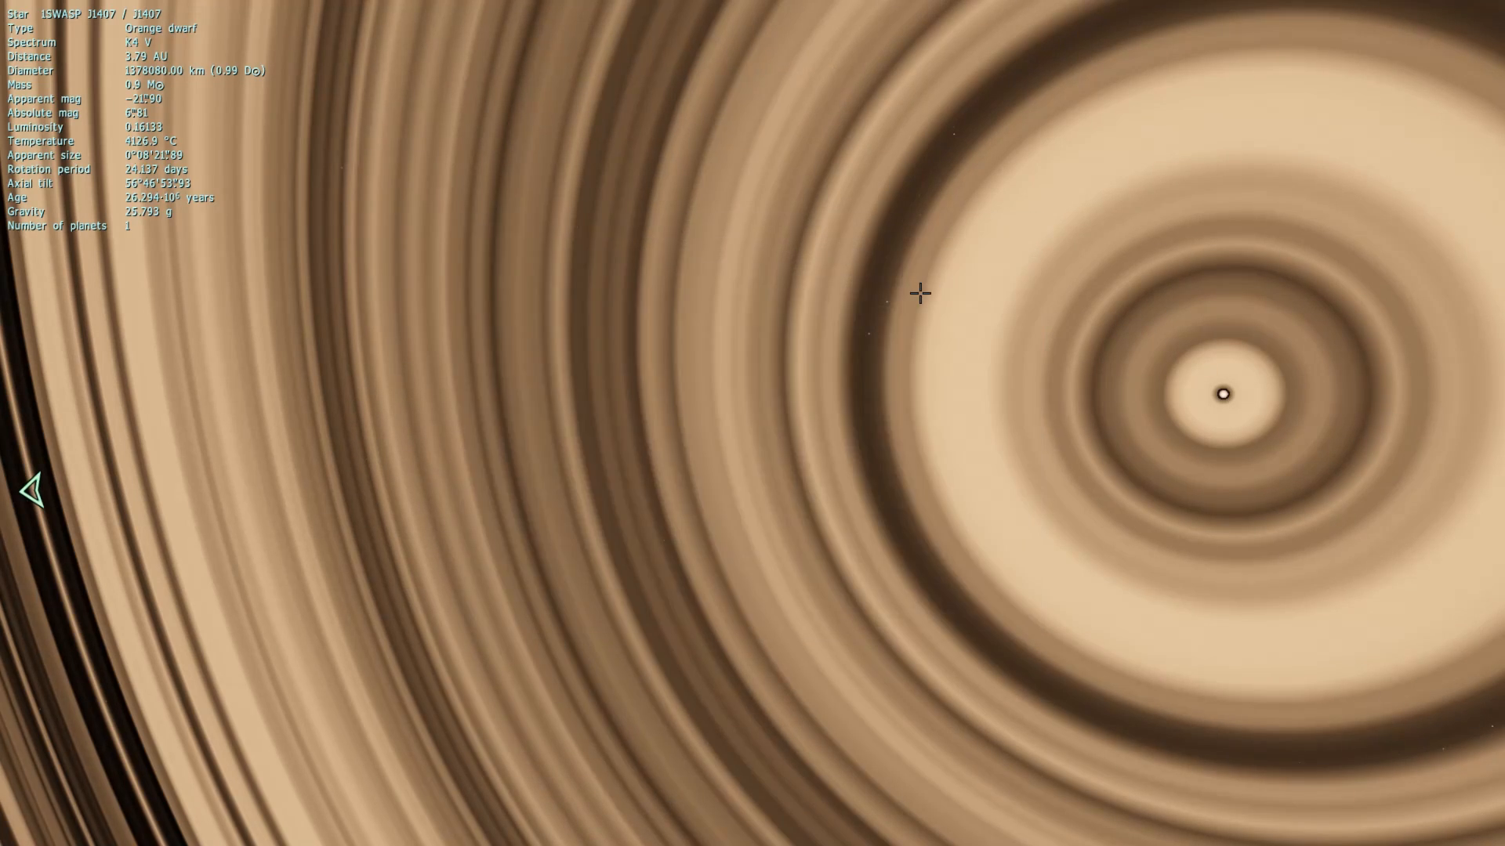
scroll("down", 3)
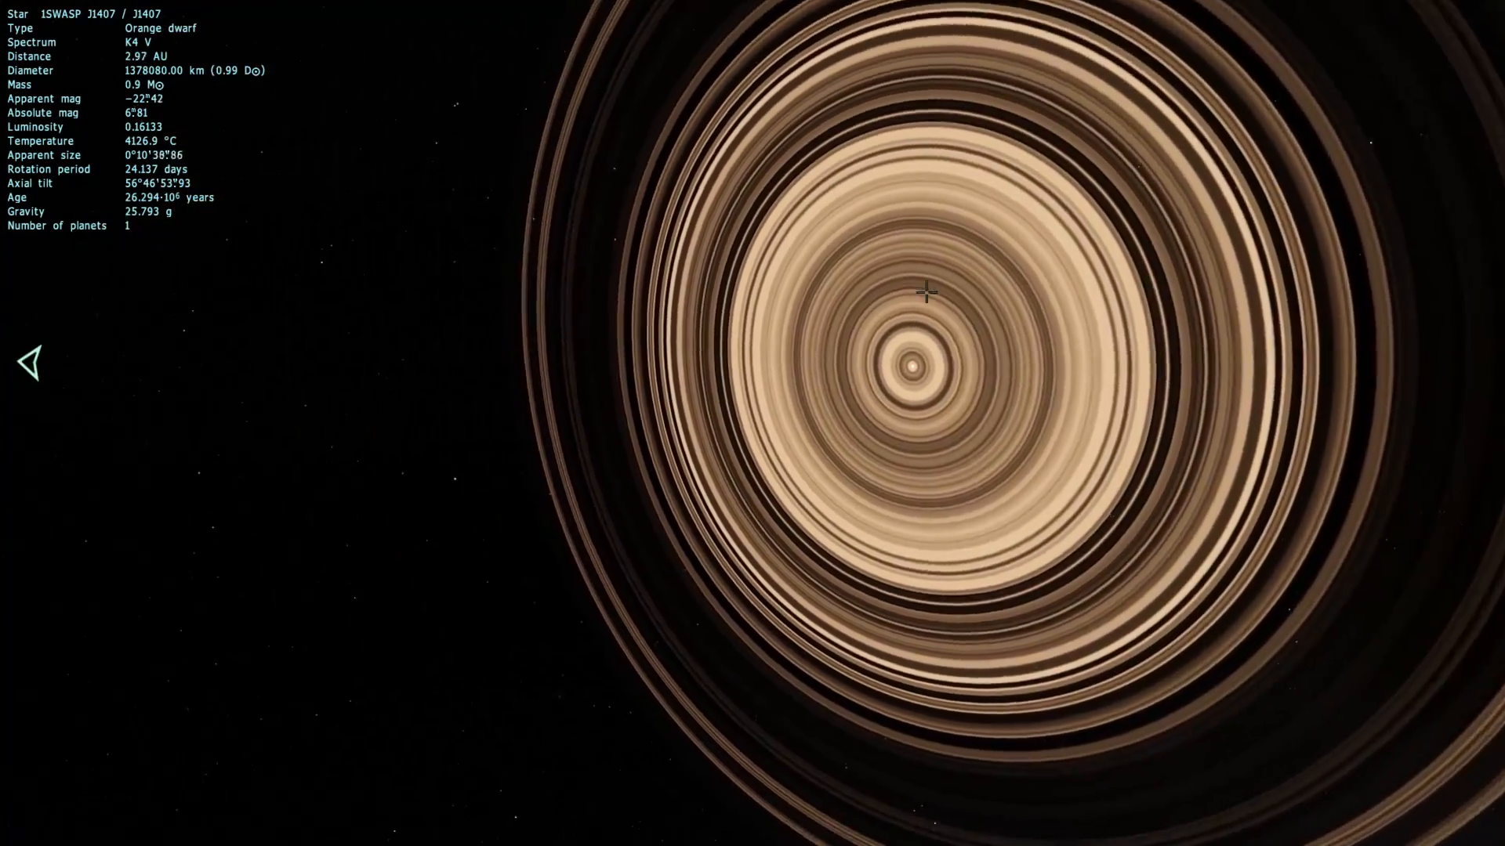
scroll("down", 3)
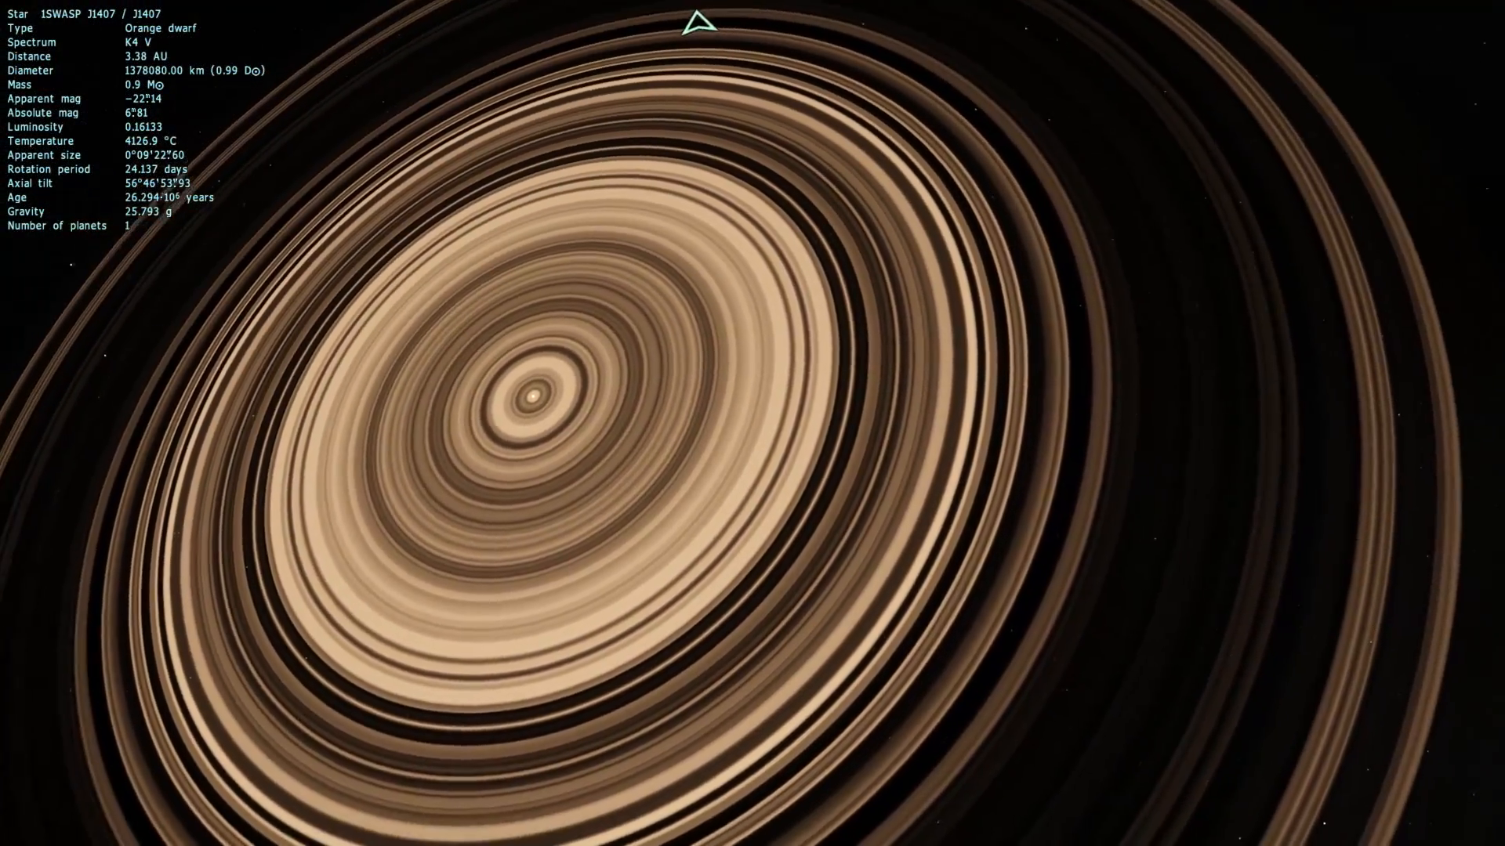
scroll("down", 3)
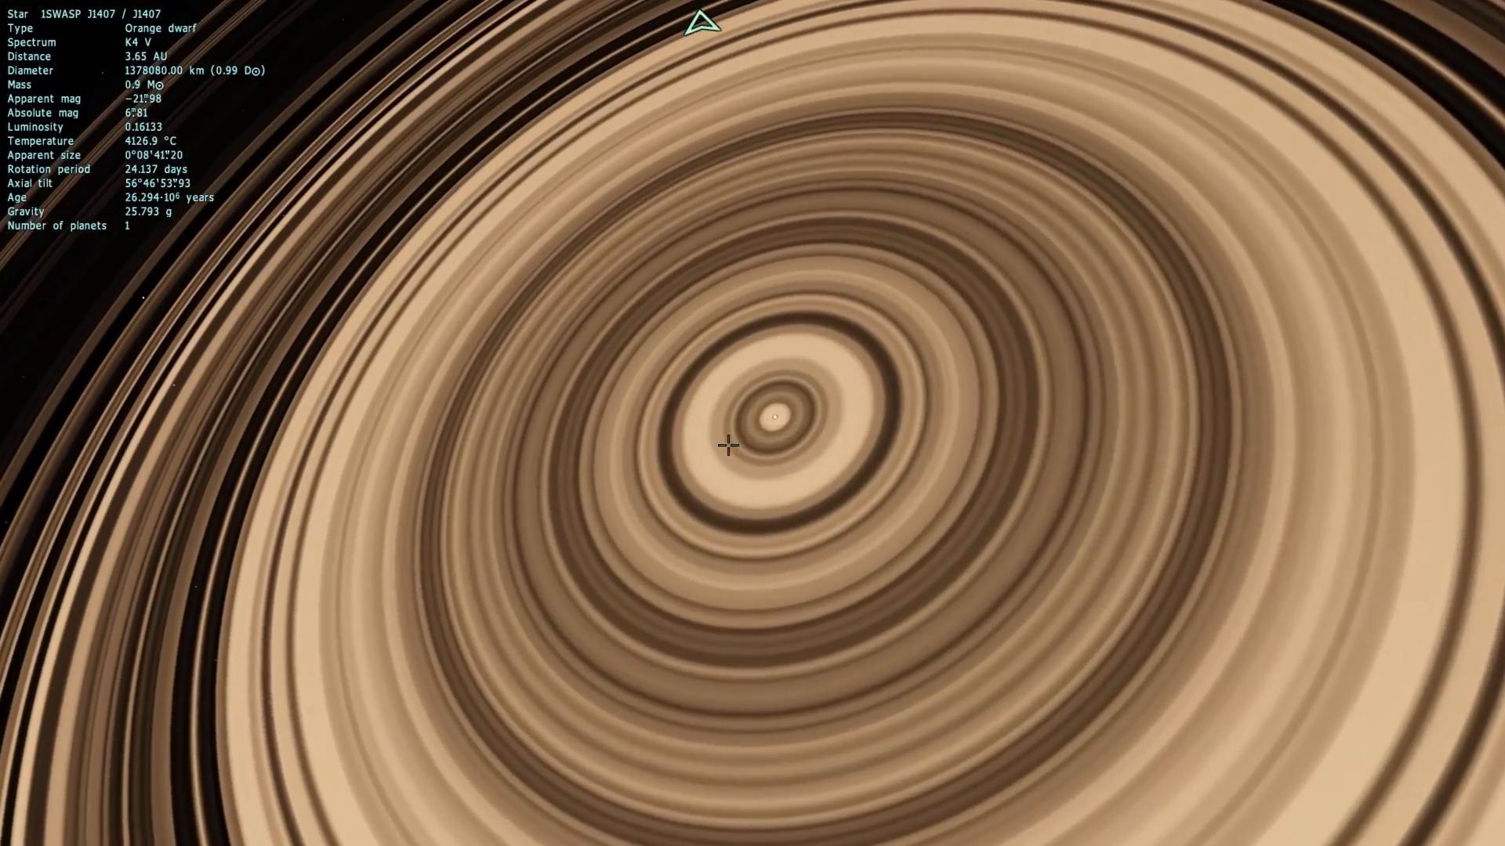
Step: Select the ringed planet J1407 b and zoom out to about 0.65 AU
left_click(775, 422)
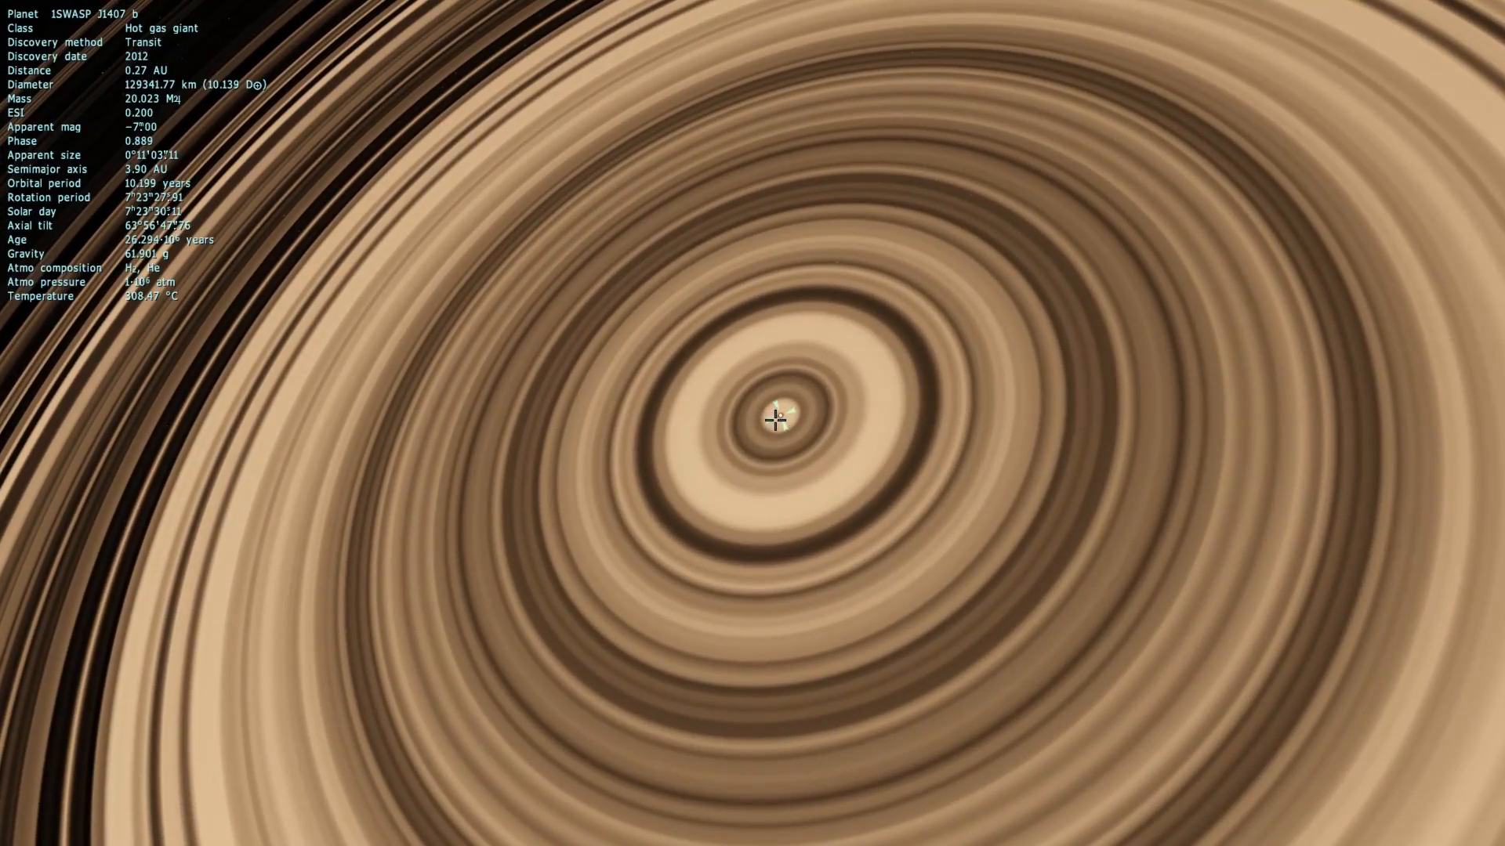
scroll("down", 3)
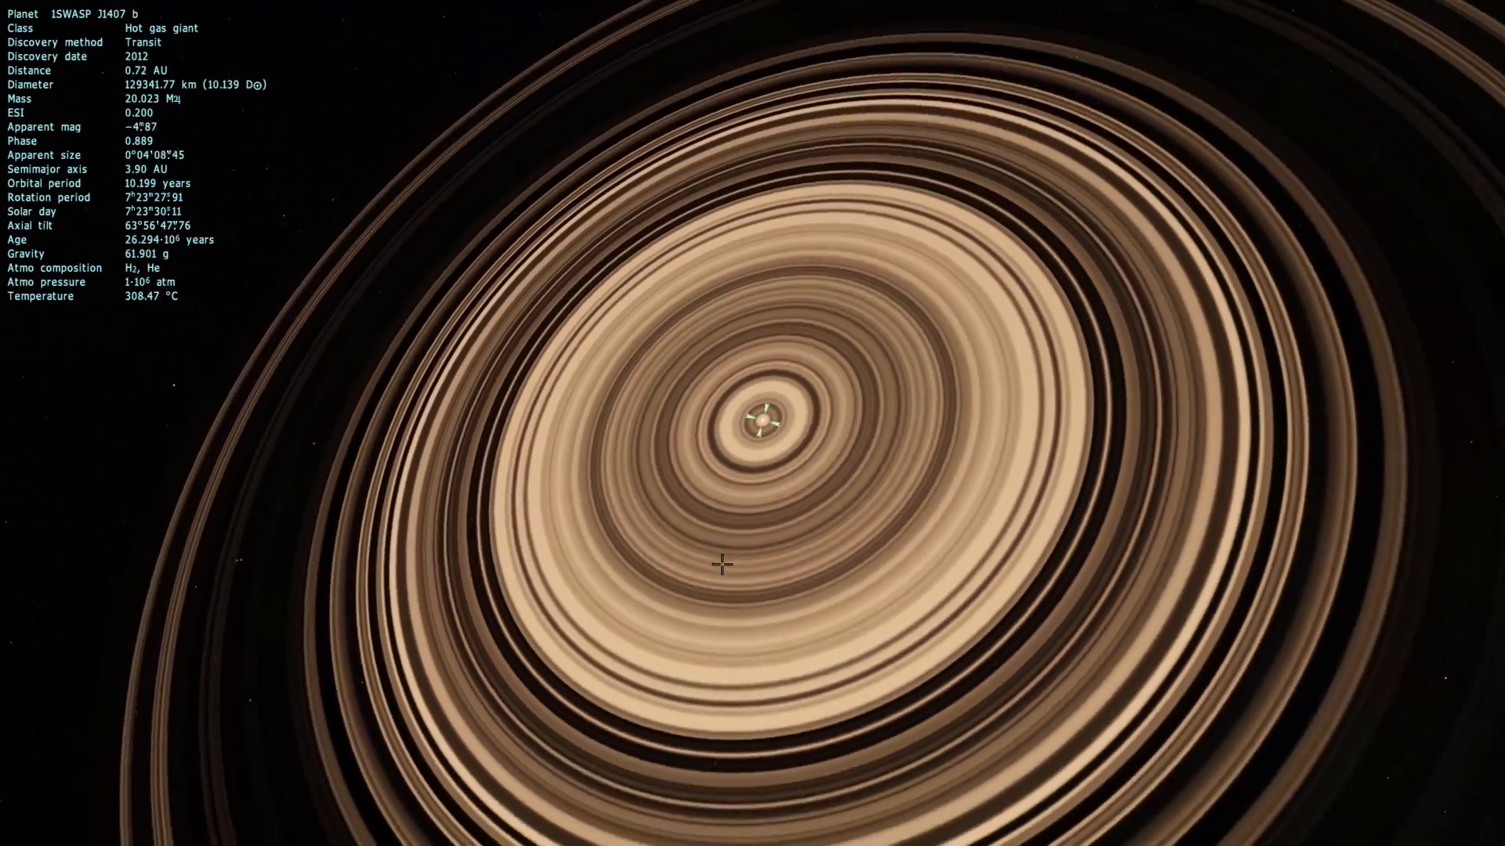
scroll("down", 3)
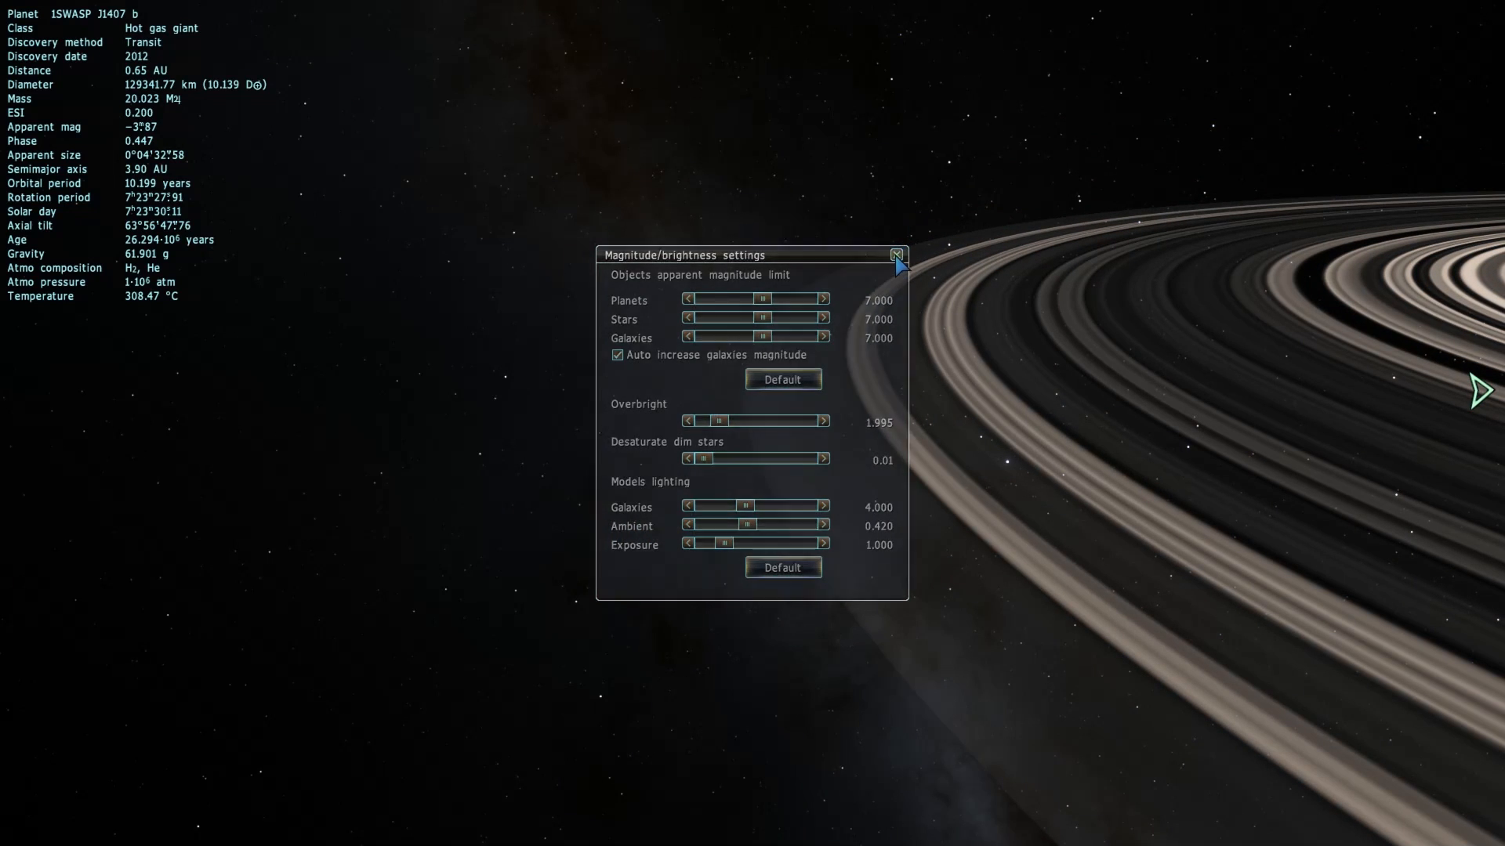
Step: Close the Magnitude/brightness settings and look across J1407 b's grey rings
left_click(895, 254)
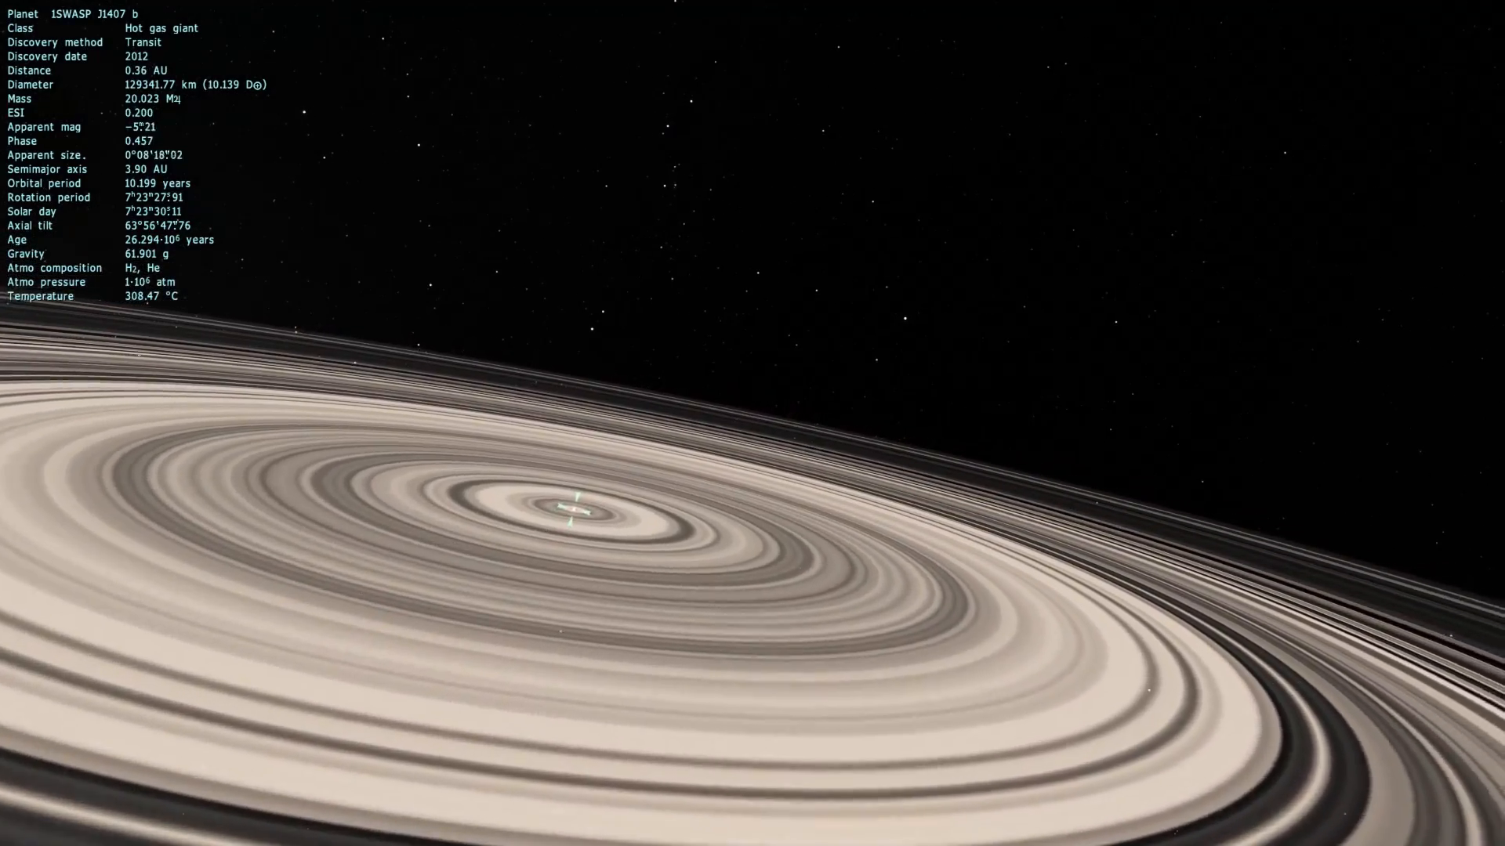
scroll("down", 3)
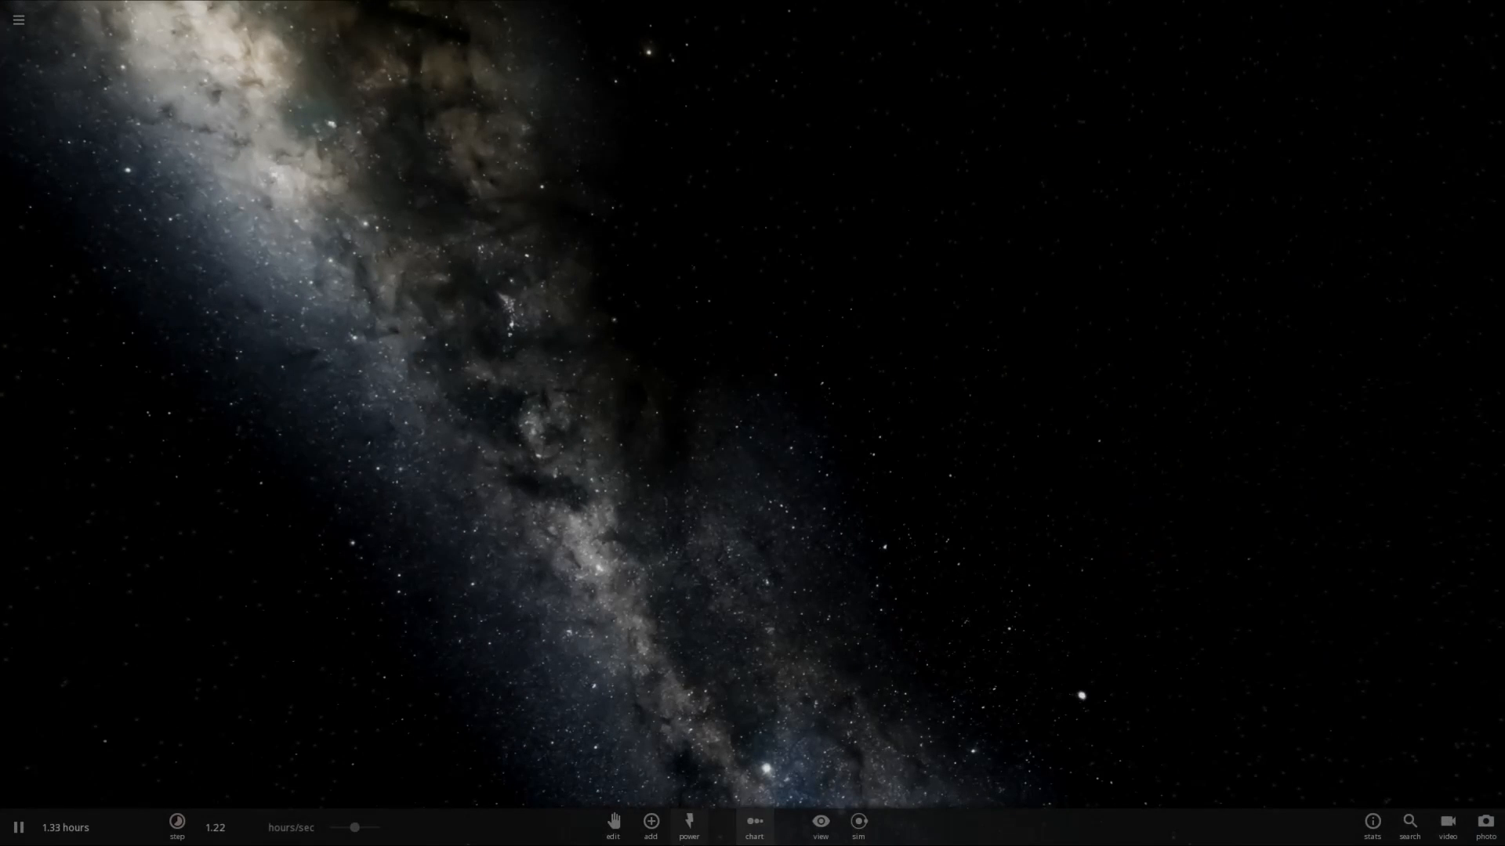
Step: Browse the Stars category of the Add panel's catalogue, e.g. Wolf 359
left_click(649, 821)
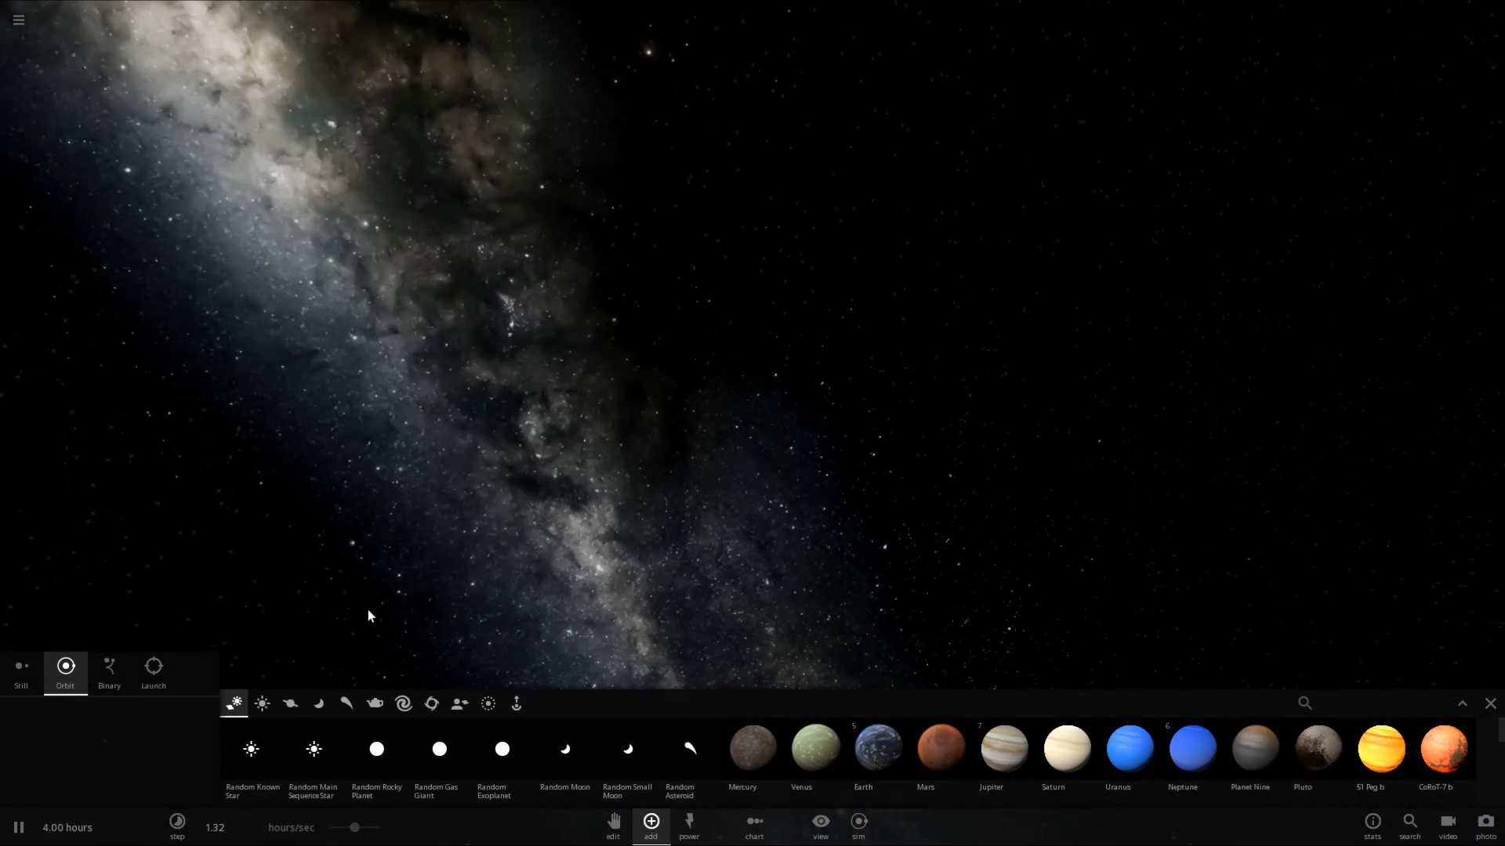
left_click(261, 703)
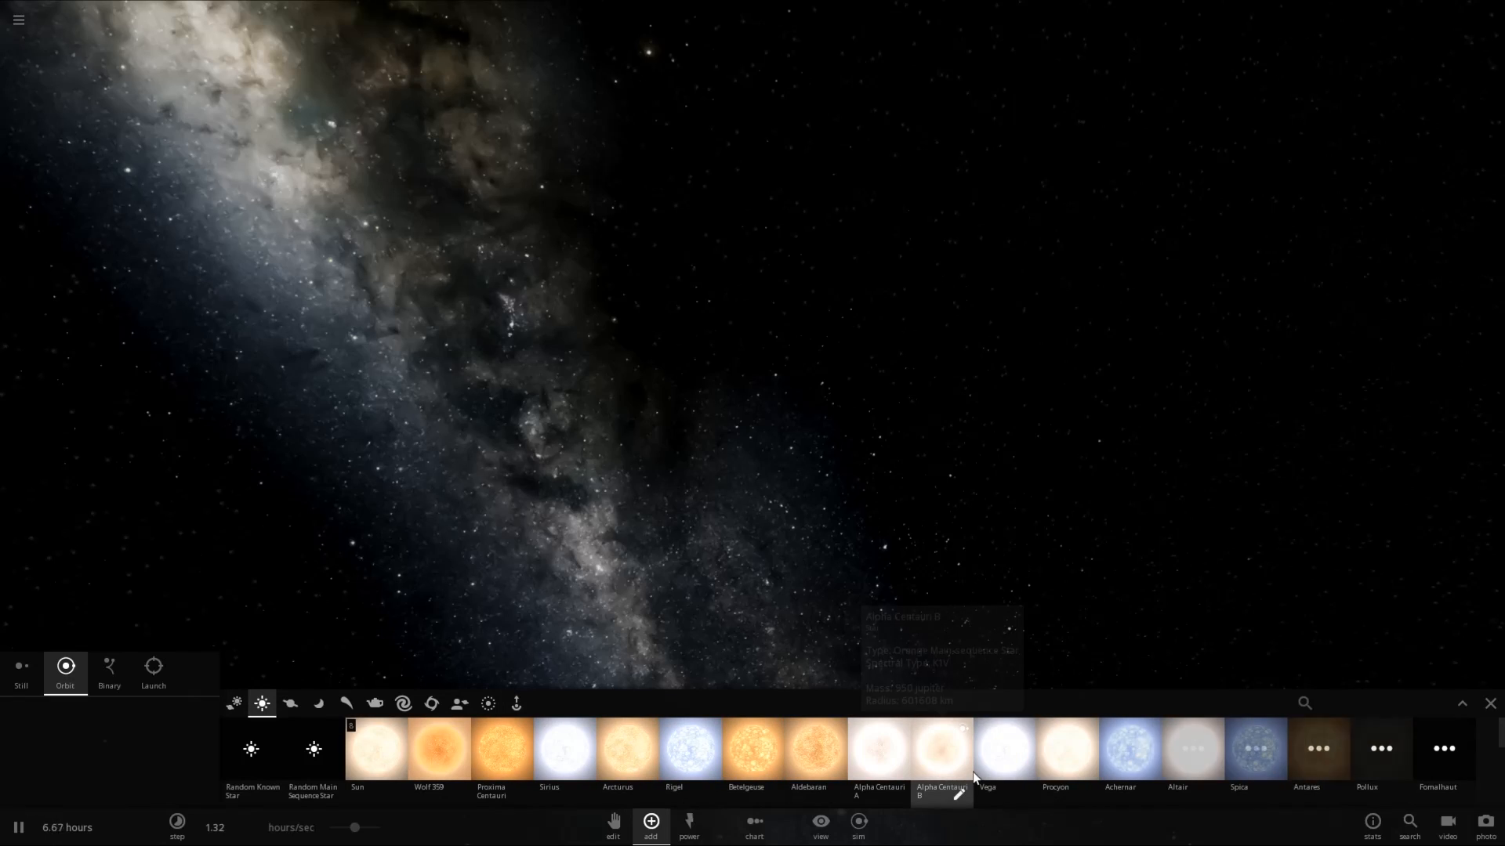
mouse_move(782, 710)
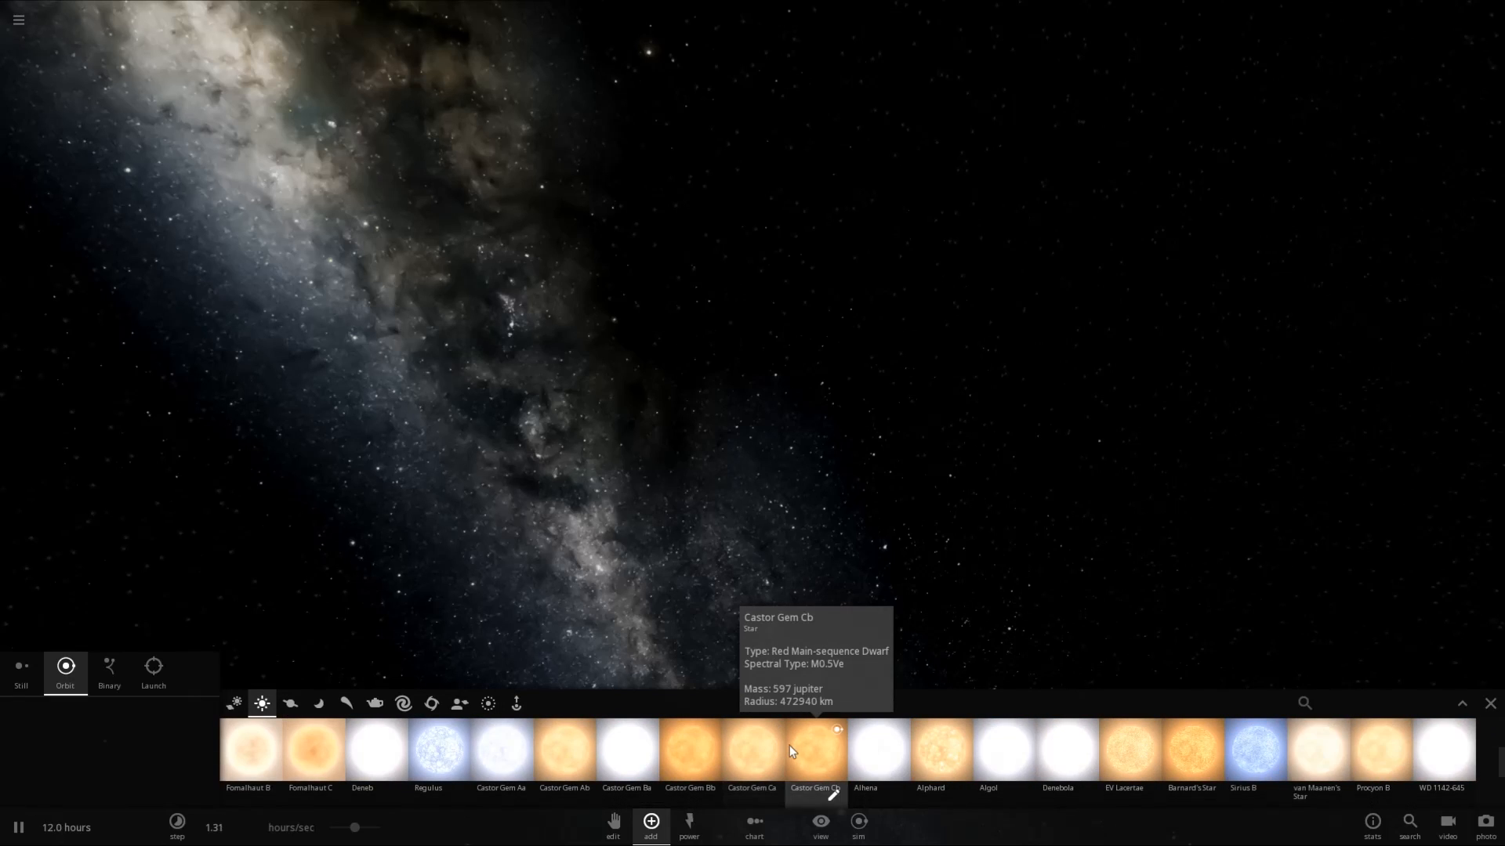
scroll("right", 3)
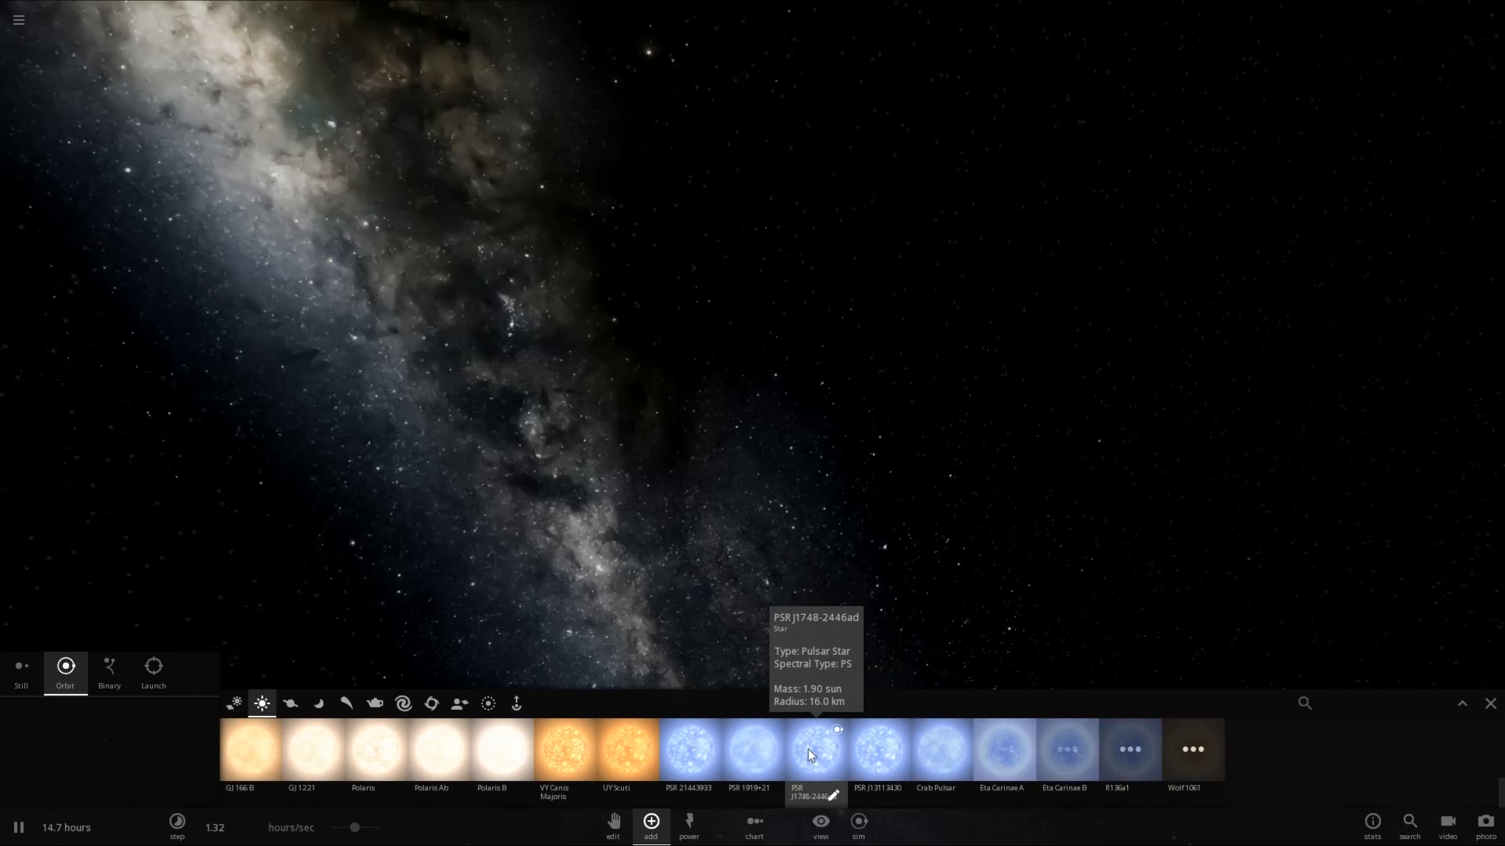
mouse_move(616, 751)
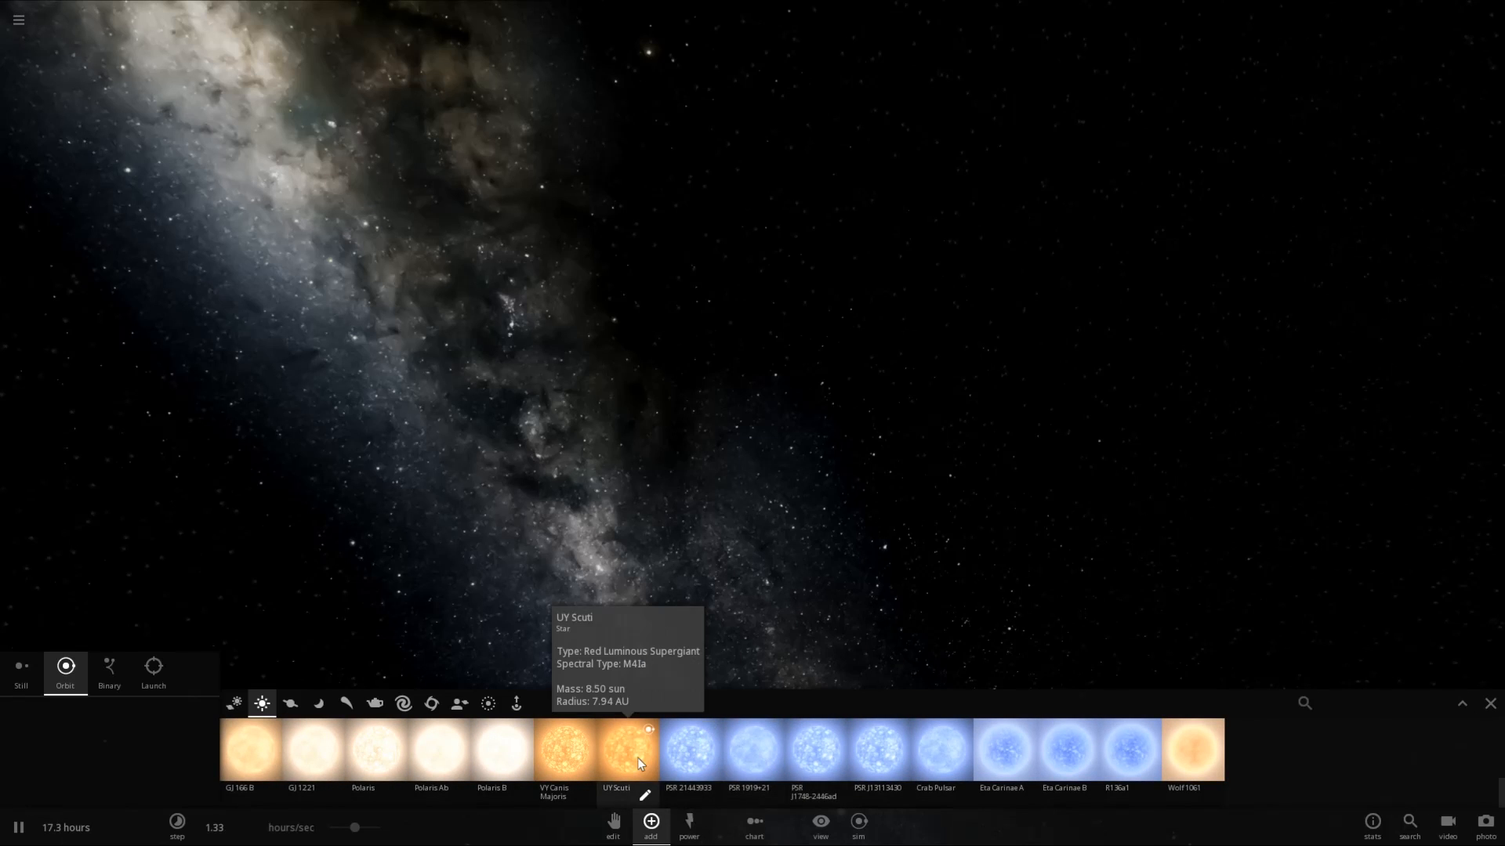
scroll("left", 3)
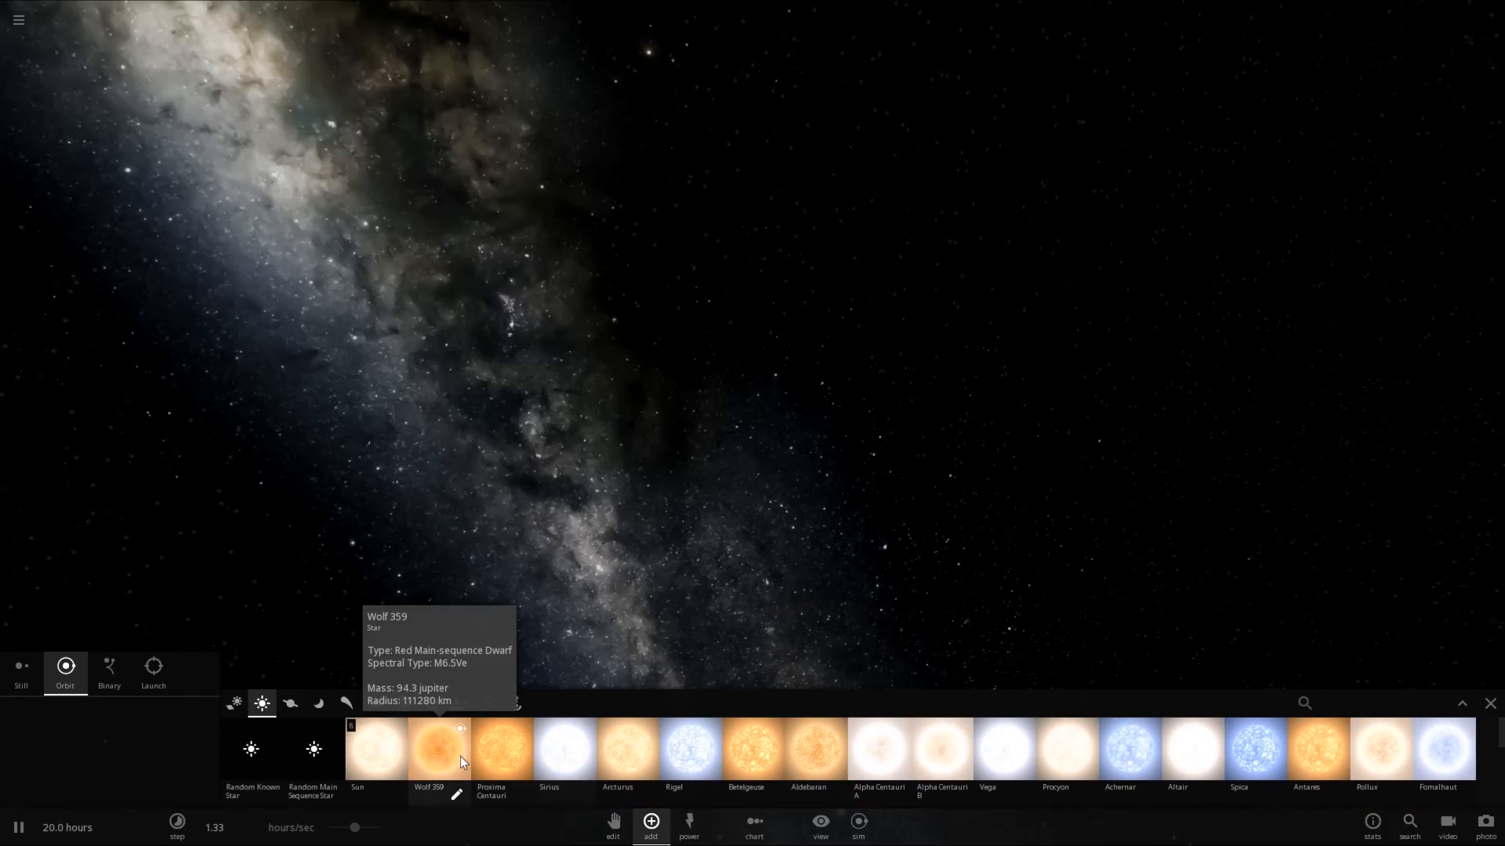
mouse_move(500, 753)
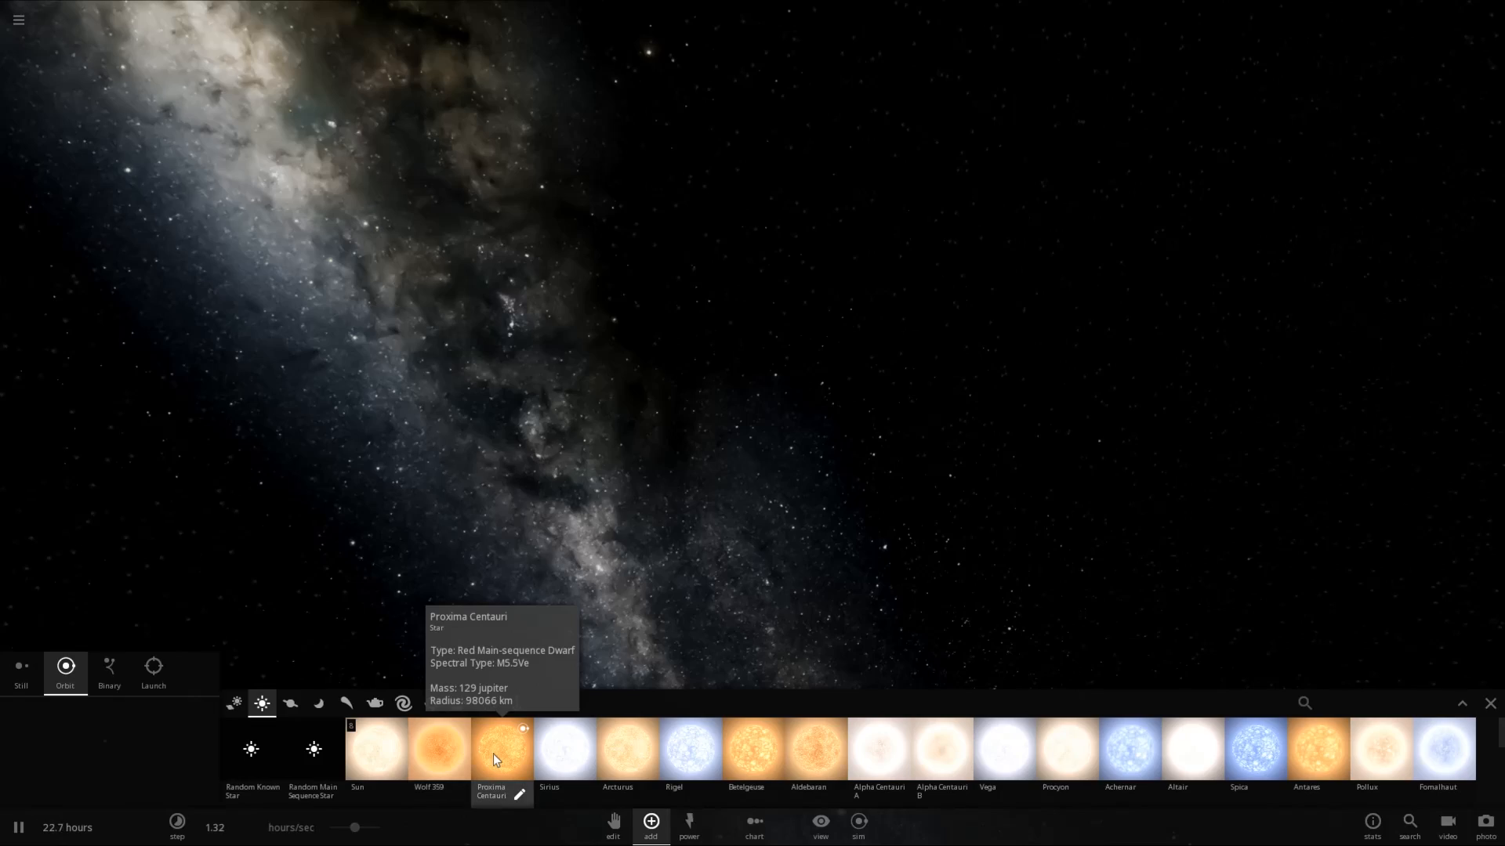
Step: Add red dwarf Proxima Centauri, then show the planet catalogue for Jupiter
left_click(500, 747)
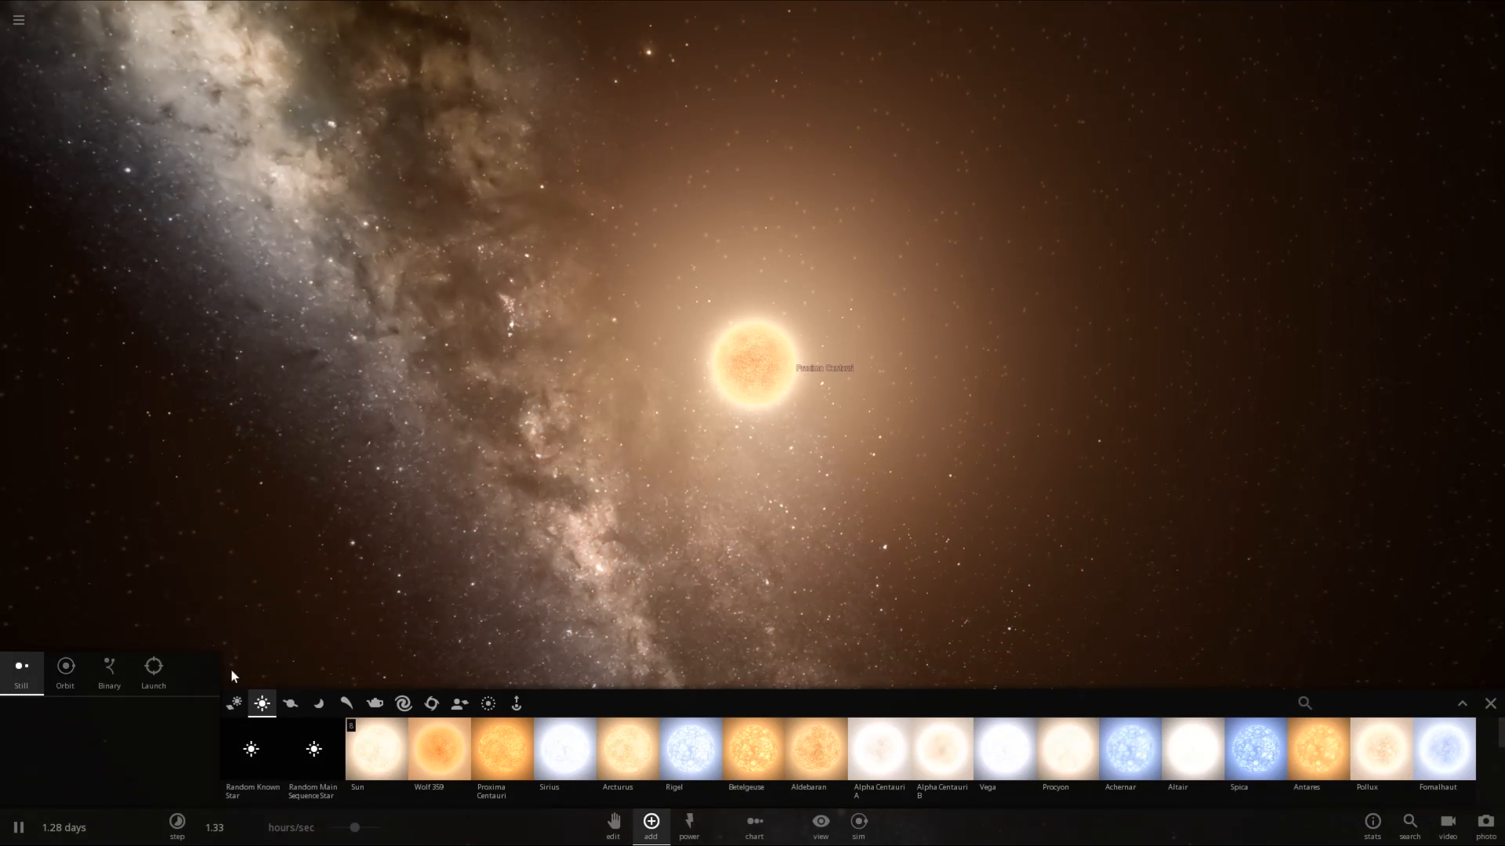
mouse_move(290, 704)
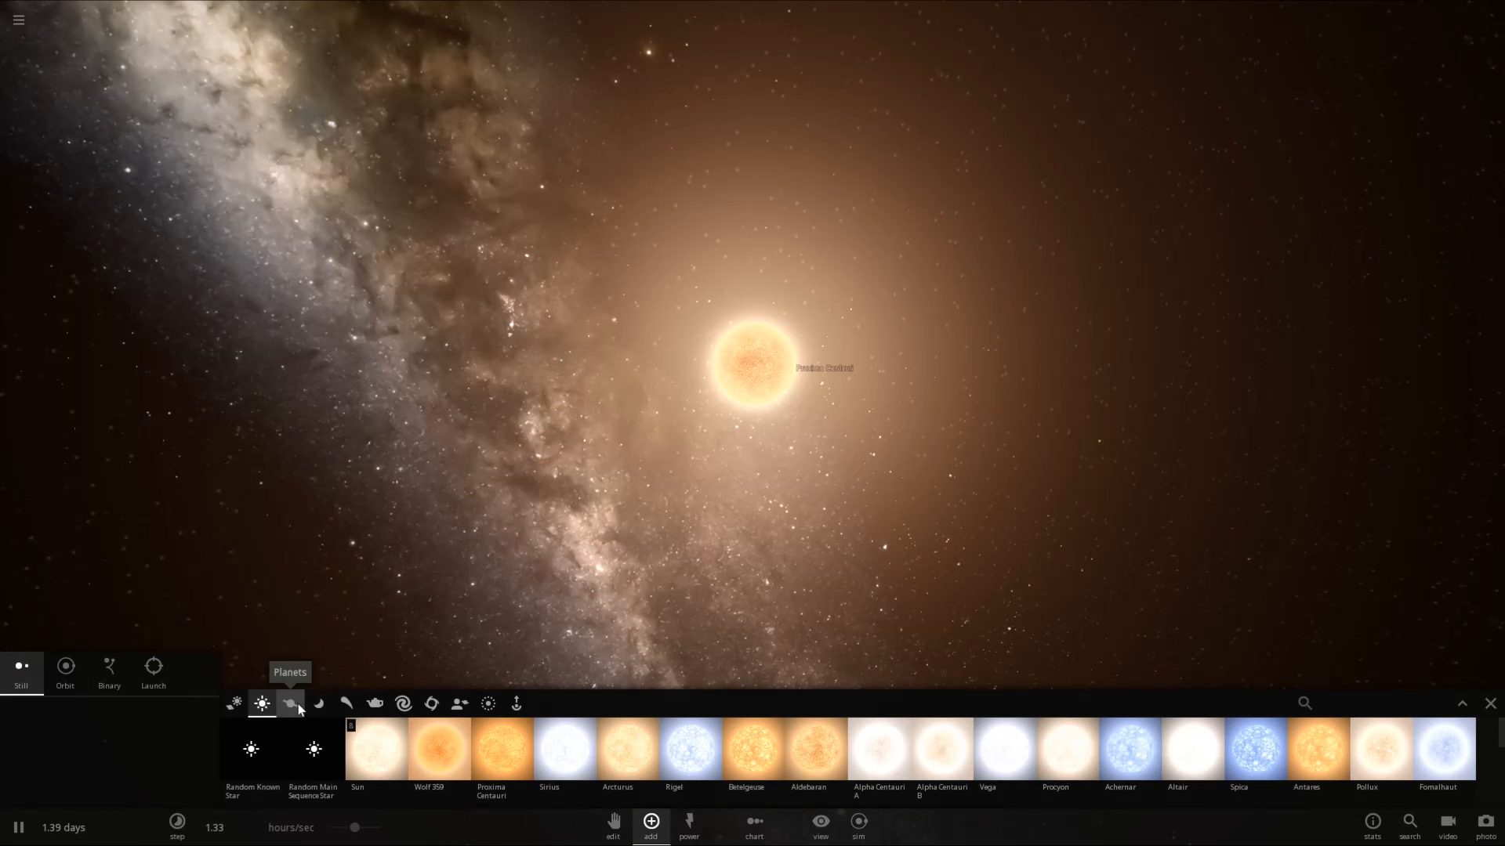
left_click(290, 704)
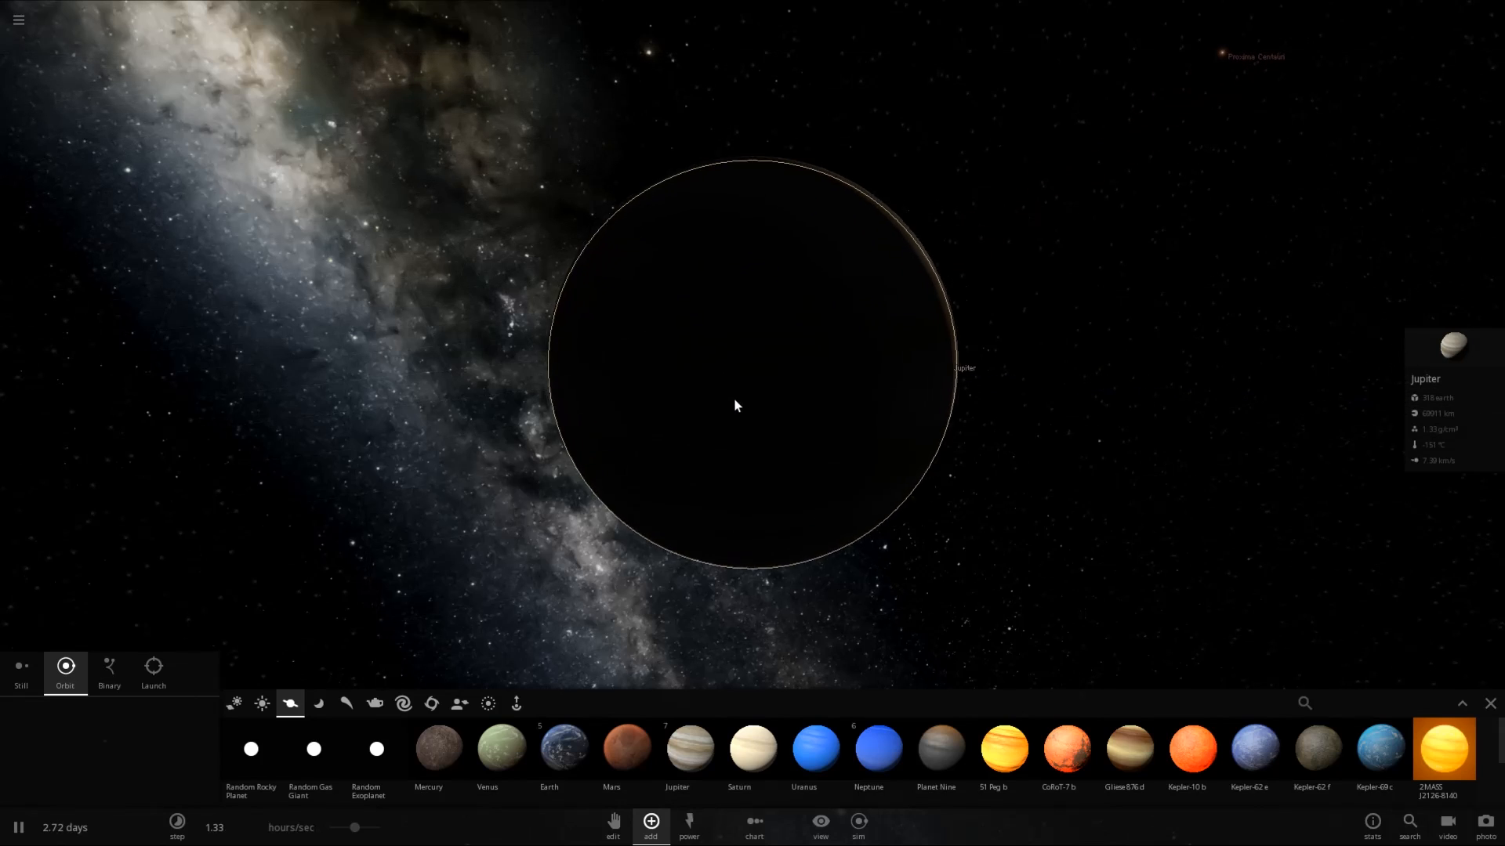
Step: Give the Jupiter planet a mass of 20 Jupiter masses
scroll("down", 3)
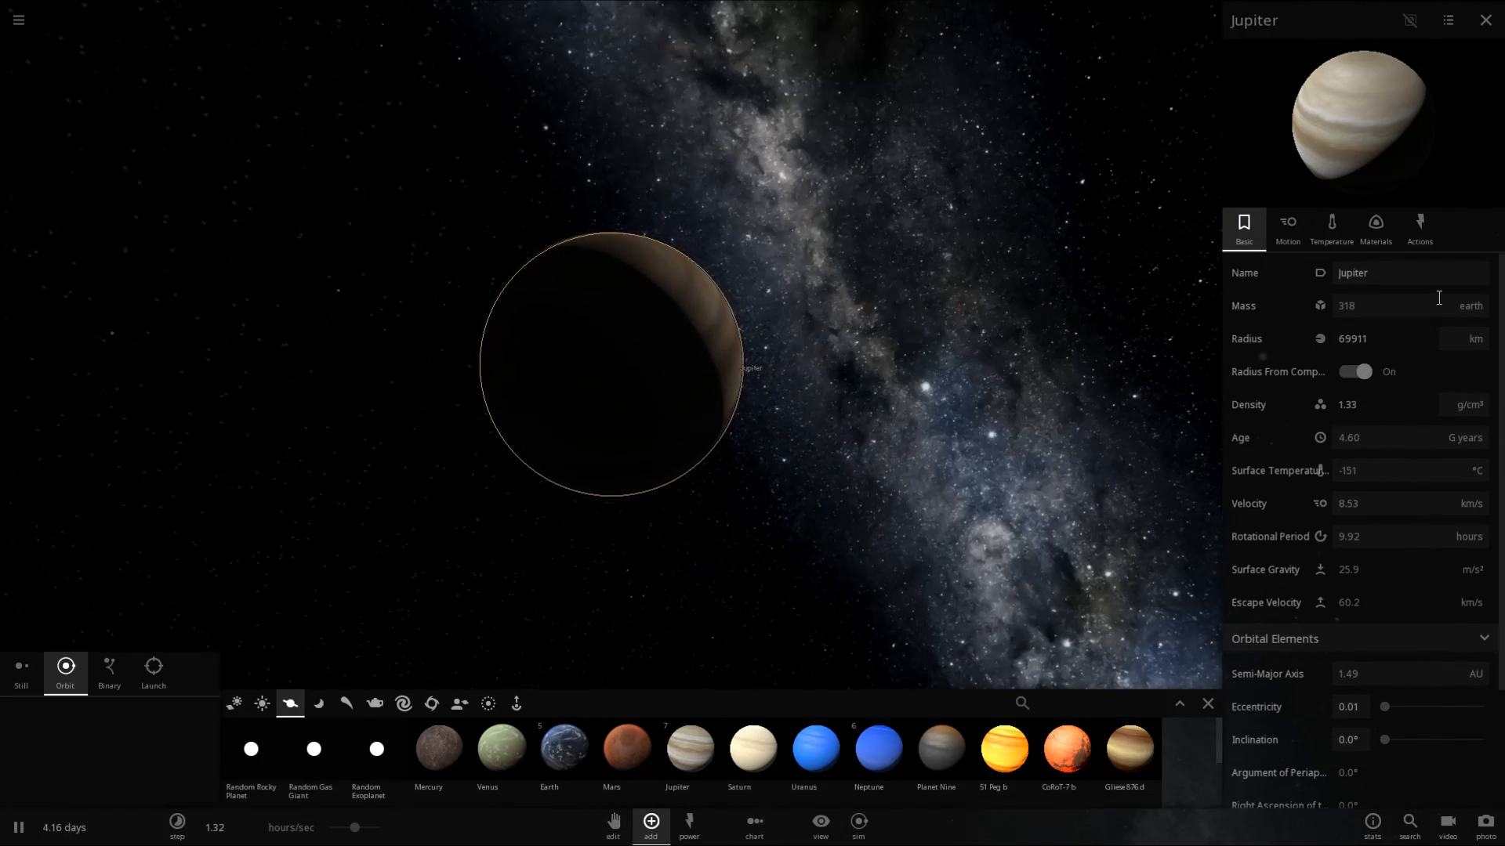
left_click(1469, 306)
type("20")
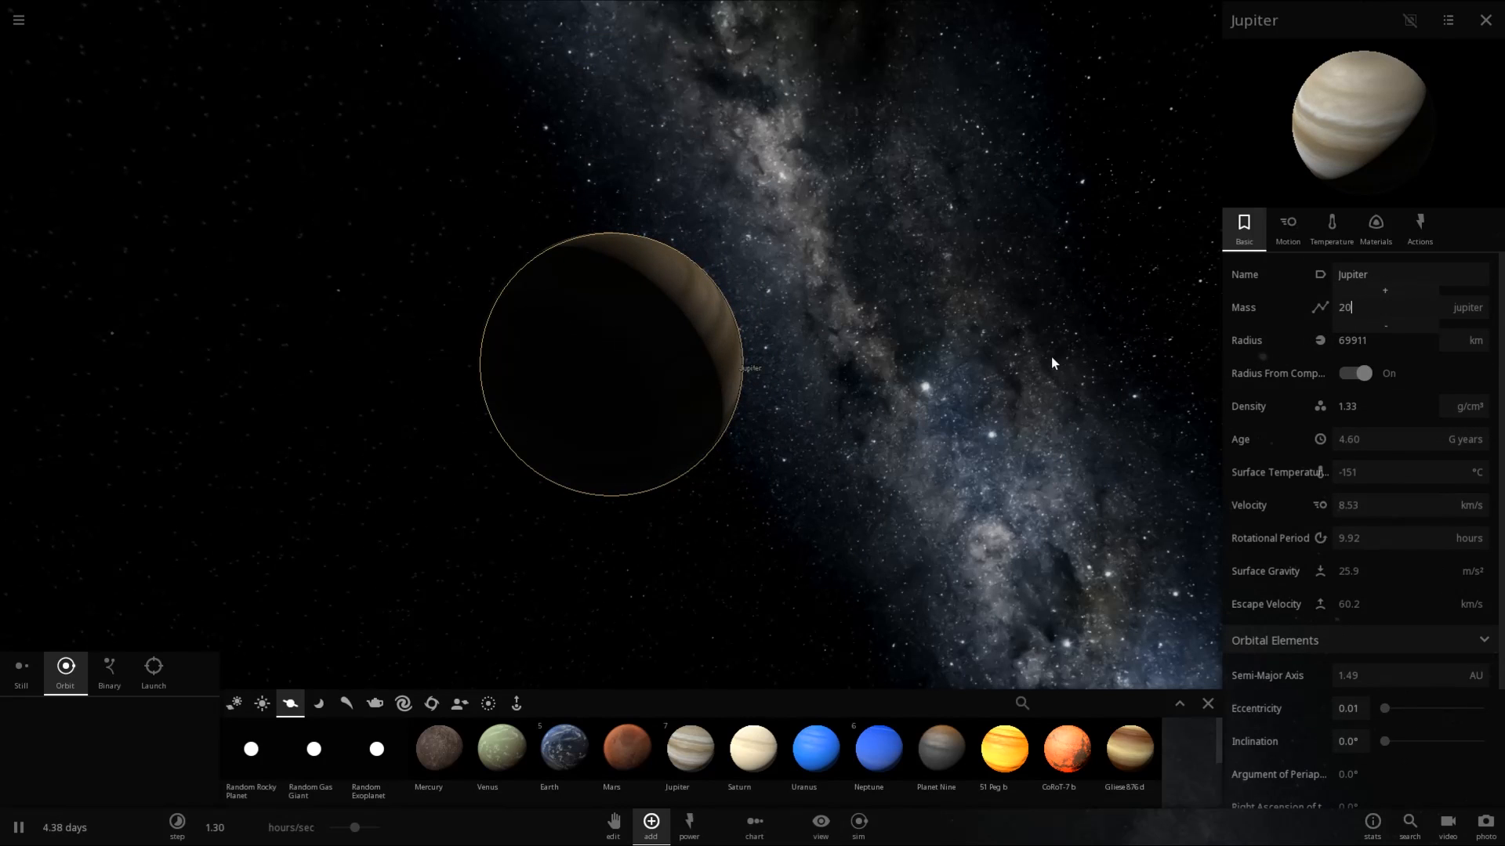
left_click(1485, 19)
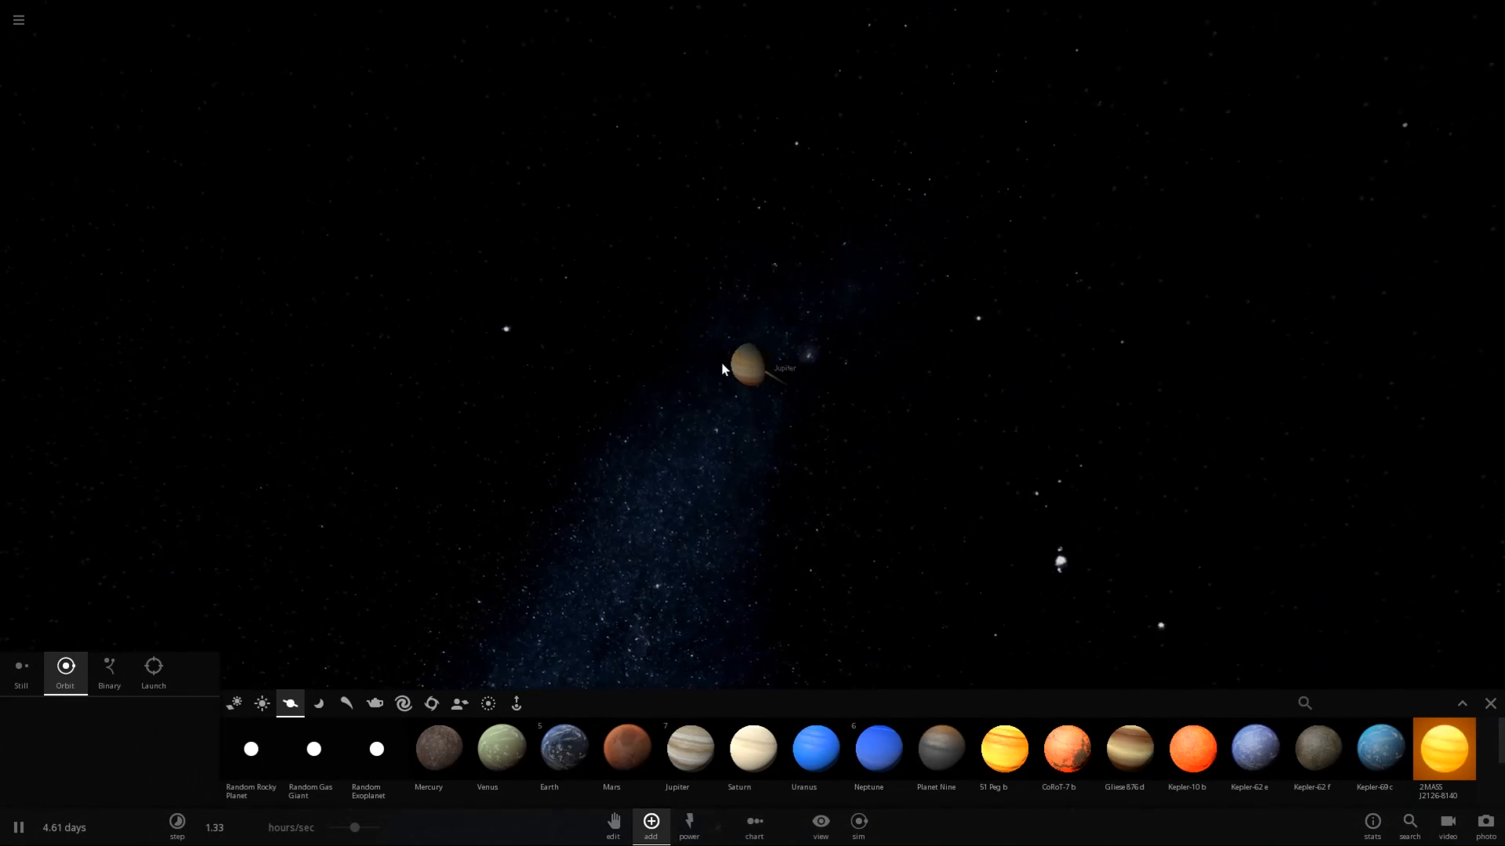
left_click(820, 828)
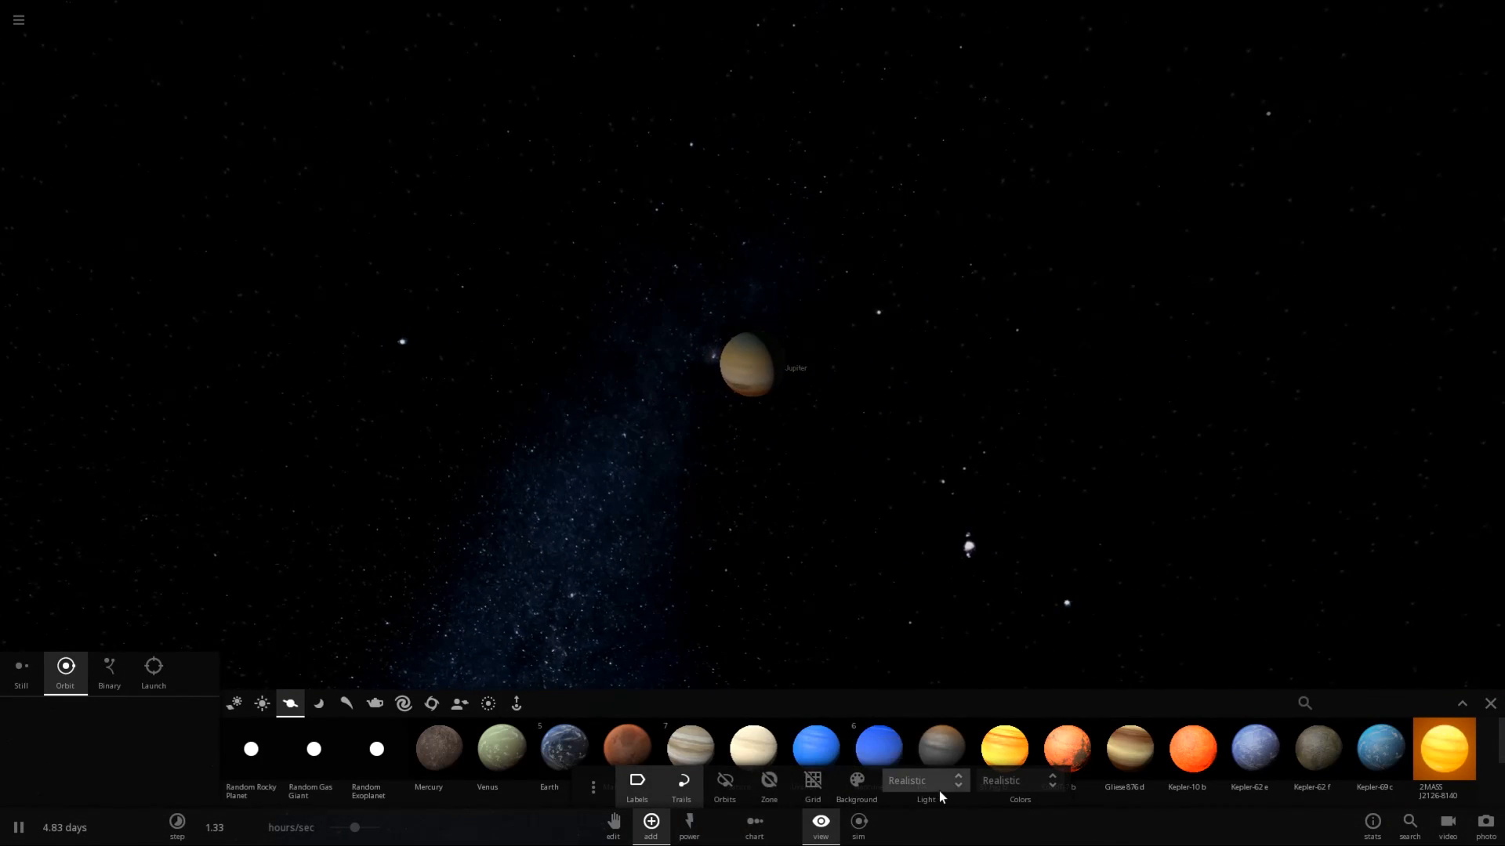
Step: Switch scene lighting to Flash Light and reopen Jupiter's properties
left_click(957, 778)
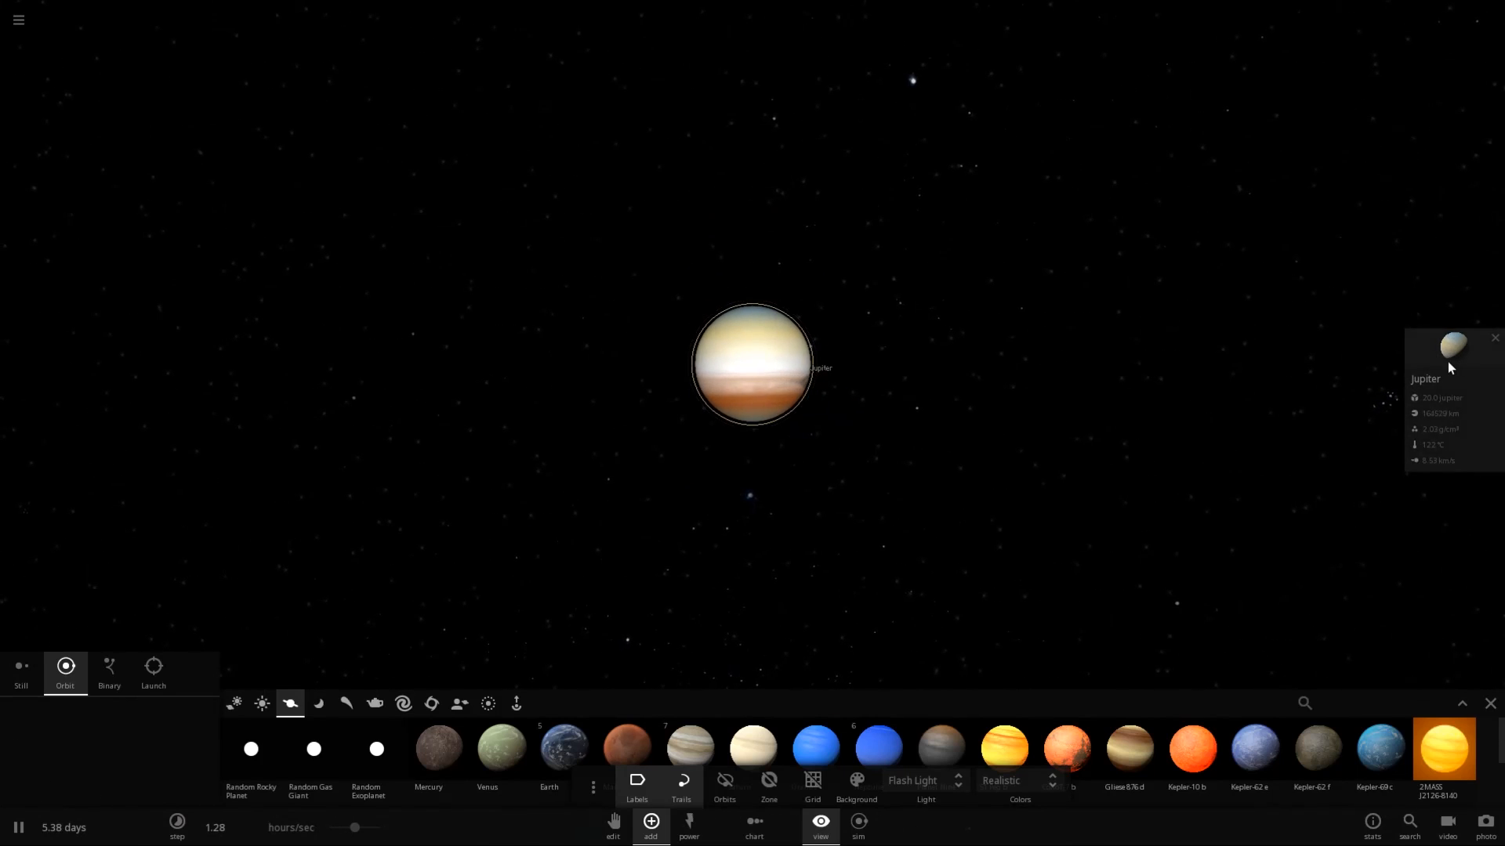
left_click(1452, 348)
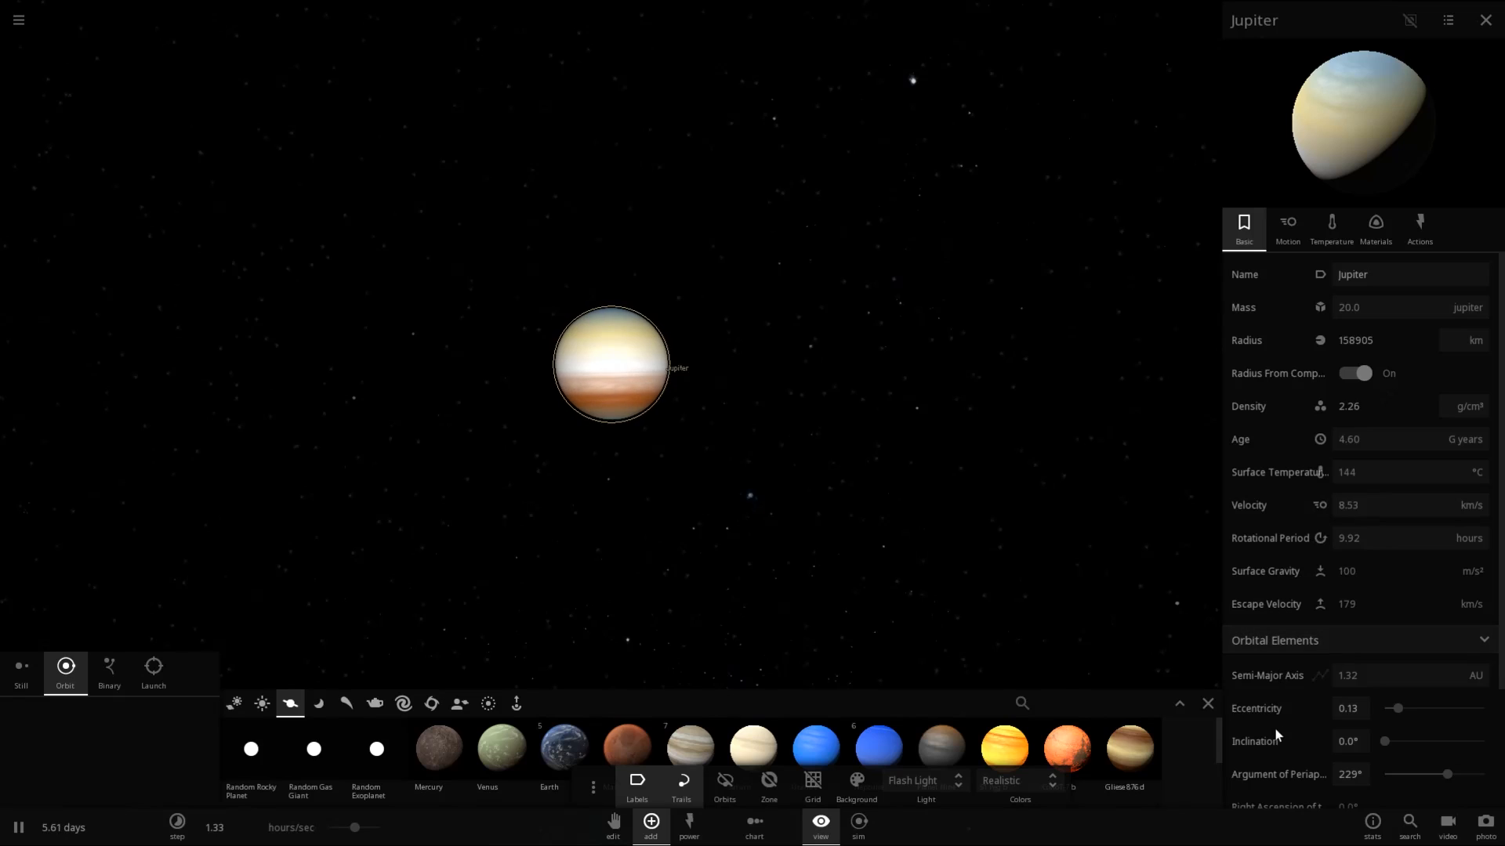
Step: Set Jupiter's orbital inclination to 12.7° under Orbital Elements
scroll("down", 3)
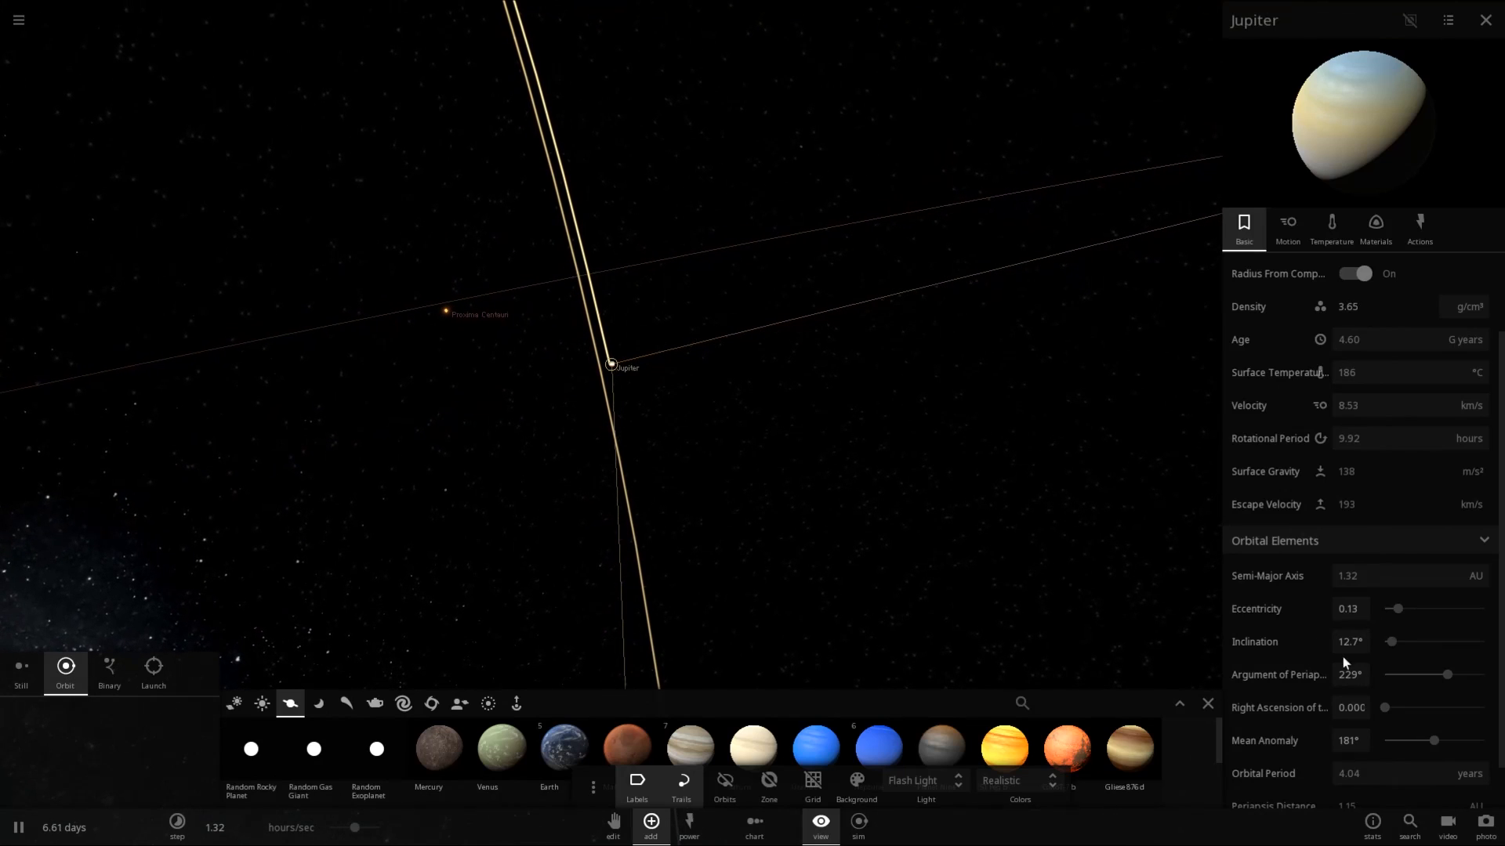
scroll("down", 3)
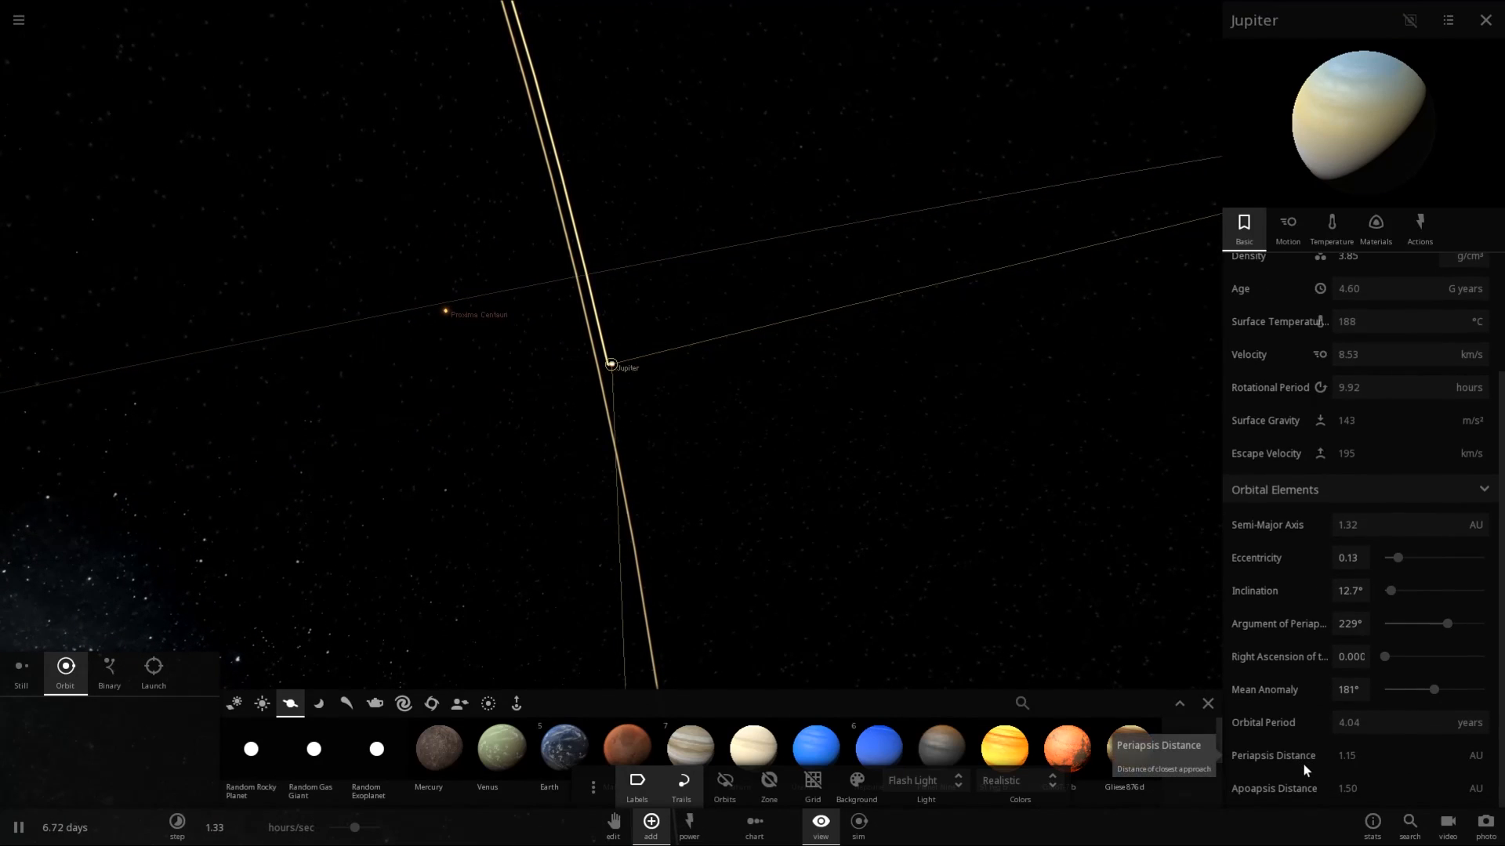
scroll("up", 3)
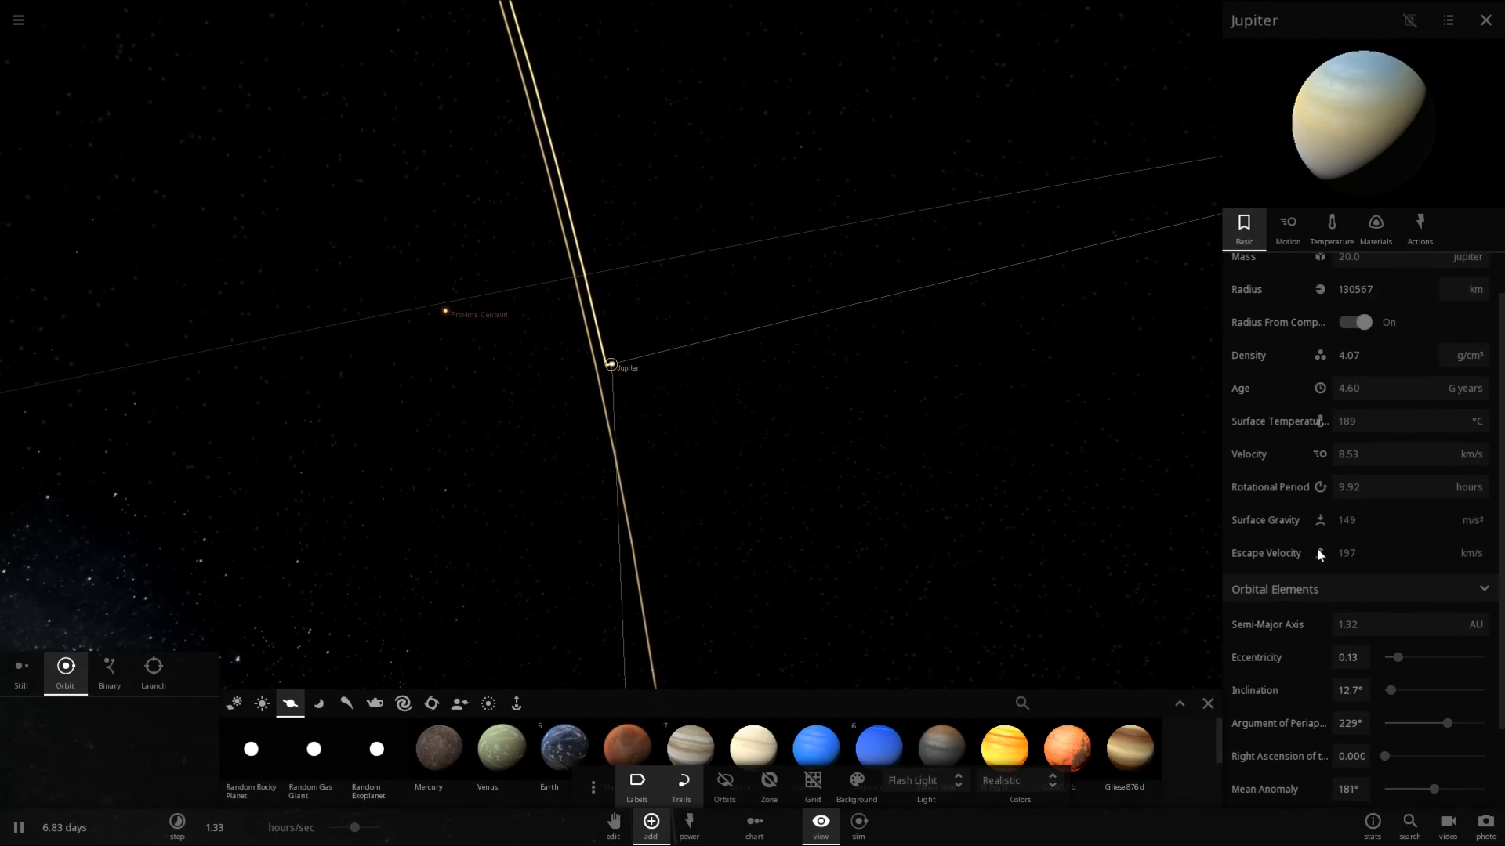
left_click(1287, 228)
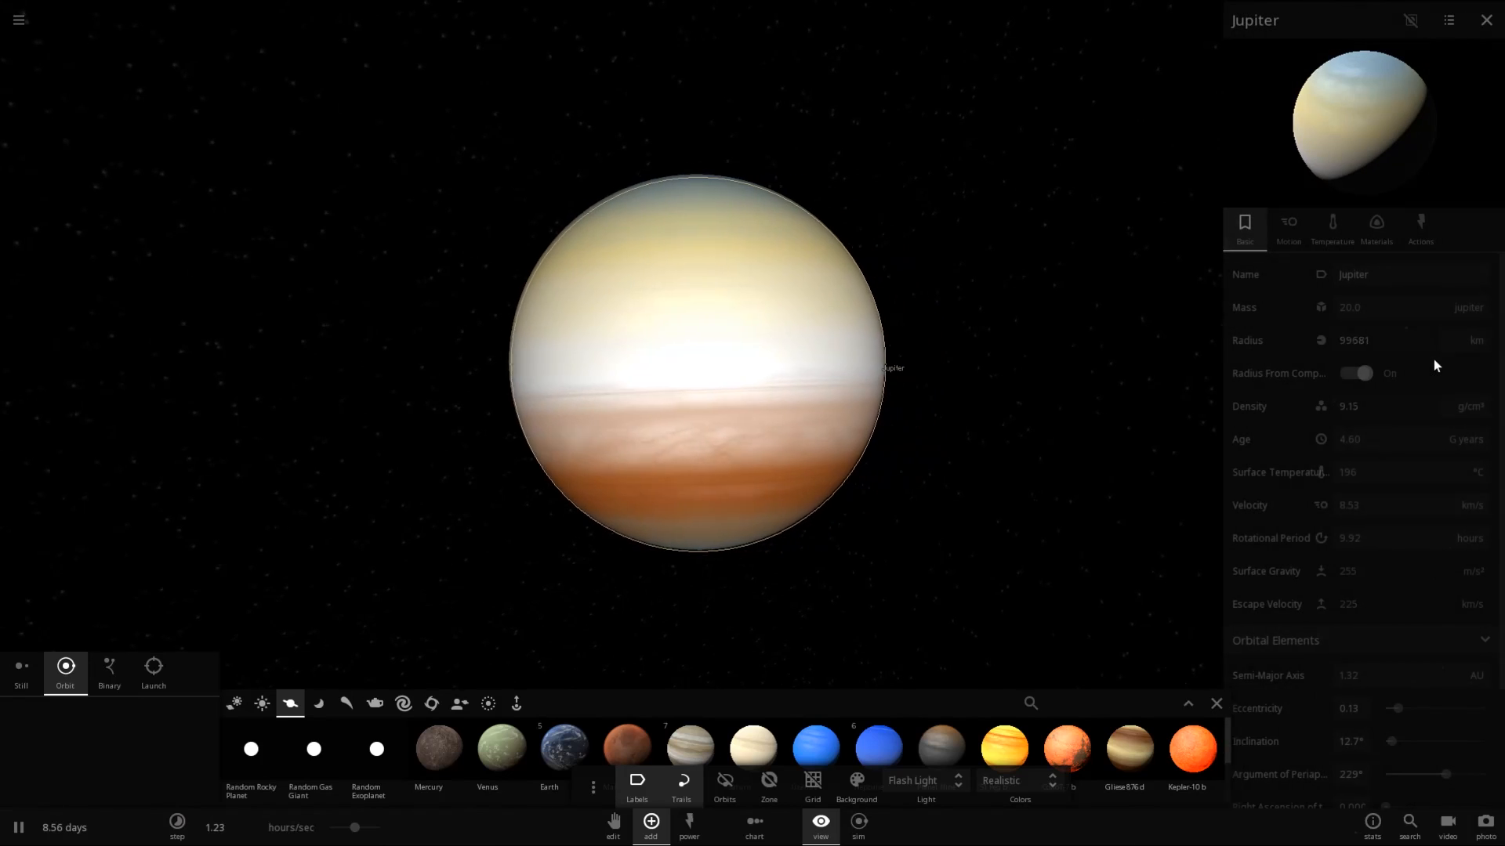
Step: Tilt Jupiter's rotation axis to a 106° obliquity in the Motion settings
scroll("down", 3)
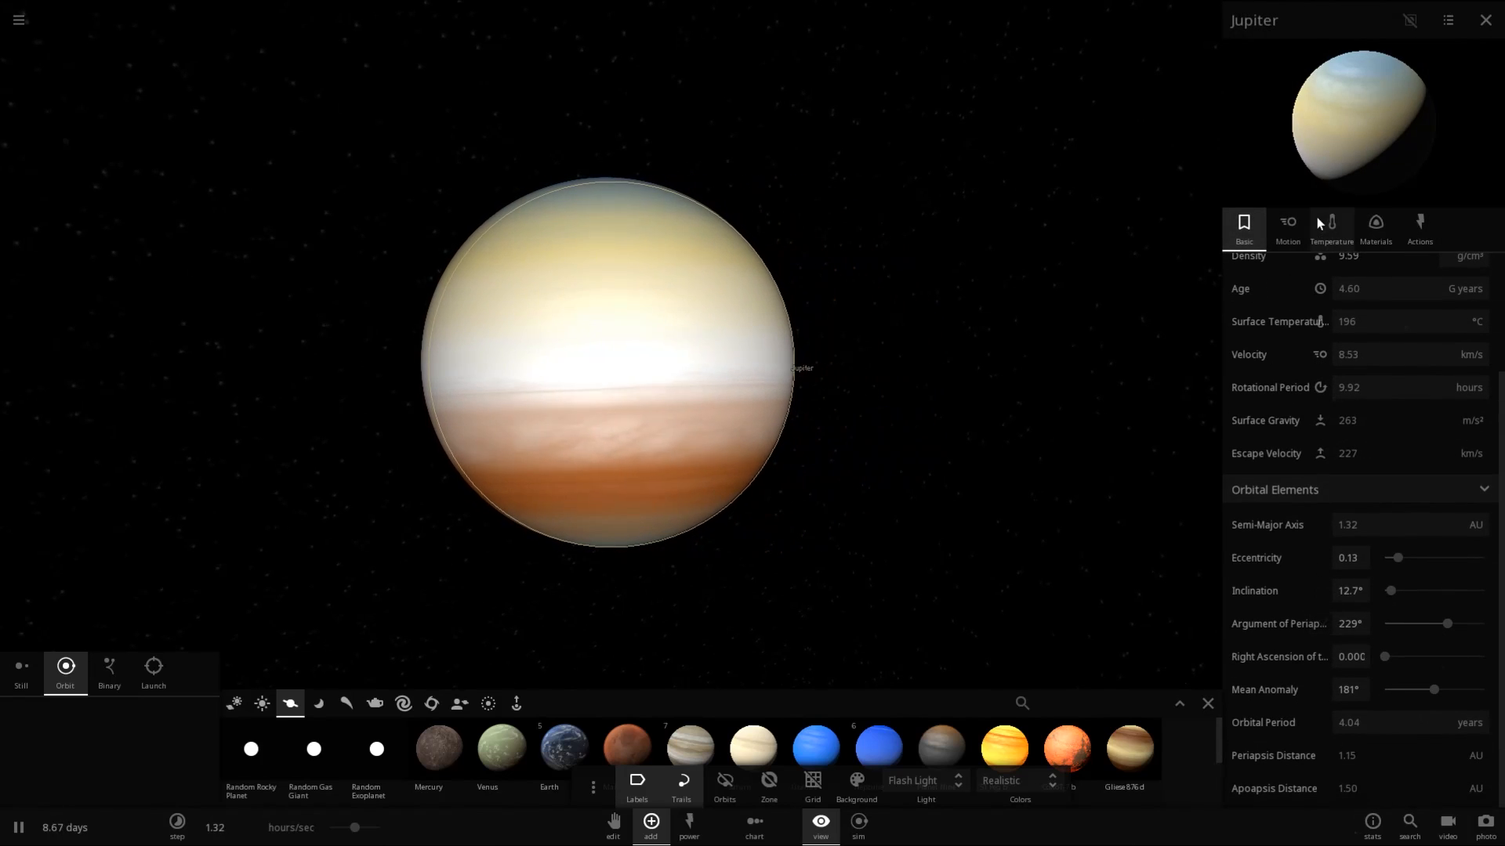
left_click(1286, 227)
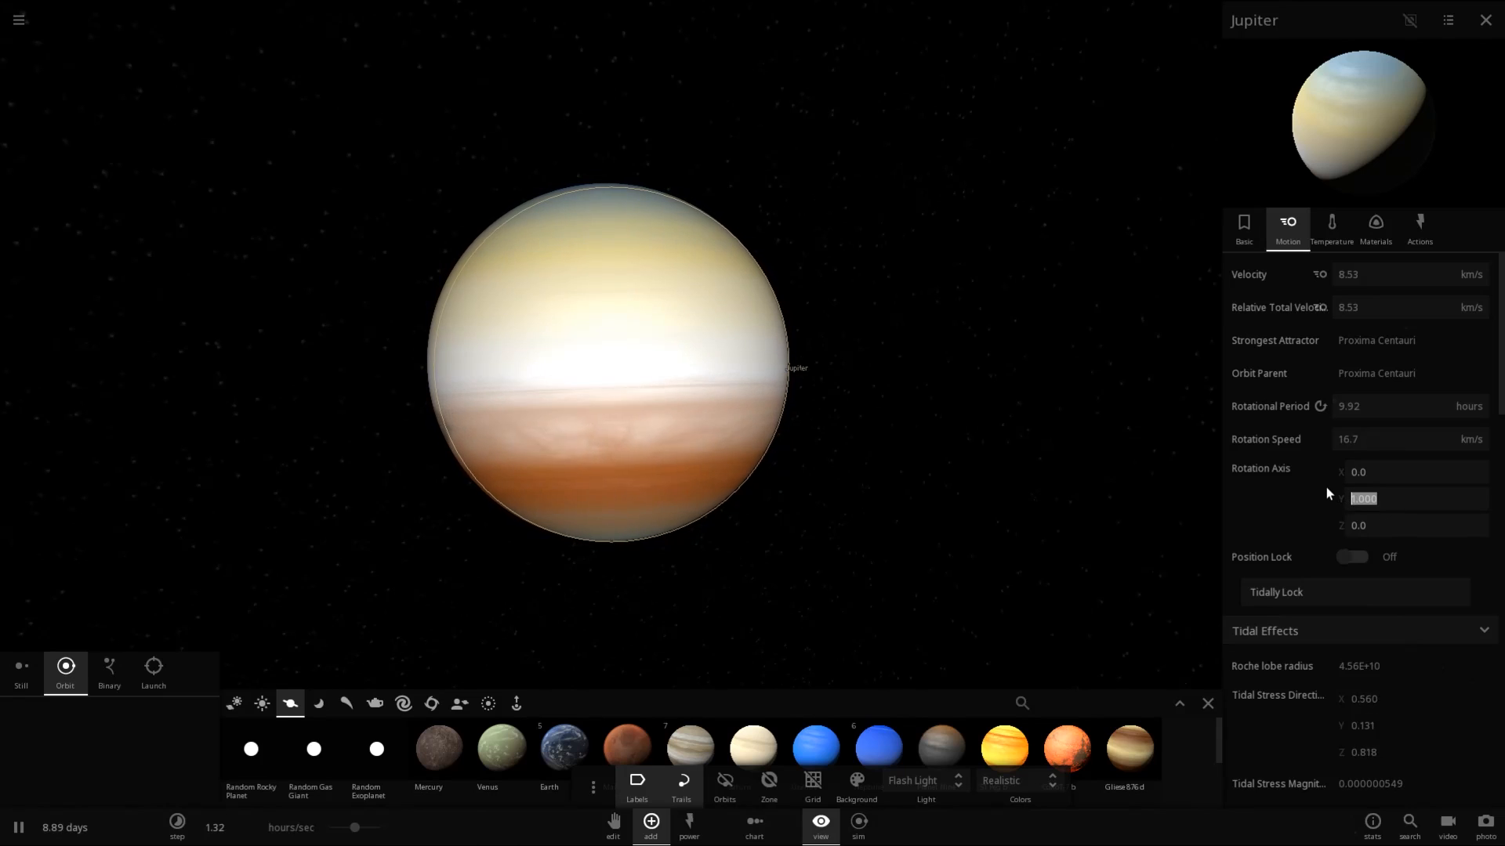
scroll("down", 3)
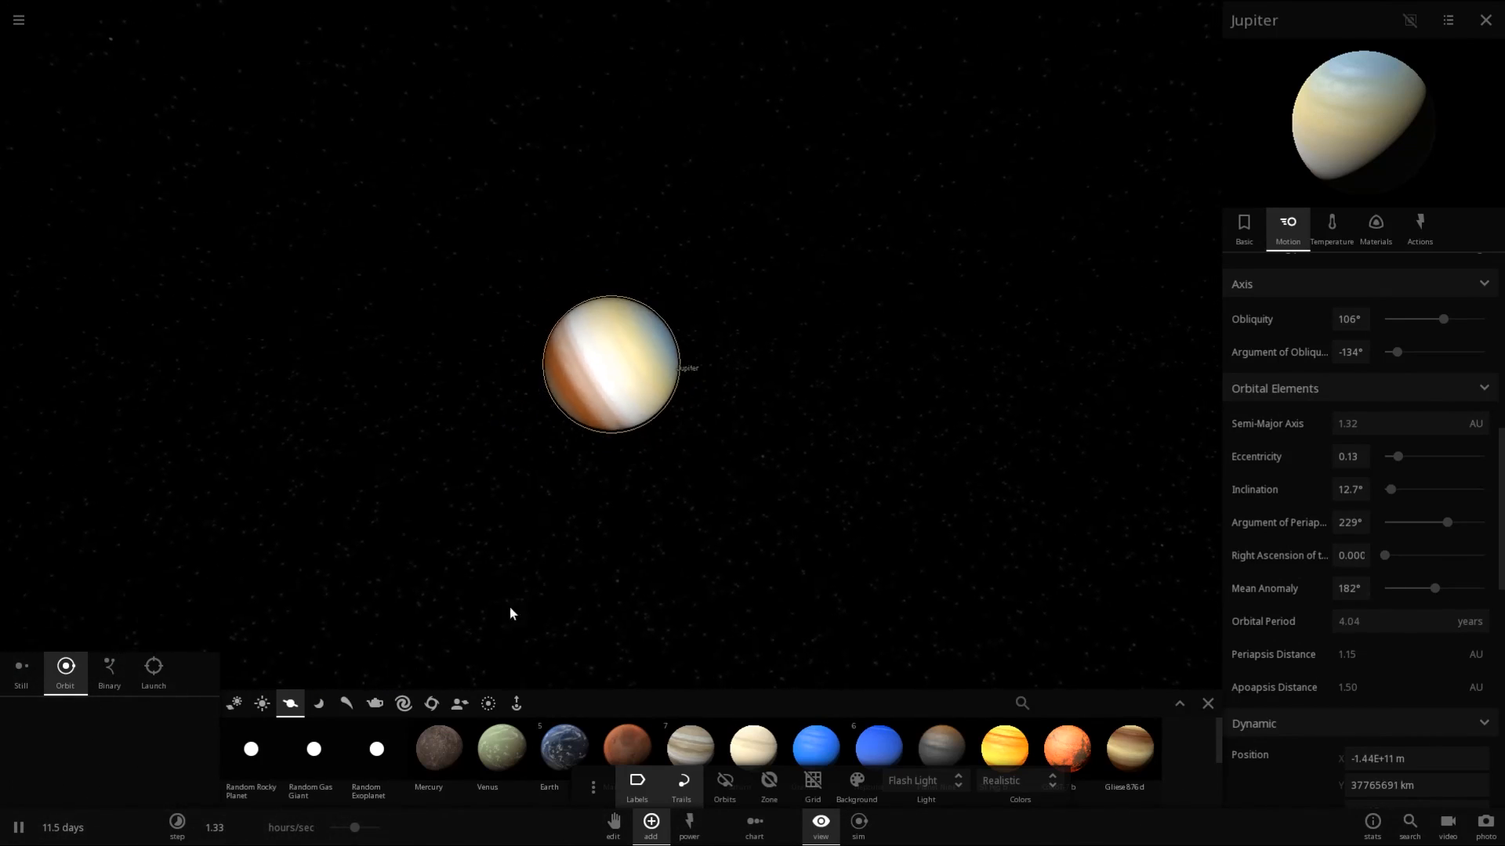
Step: Pick the Saturn ring preset with 0.58 AU outer radius and 15000 particles
left_click(487, 704)
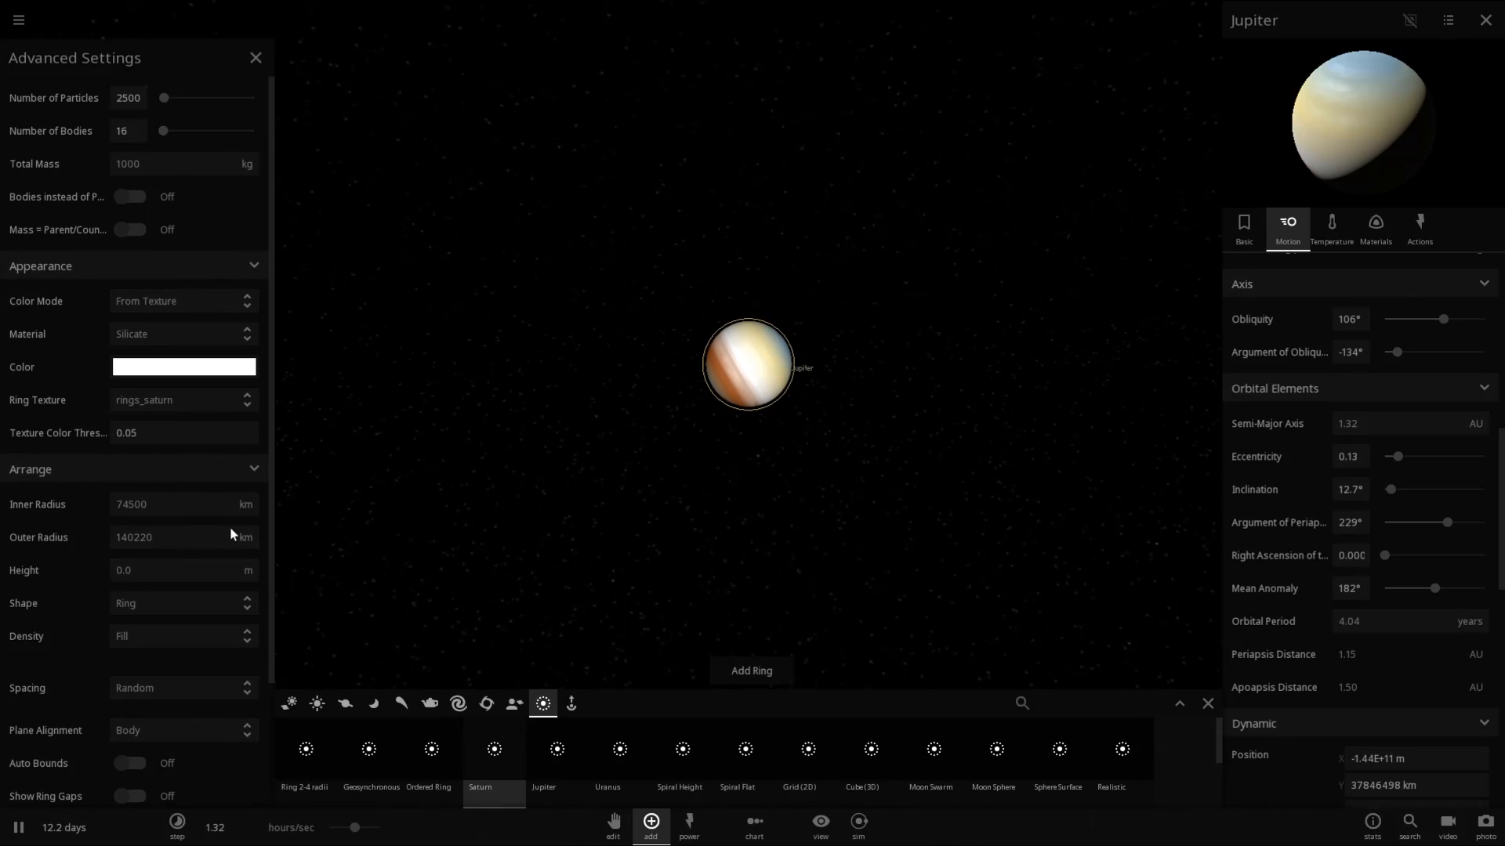
left_click(249, 536)
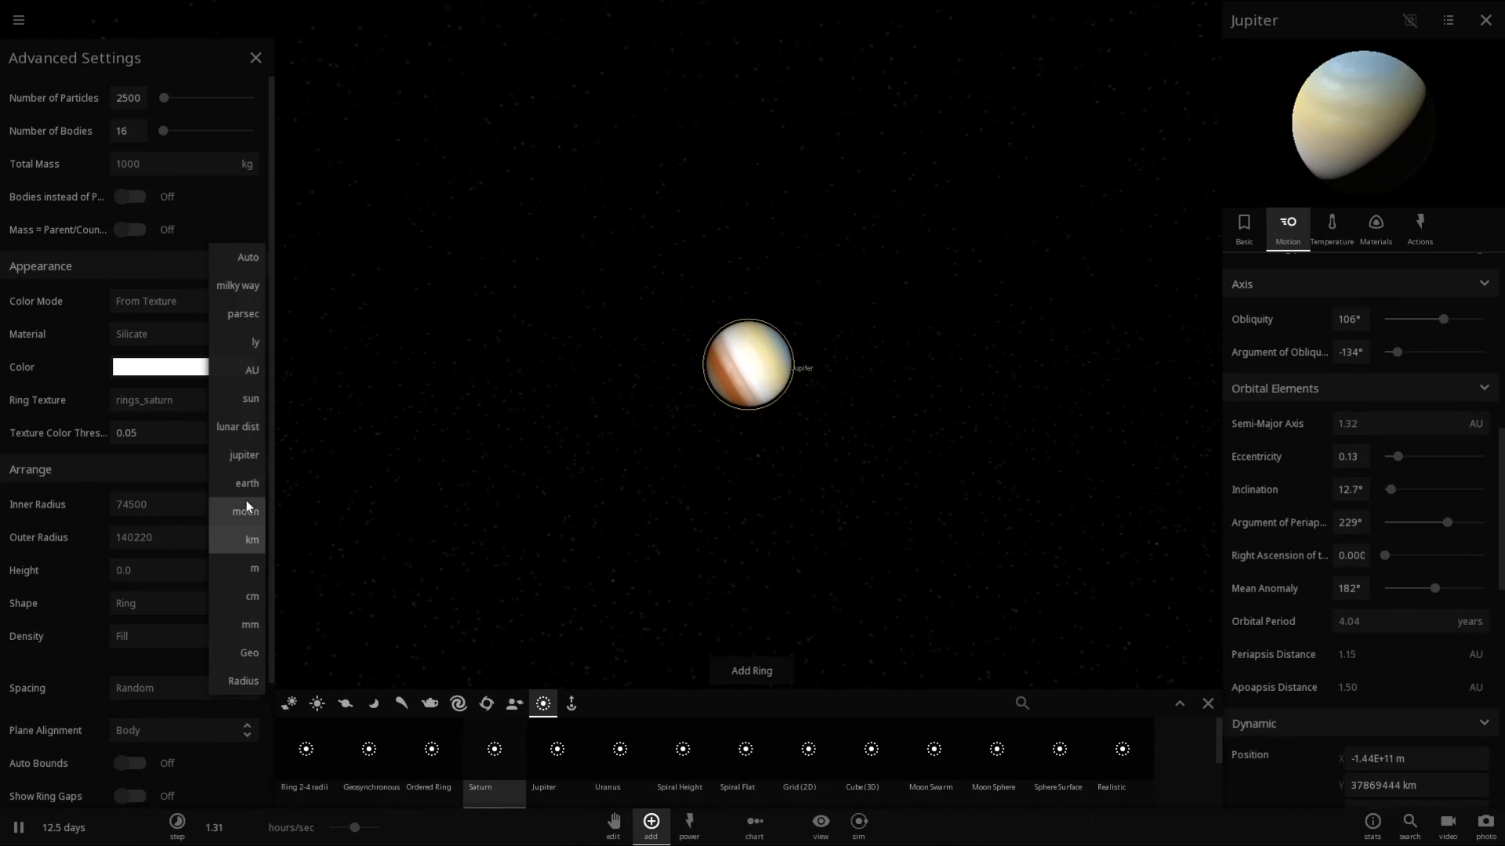
mouse_move(247, 483)
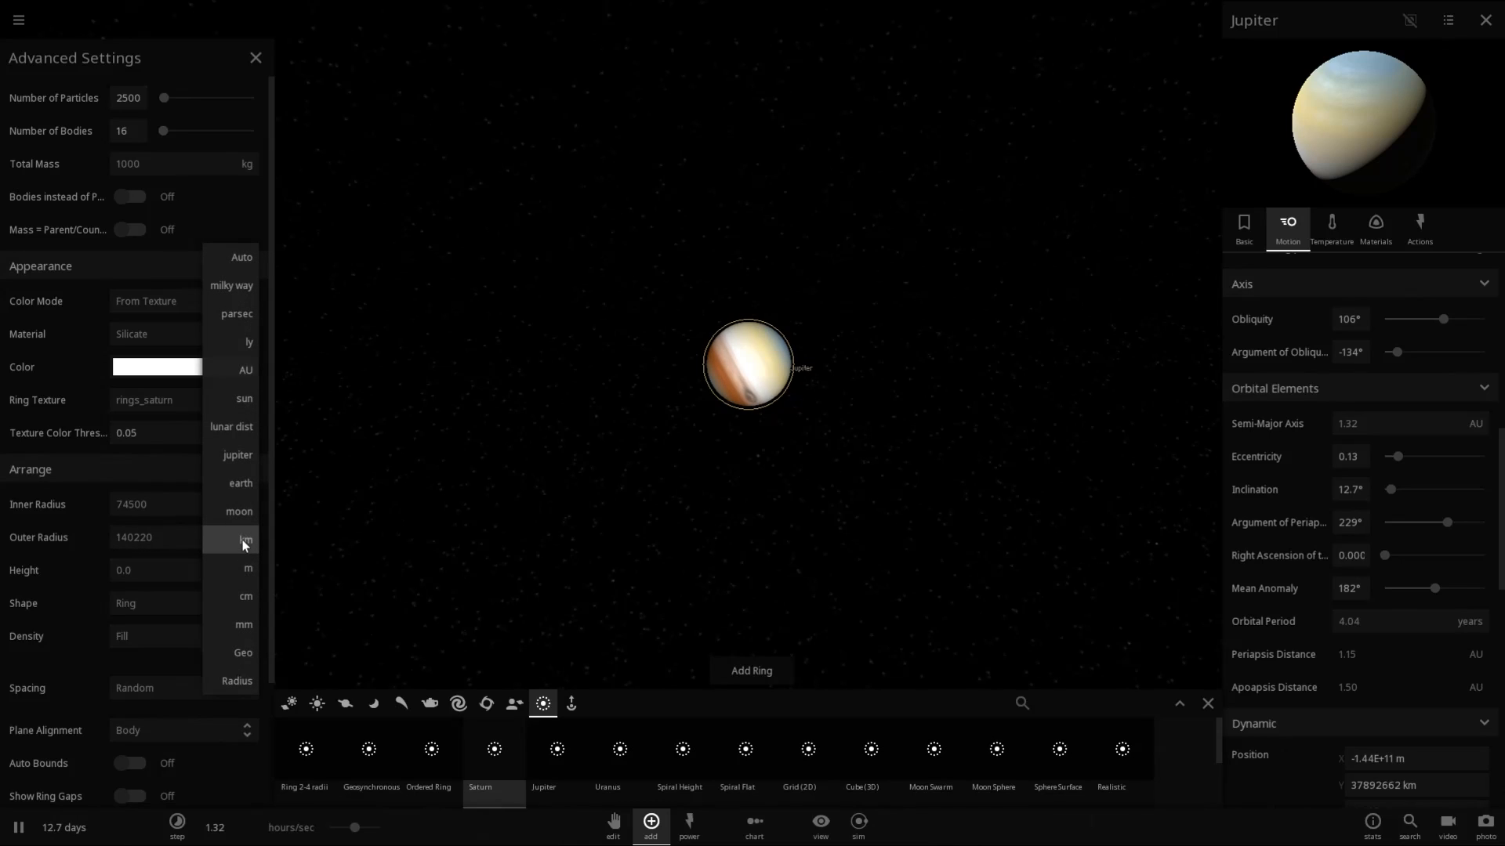
mouse_move(230, 483)
type("0.58")
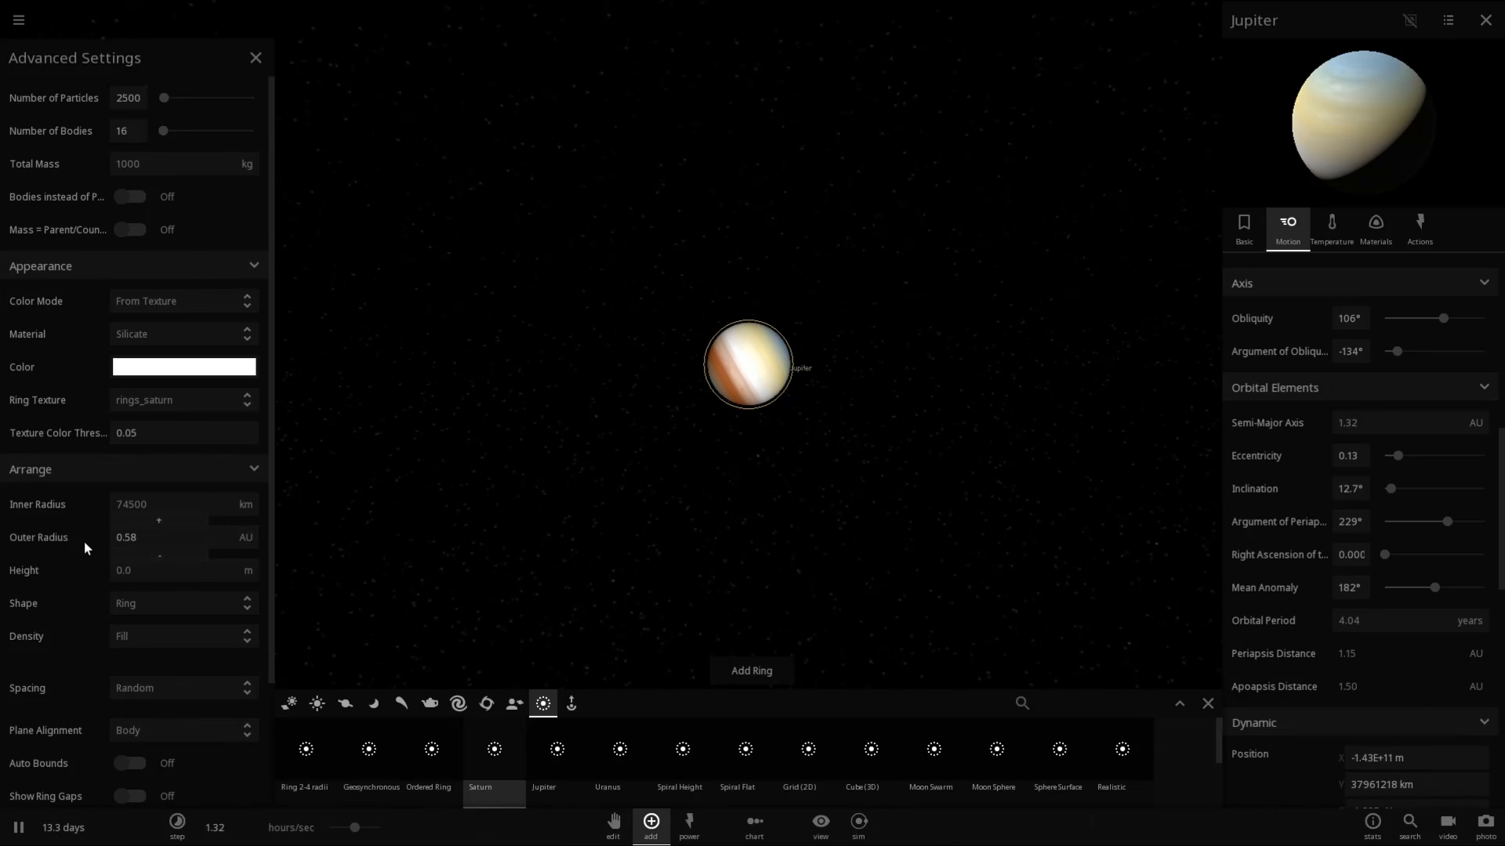
scroll("down", 3)
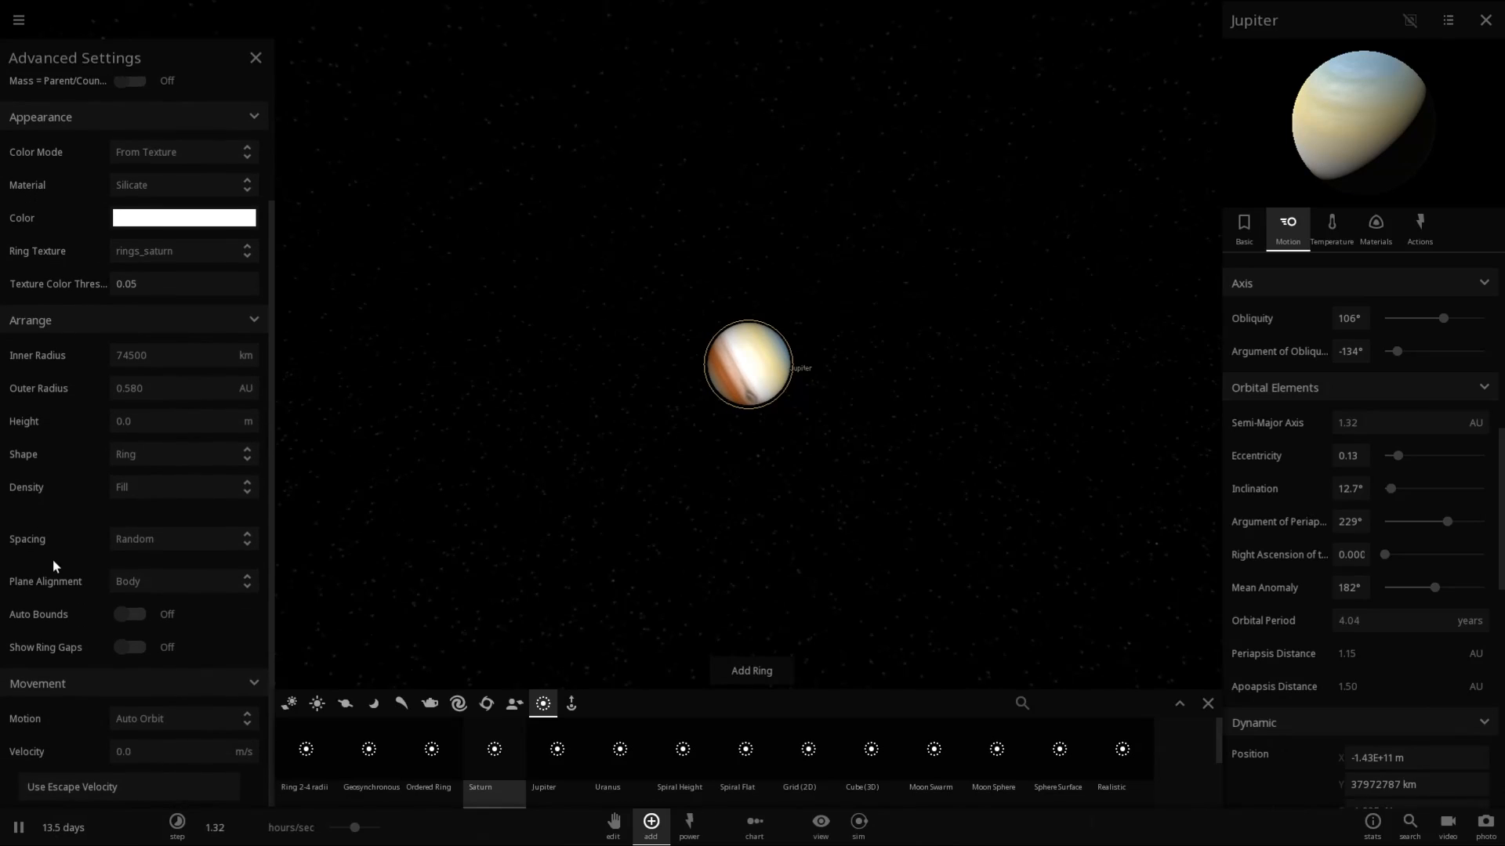
scroll("up", 3)
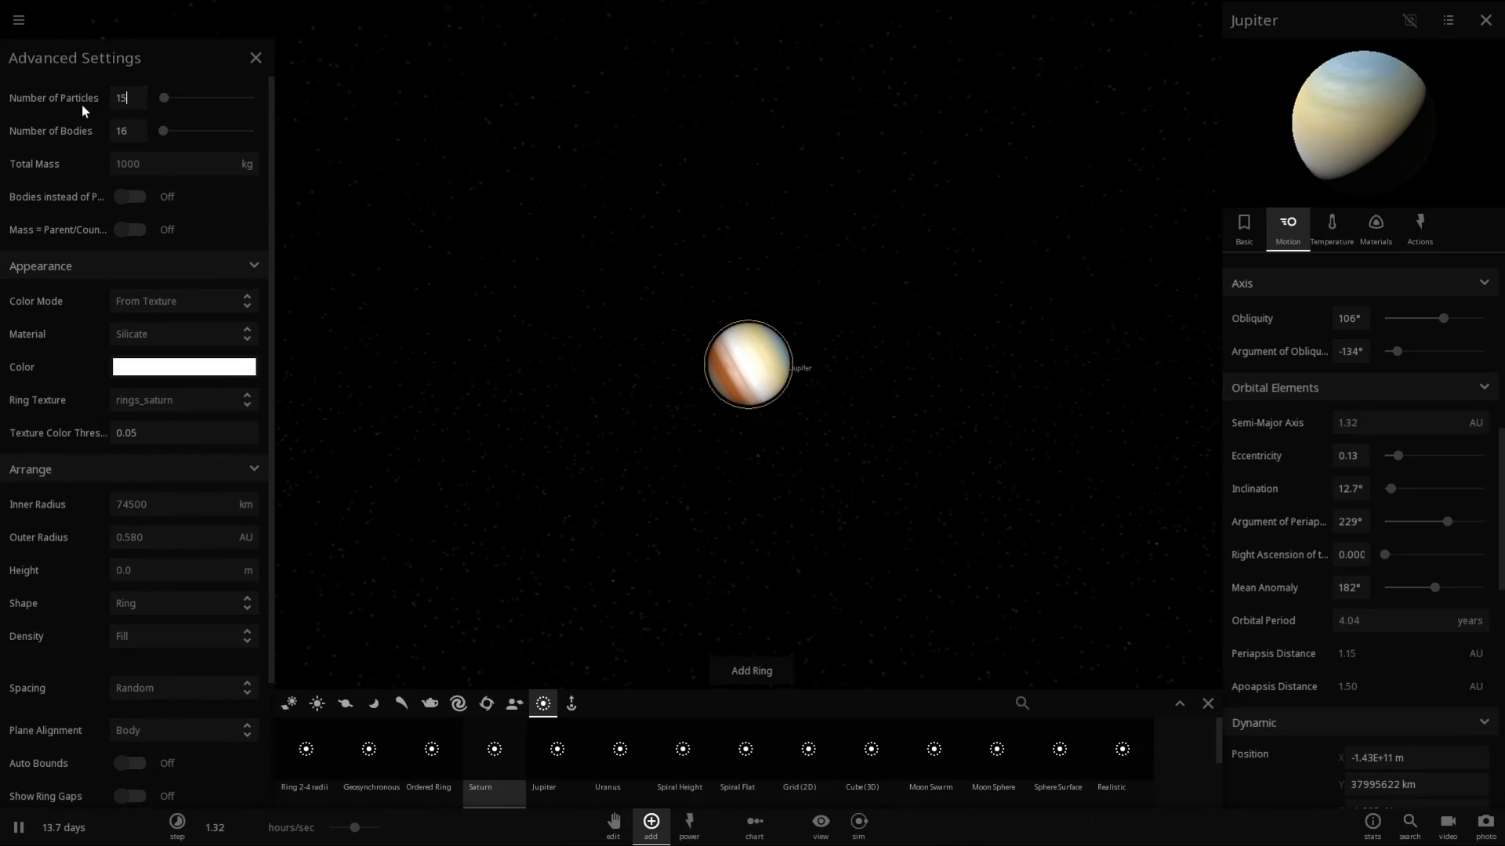
type("15000")
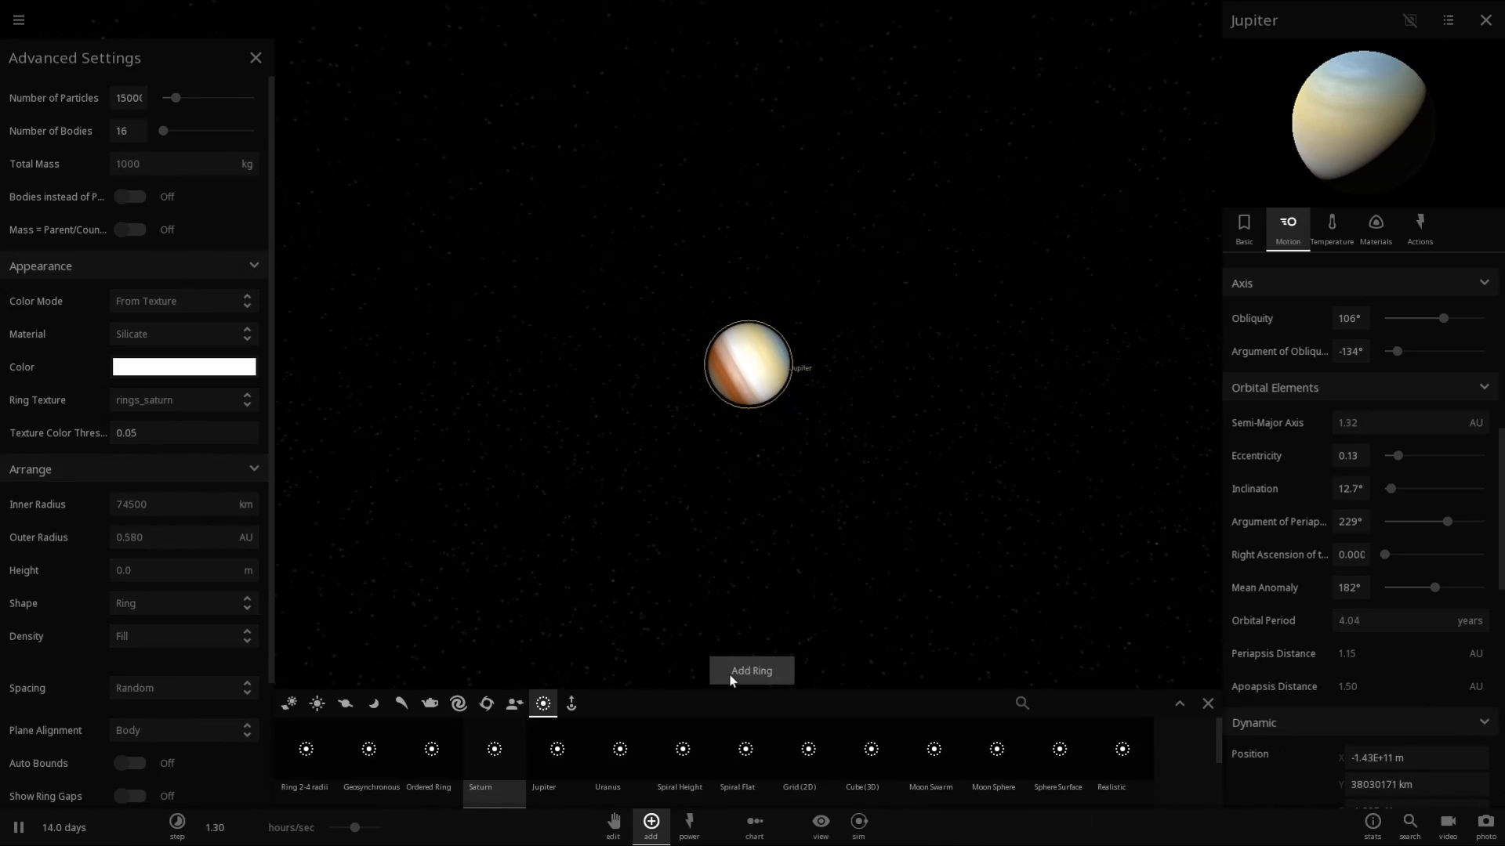
Step: Add the 15,000-particle Saturn ring around the planet
left_click(752, 670)
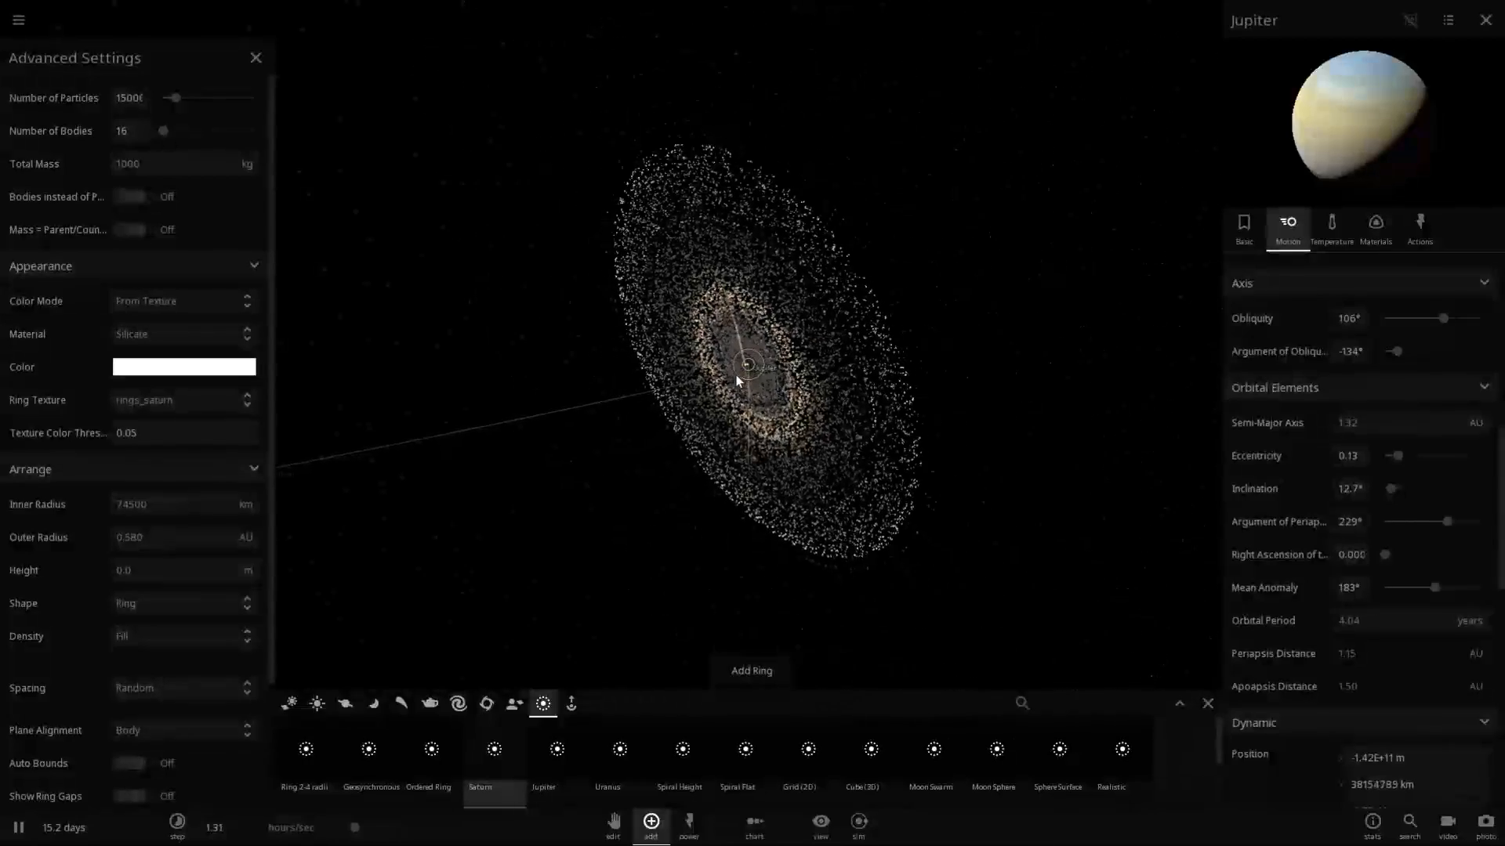
mouse_move(256, 57)
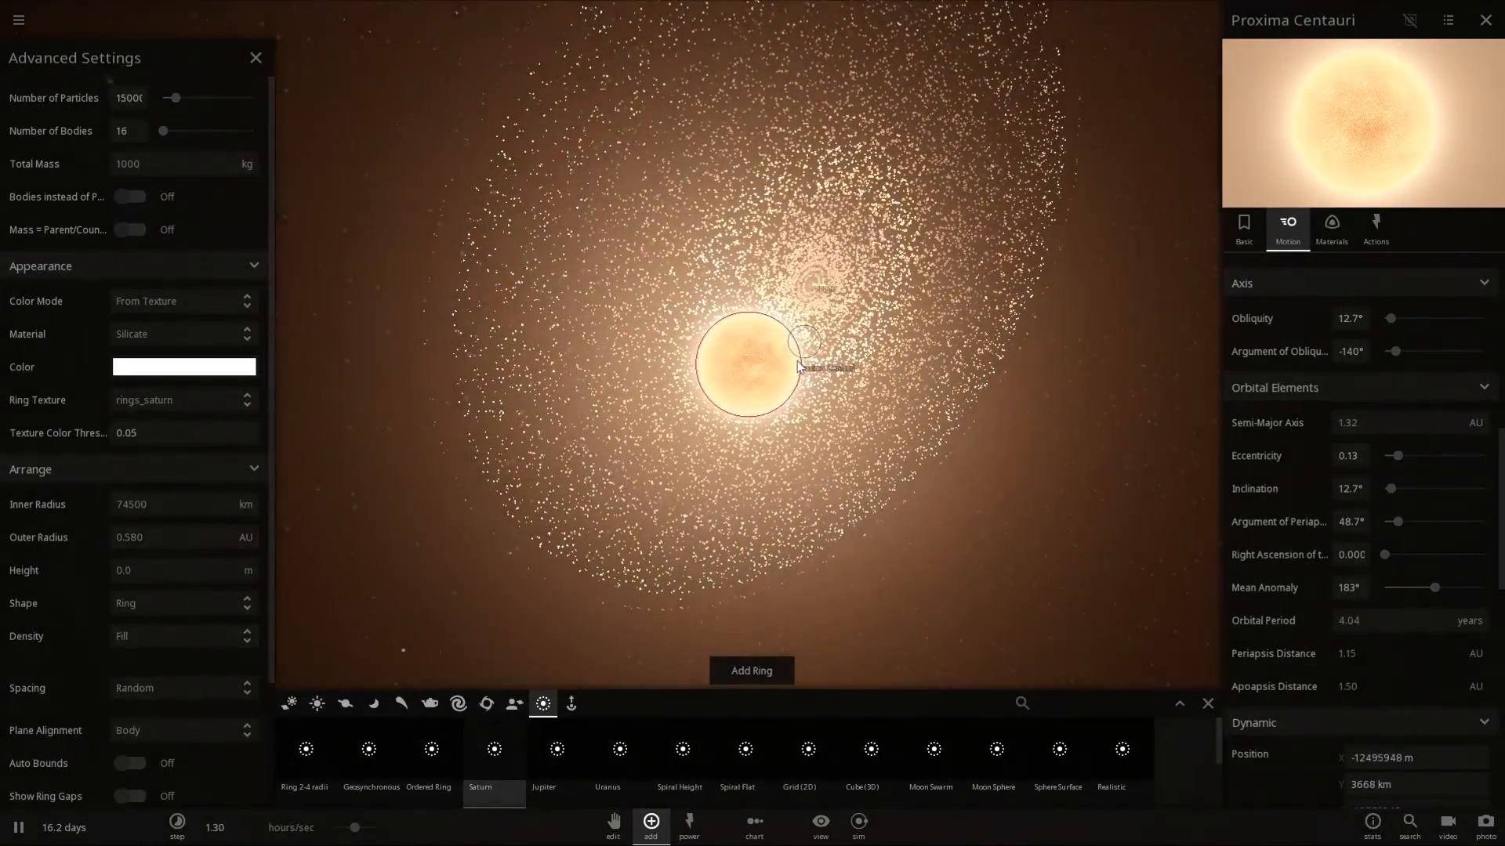
Step: Rename the ringed planet 'j1407 B', close its panel, and adjust simulation speed
left_click(1243, 227)
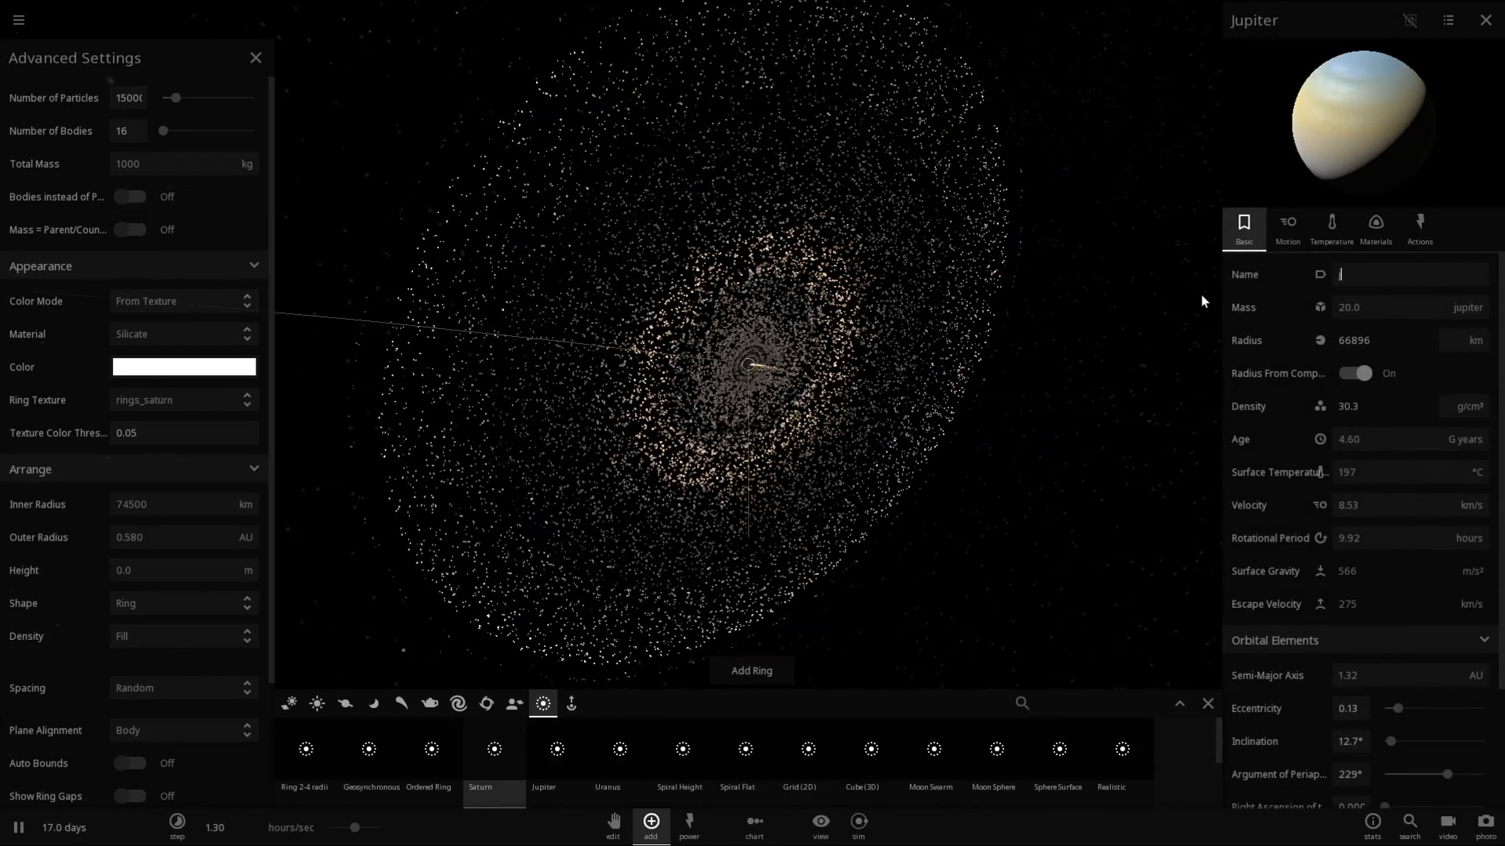
type("j1407 B")
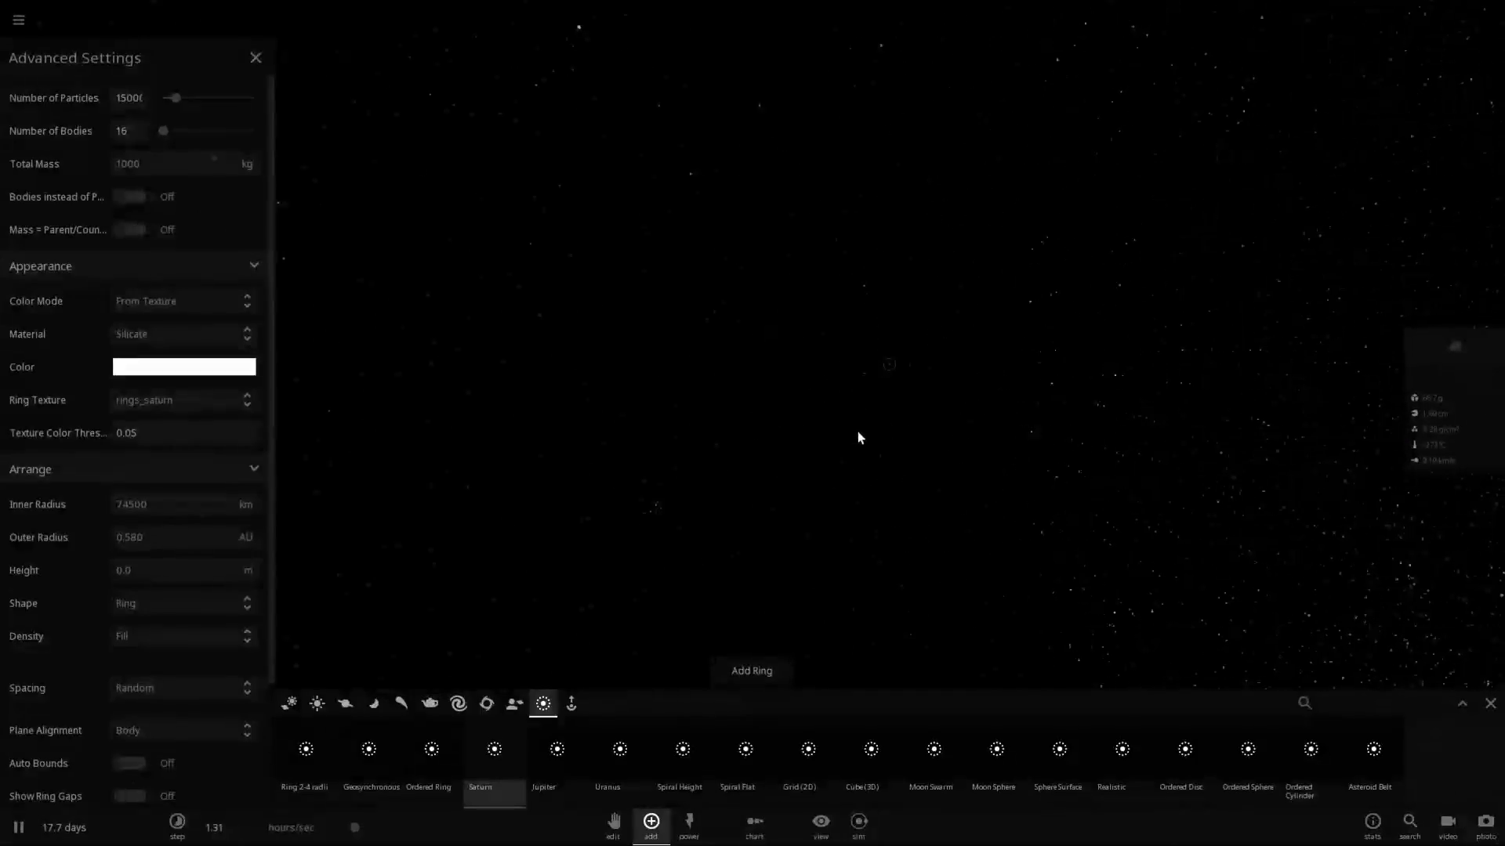
left_click(751, 670)
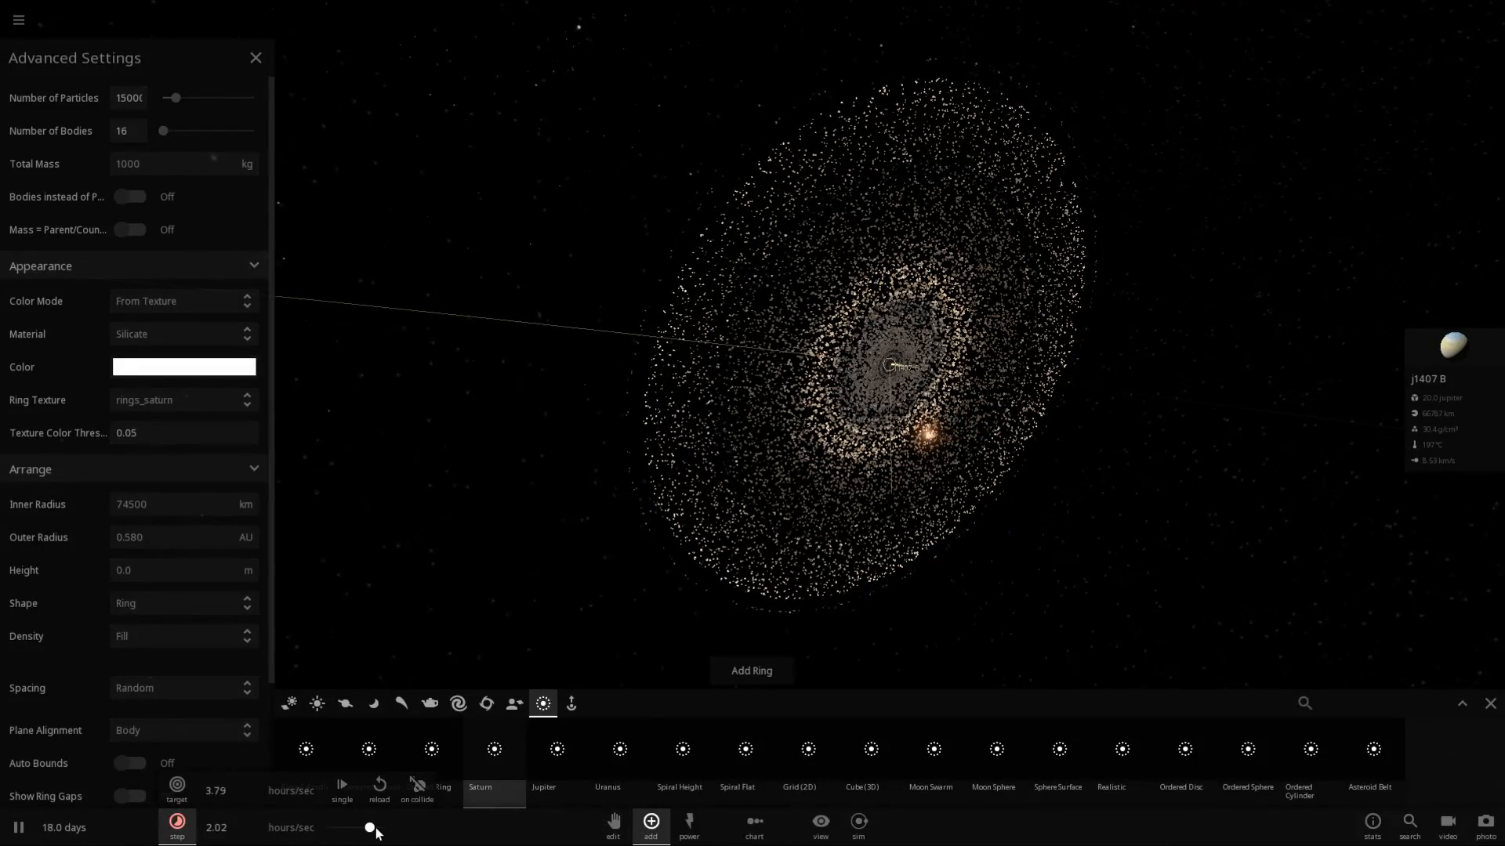
left_click(255, 57)
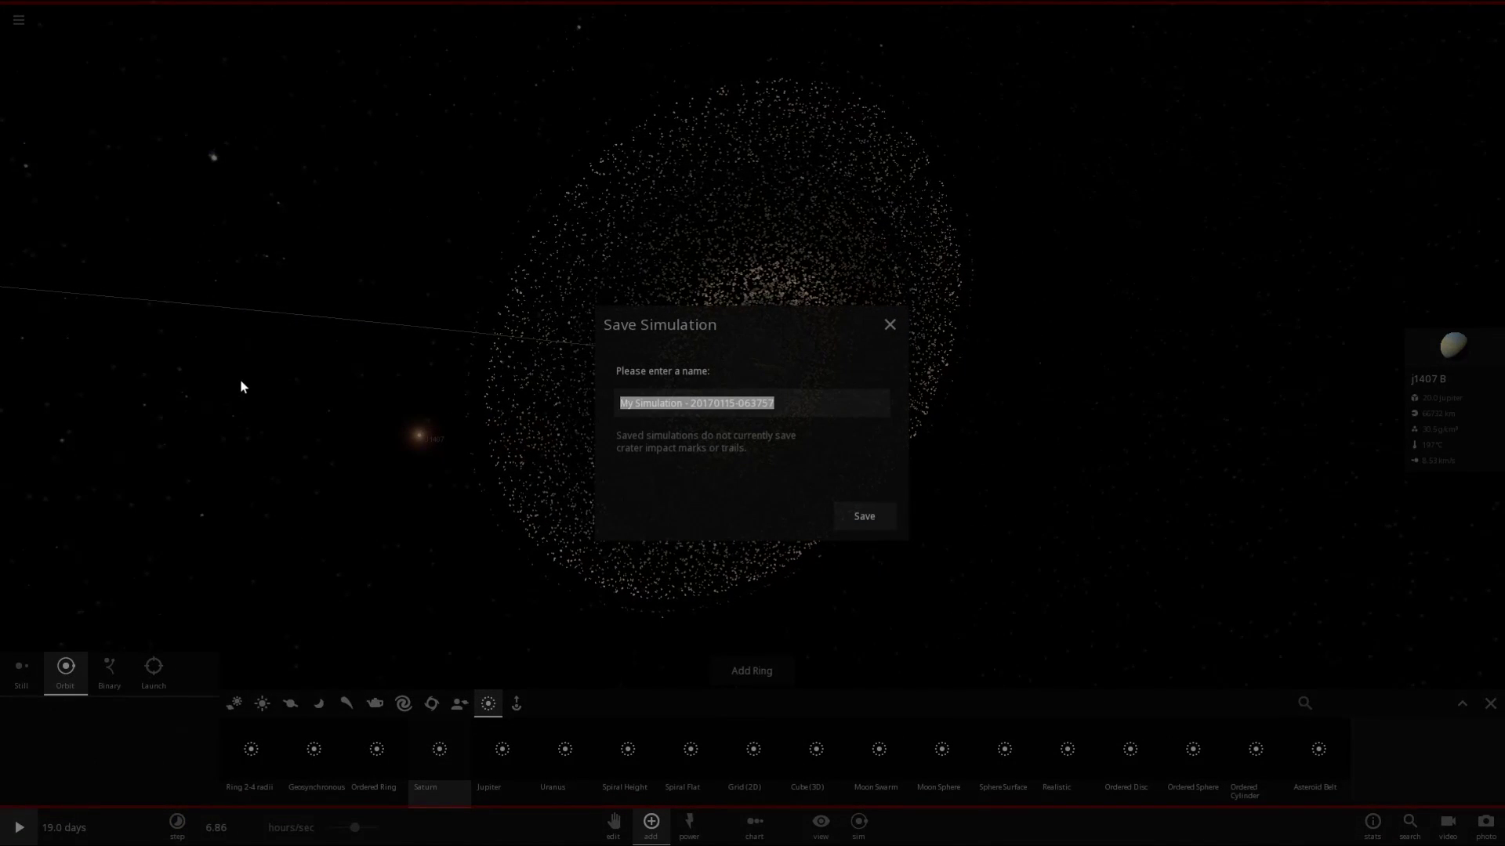
Step: Save the simulation under the name 'J1407'
type("J14067")
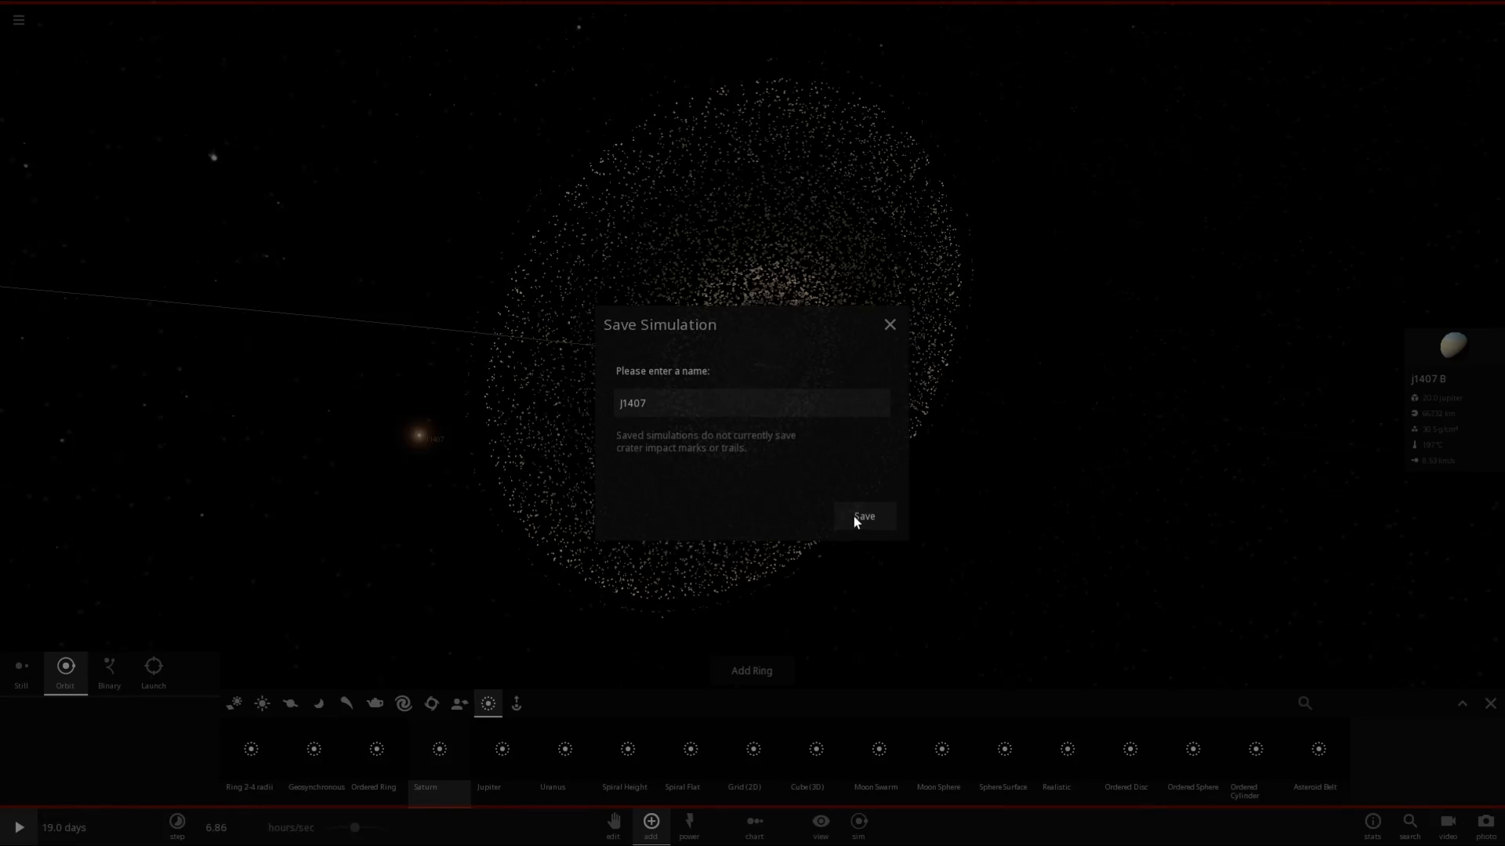
left_click(863, 517)
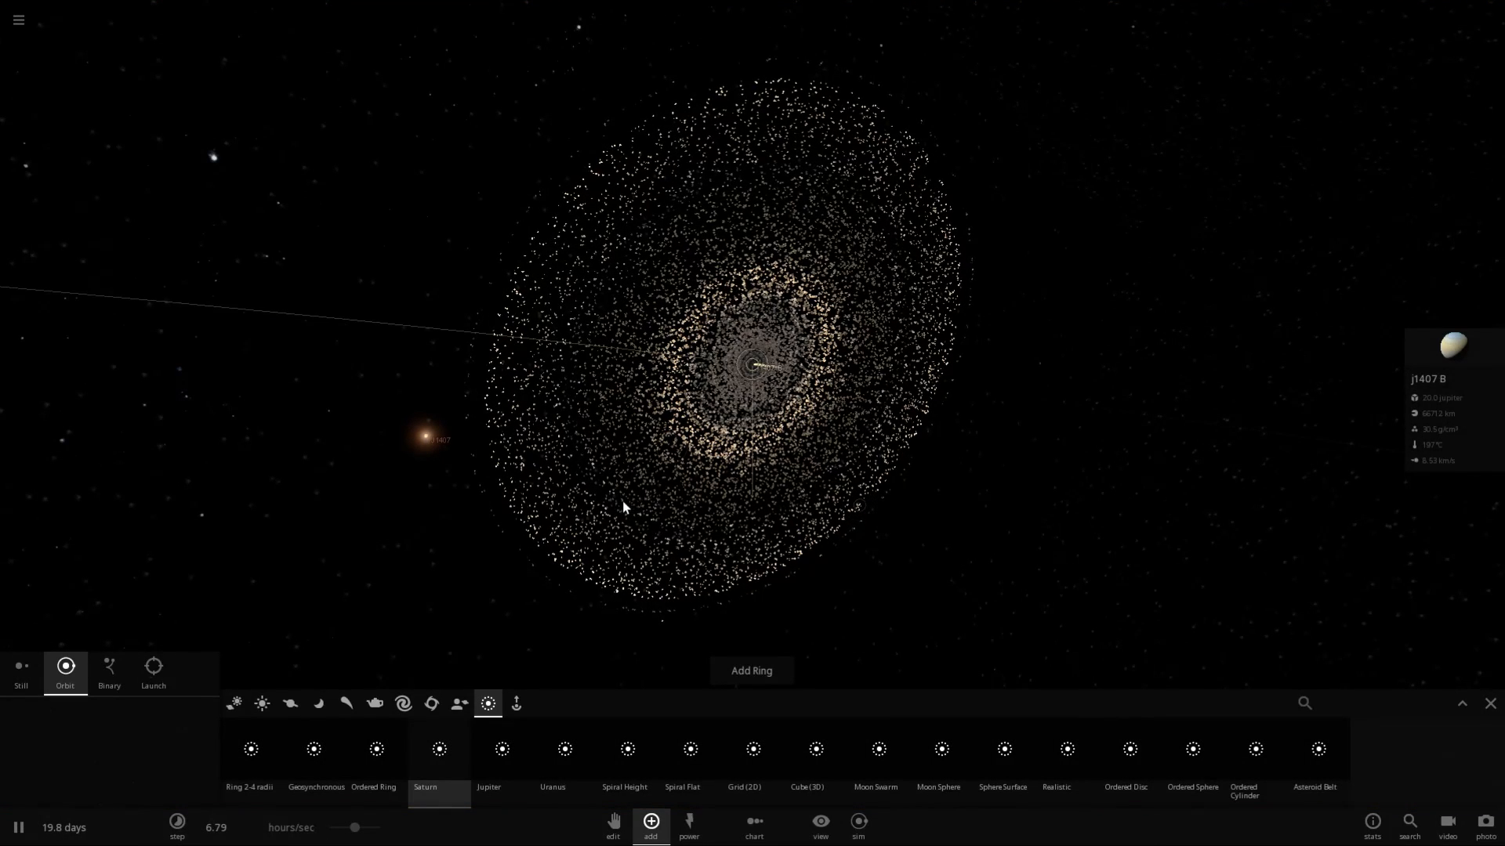
Step: Select the red dwarf star to give it the name J1407
left_click(176, 825)
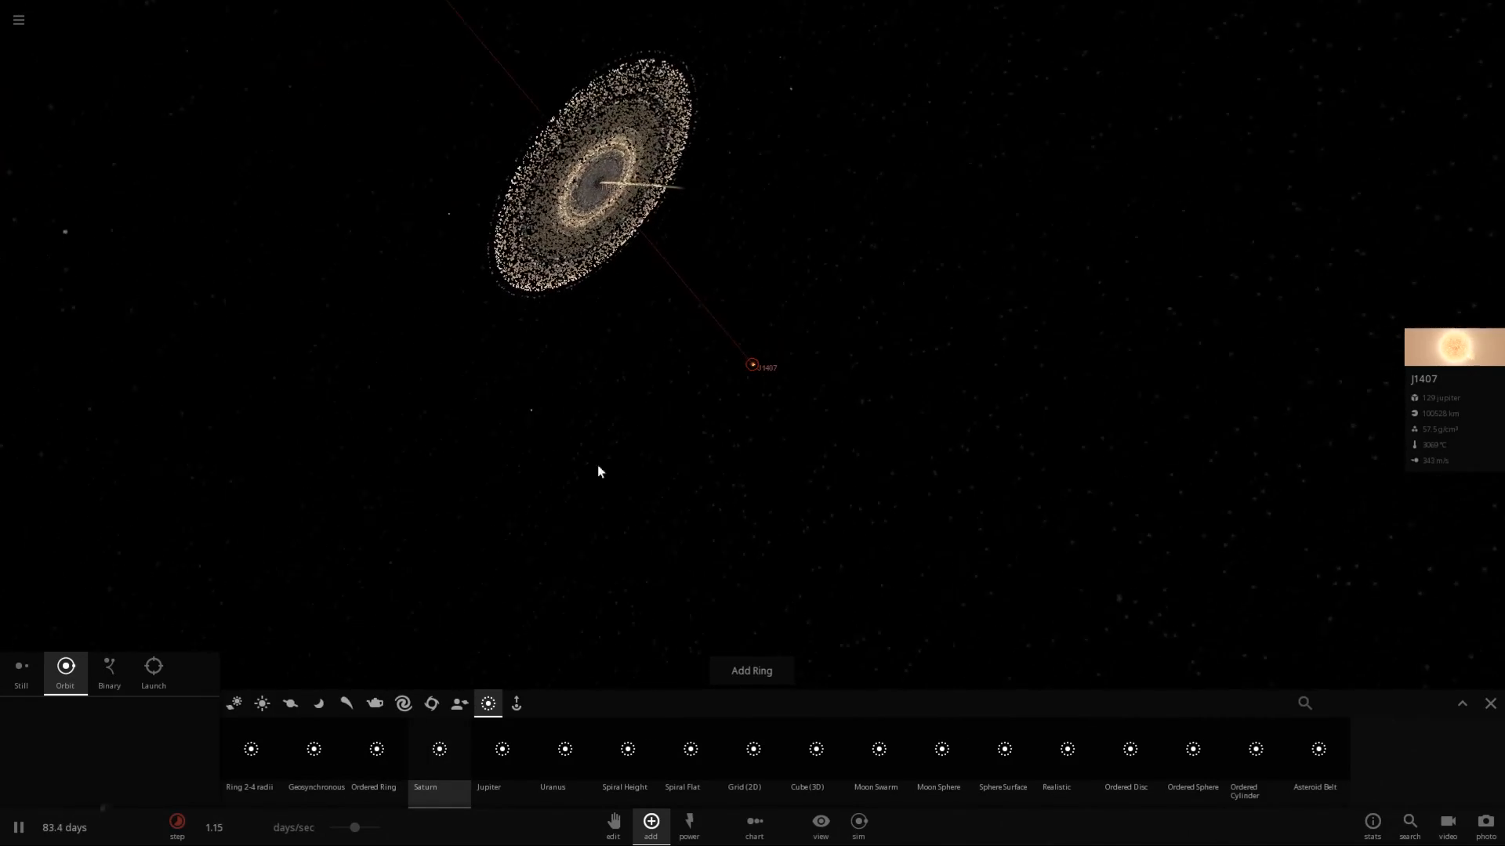
mouse_move(1192, 748)
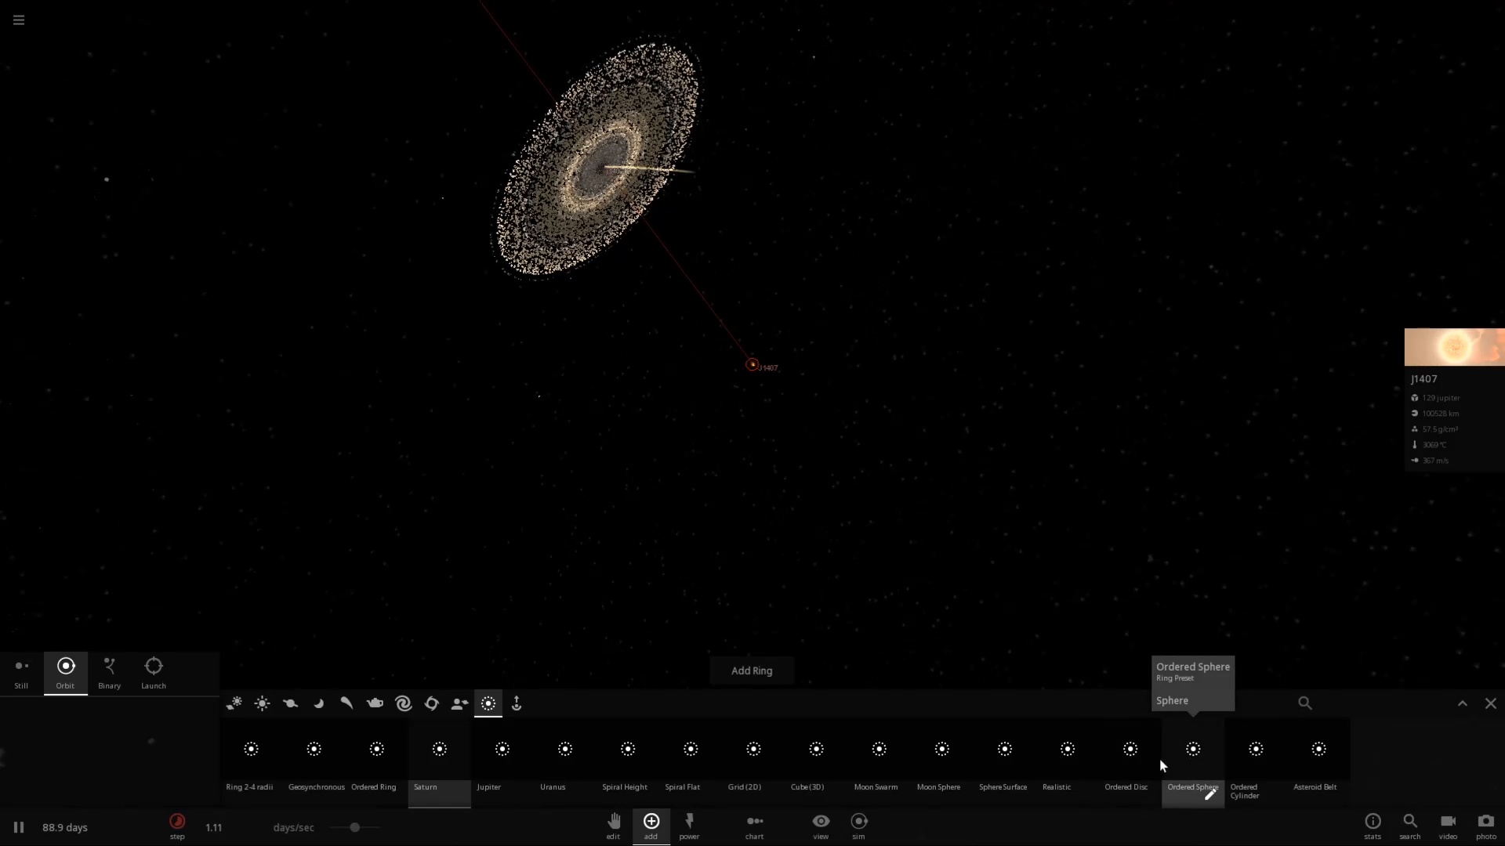
mouse_move(375, 749)
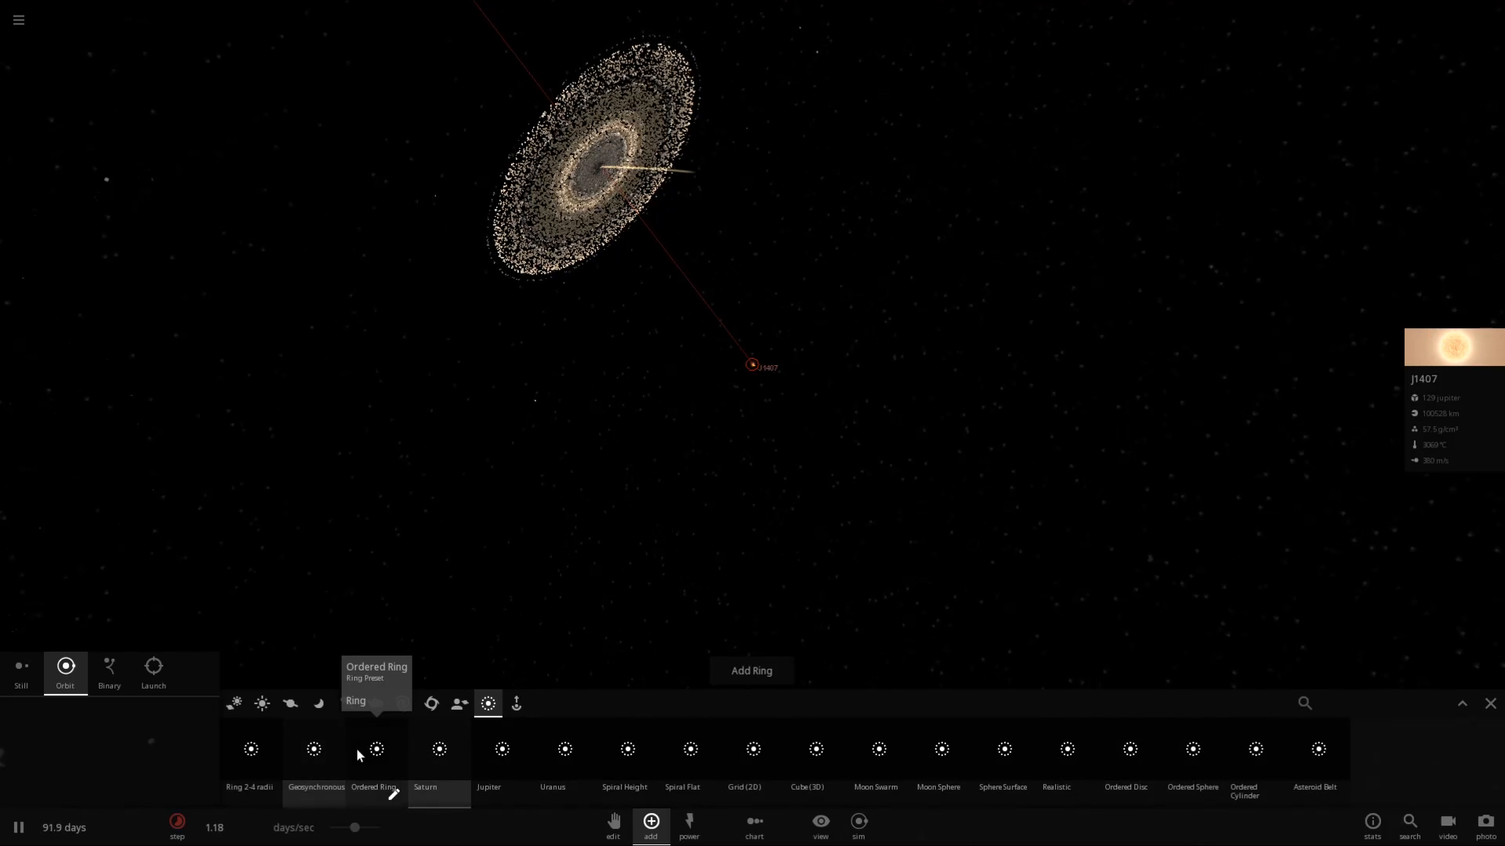
mouse_move(1317, 748)
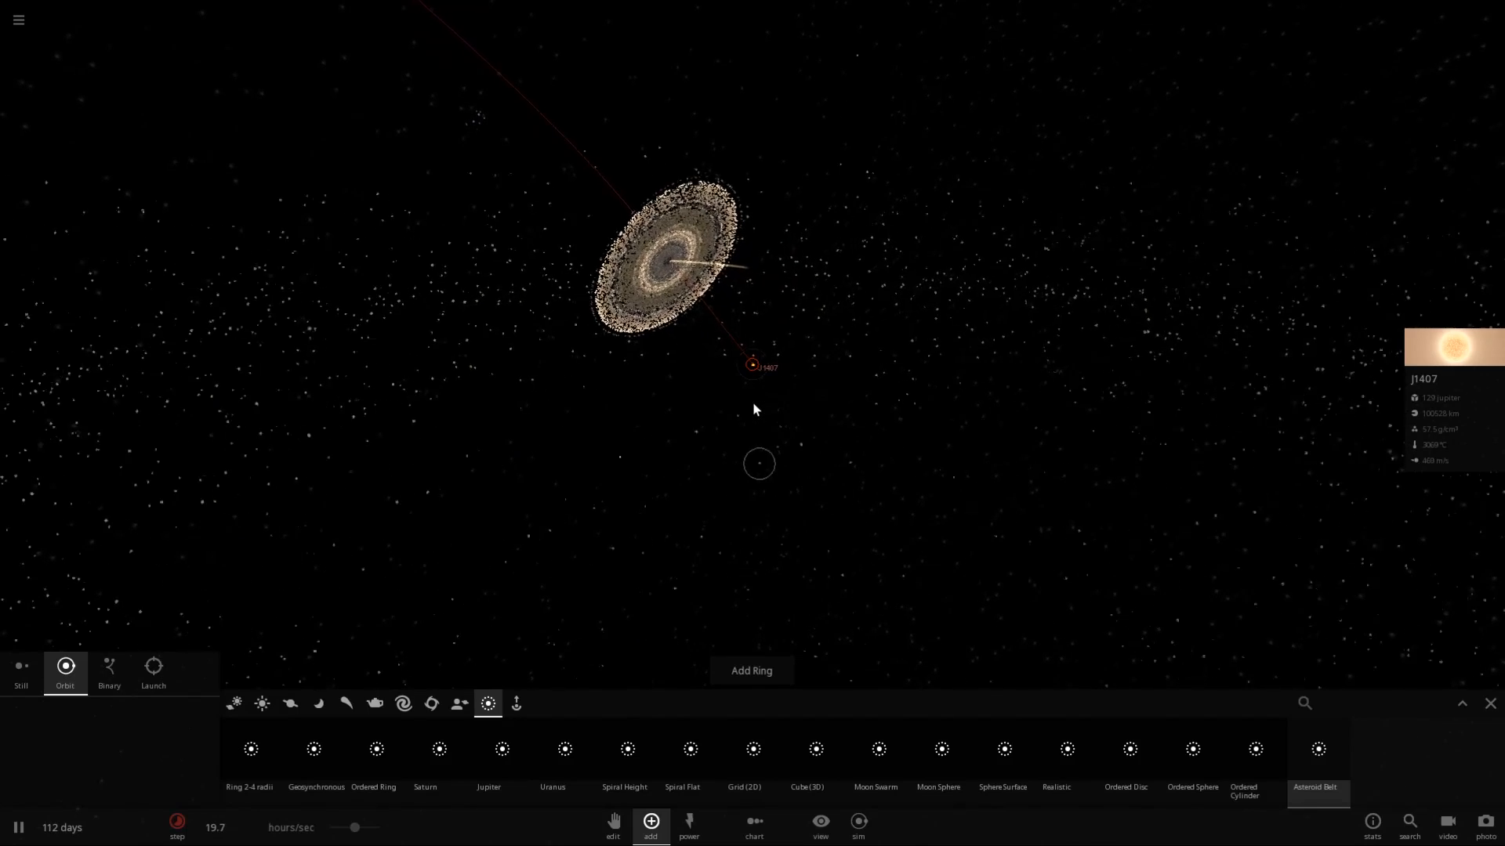
mouse_move(849, 410)
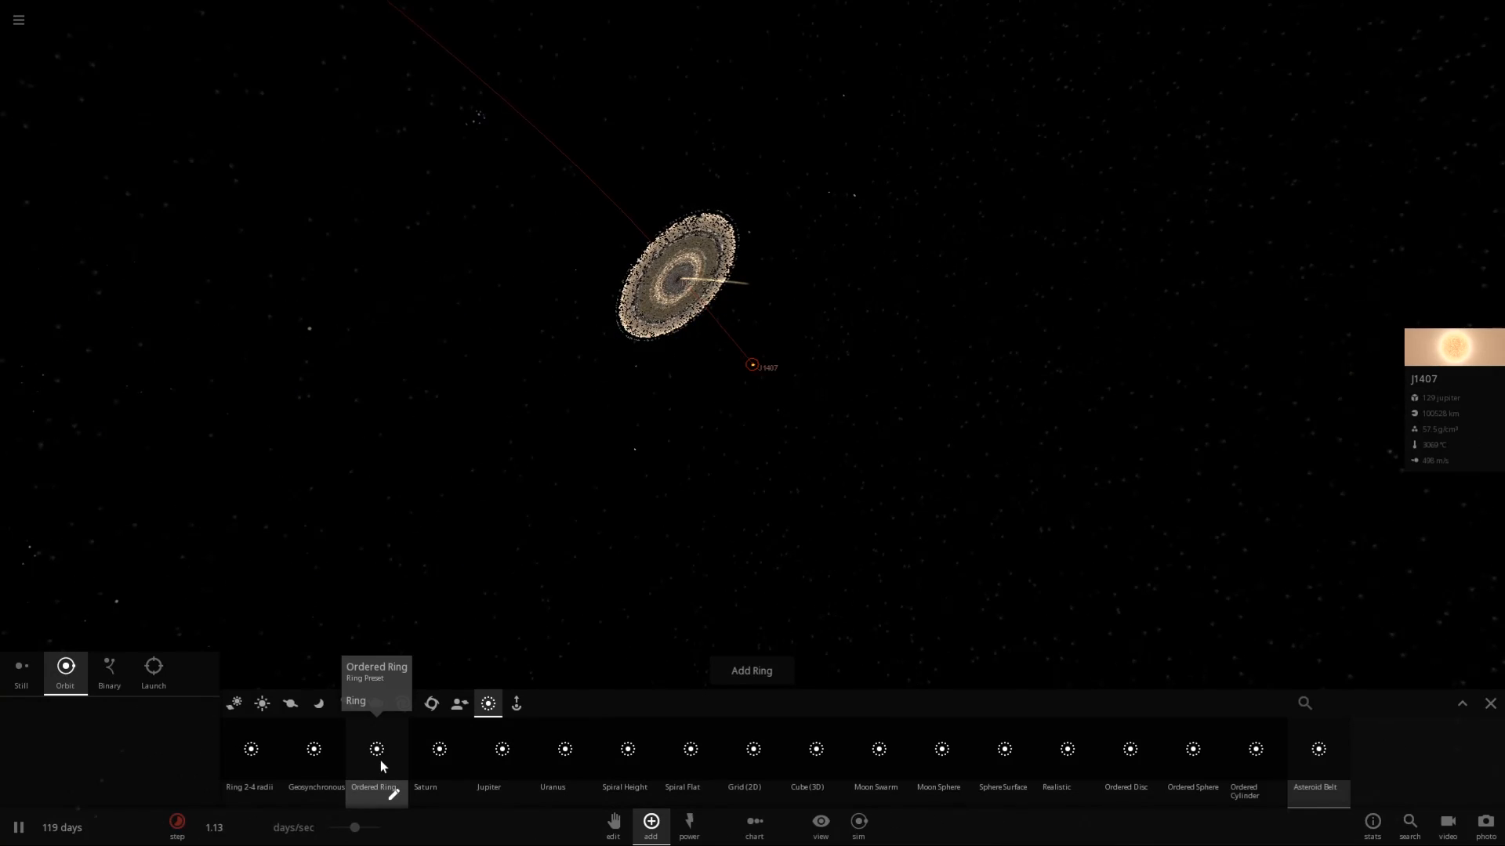
mouse_move(313, 748)
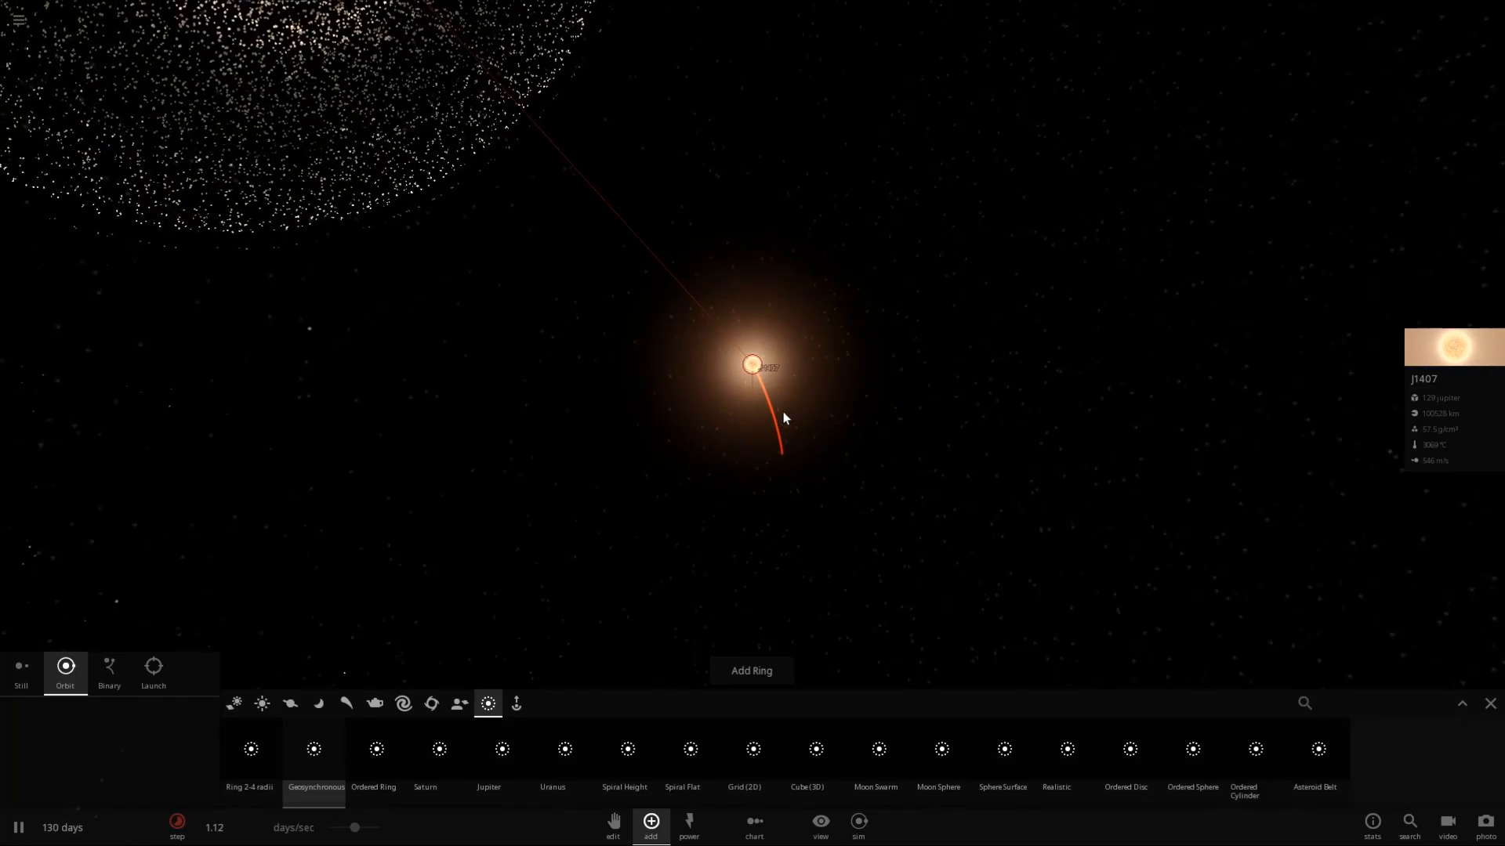
mouse_move(1066, 749)
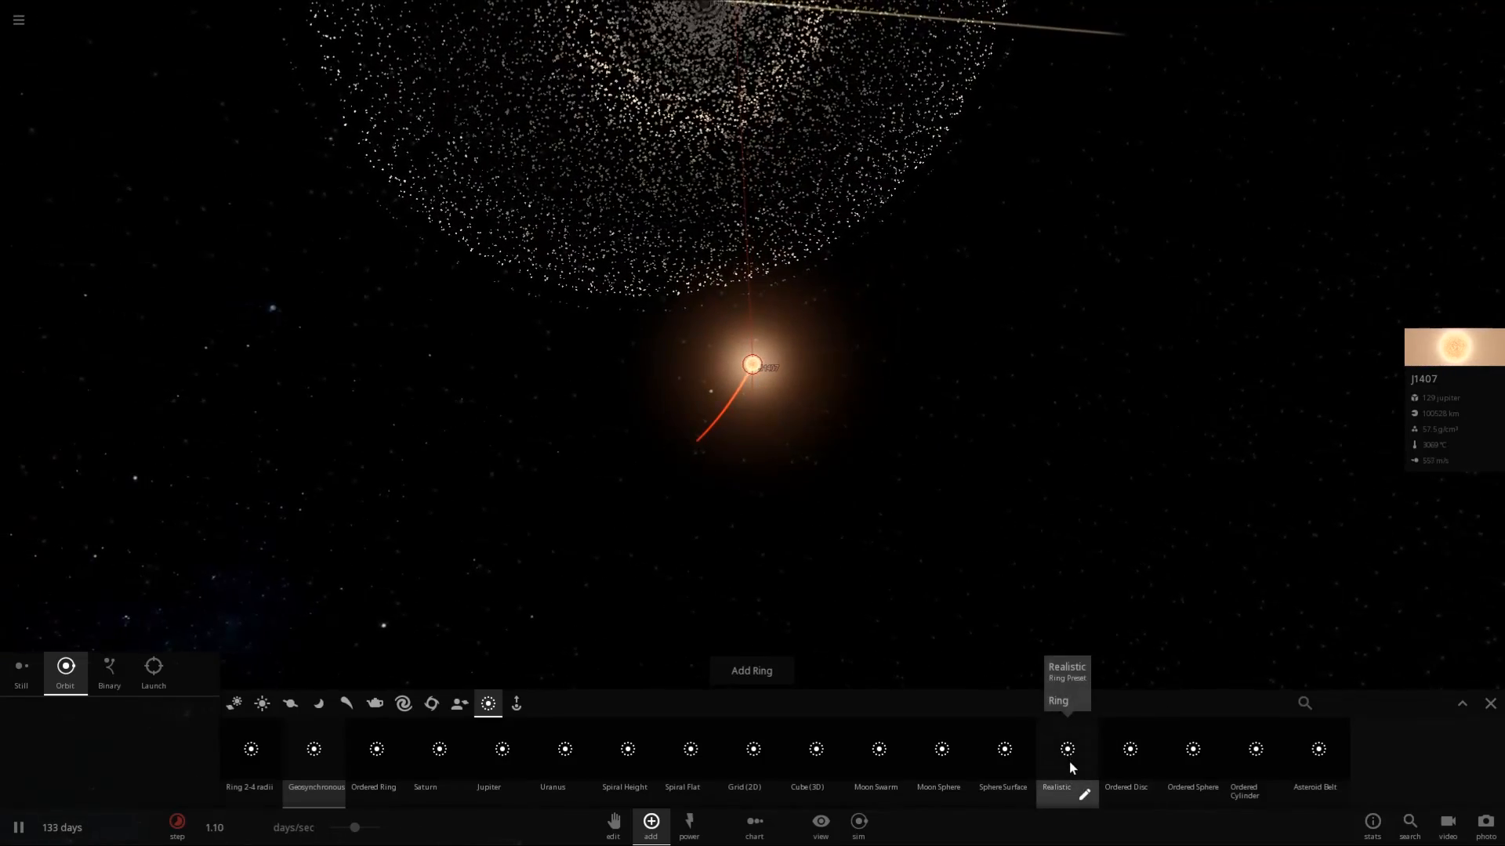
mouse_move(1254, 758)
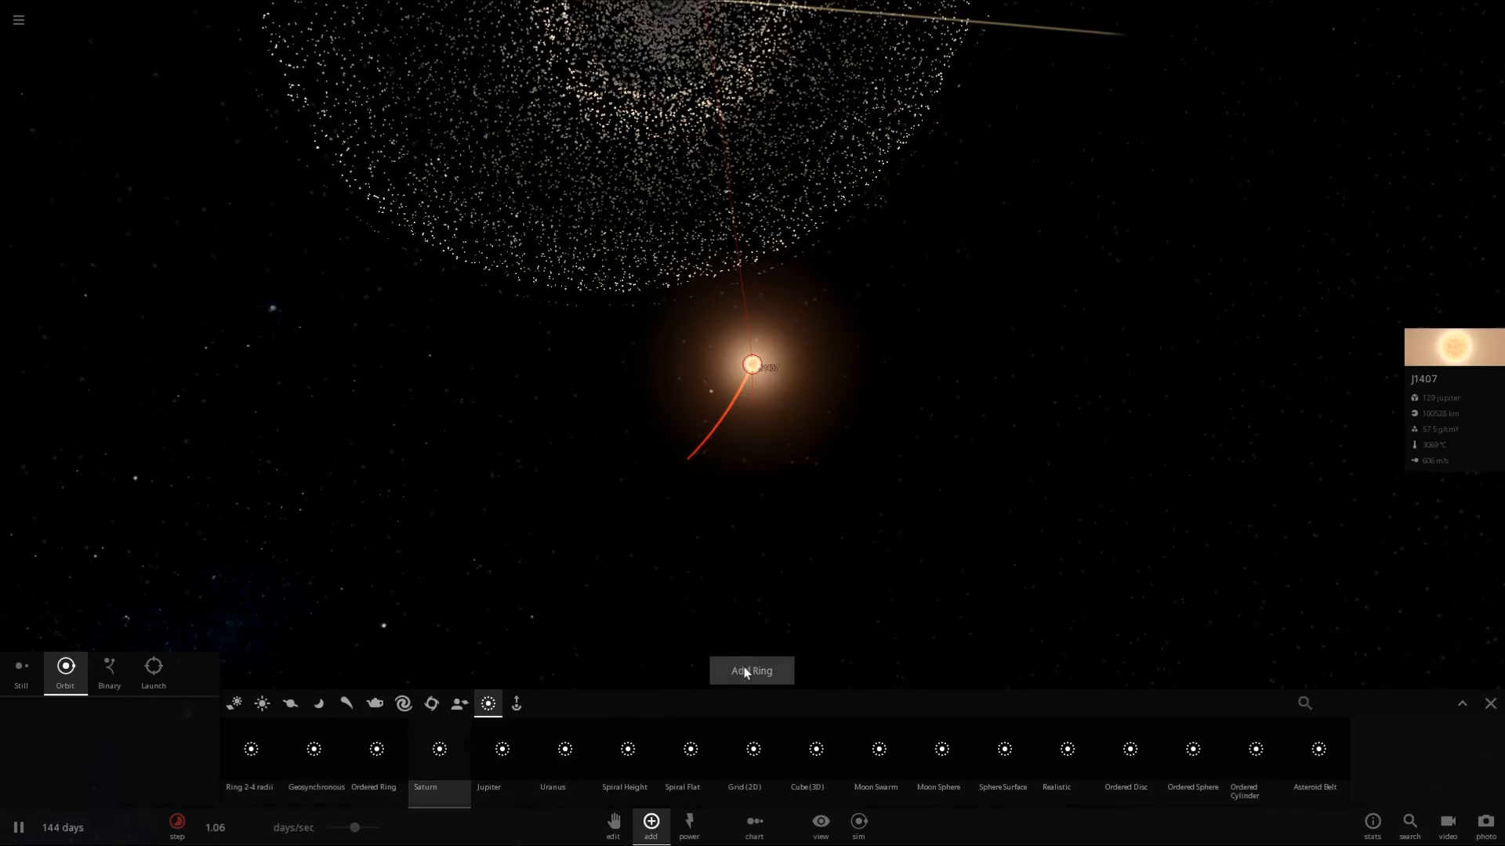
Step: Add a Saturn-preset particle ring around the star J1407
left_click(752, 671)
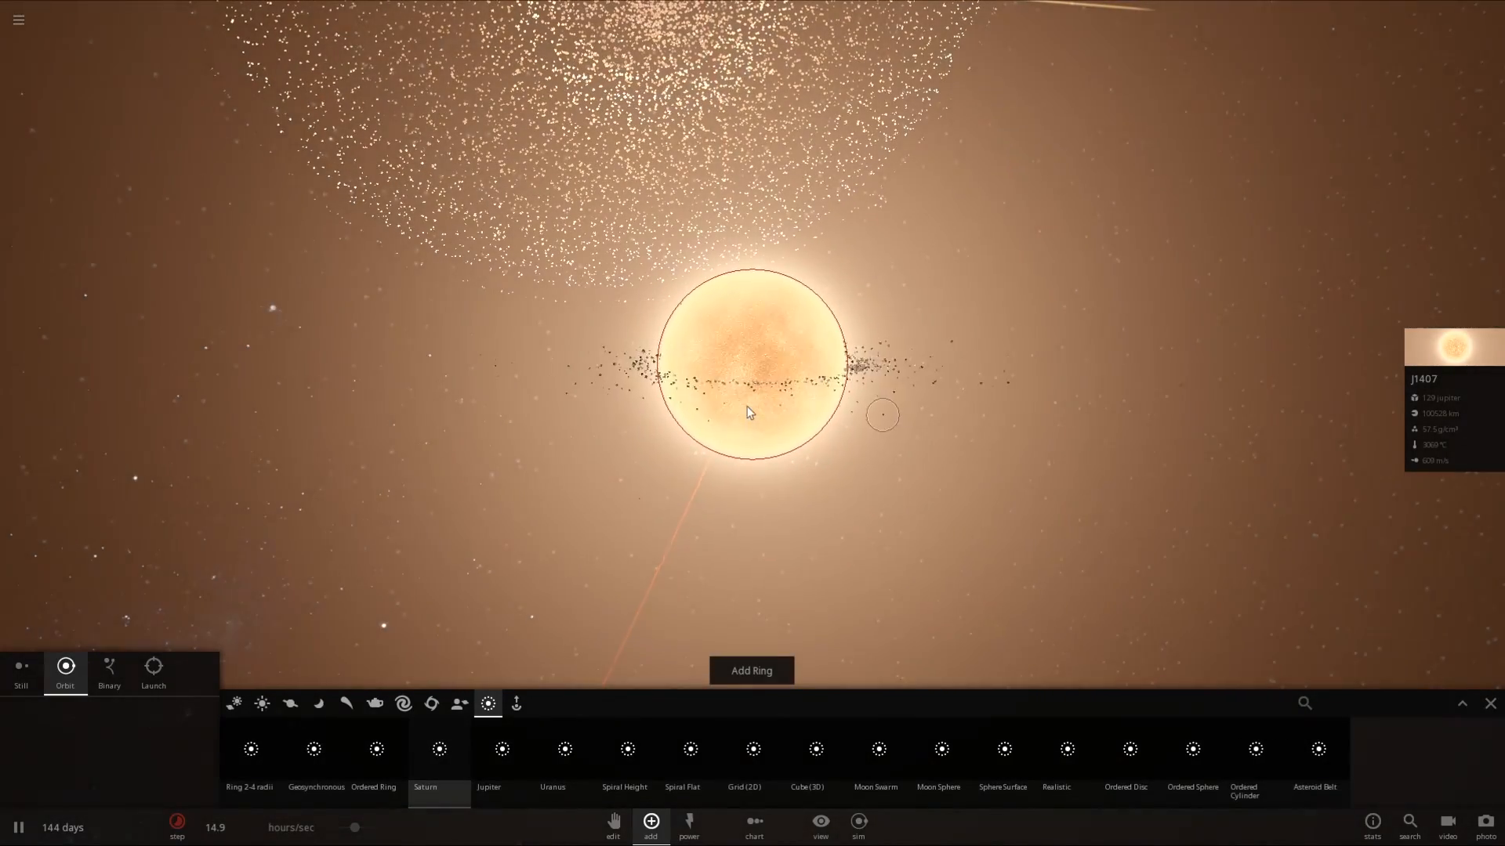